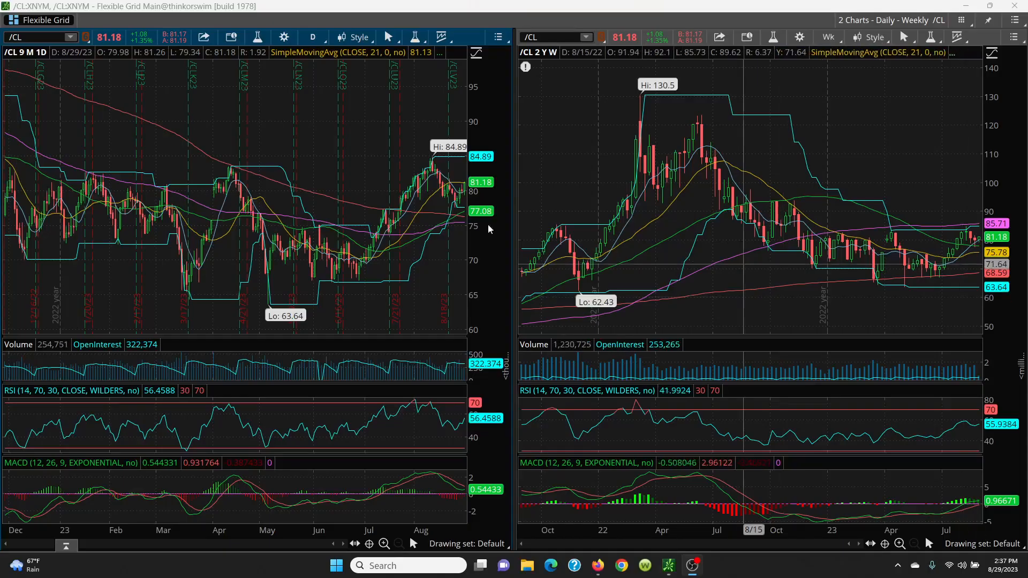
mouse_move(694, 268)
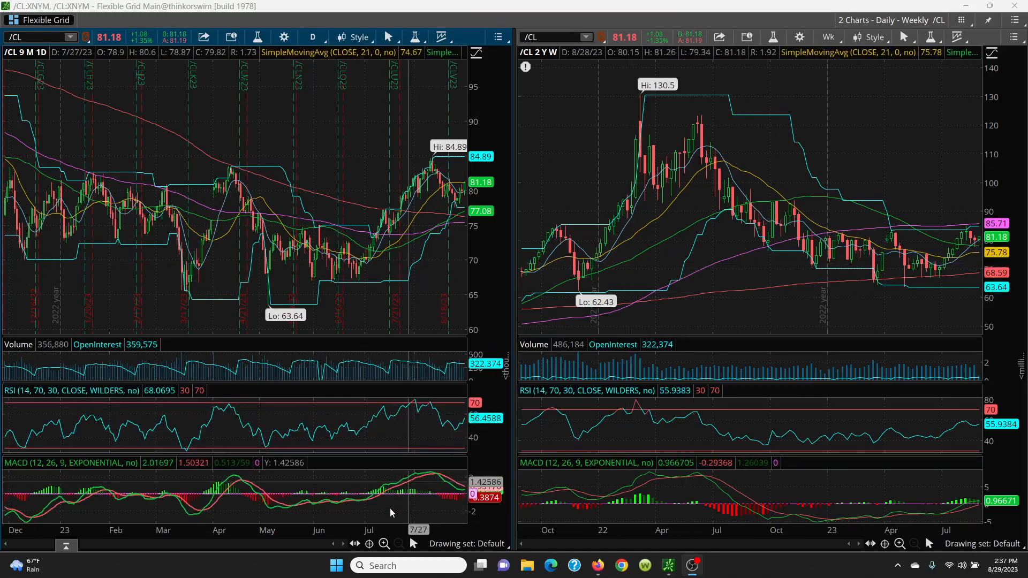
Zoom the daily /CL chart in to show only about May through late August.
left_click(383, 545)
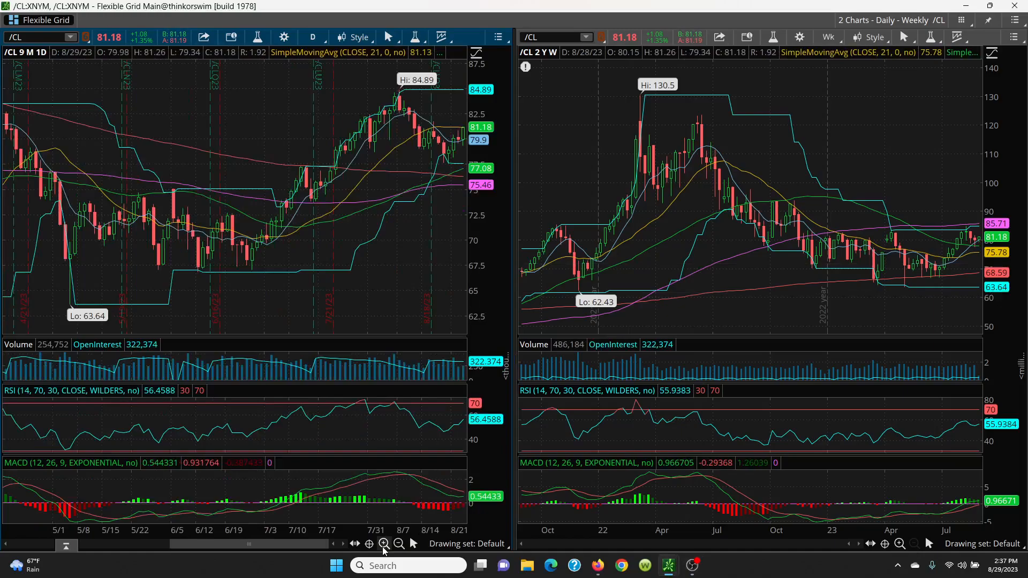
mouse_move(421, 267)
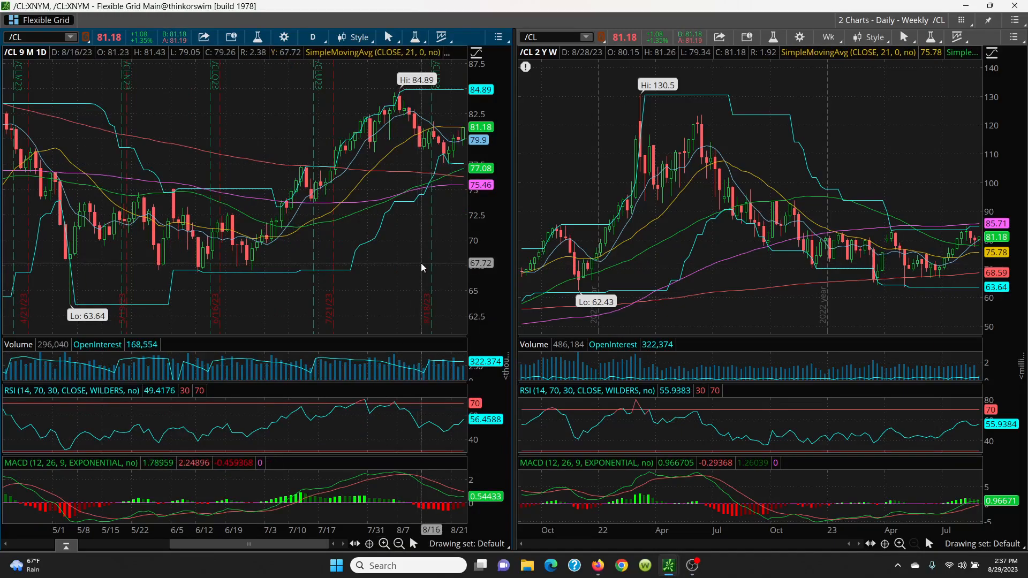
mouse_move(359, 157)
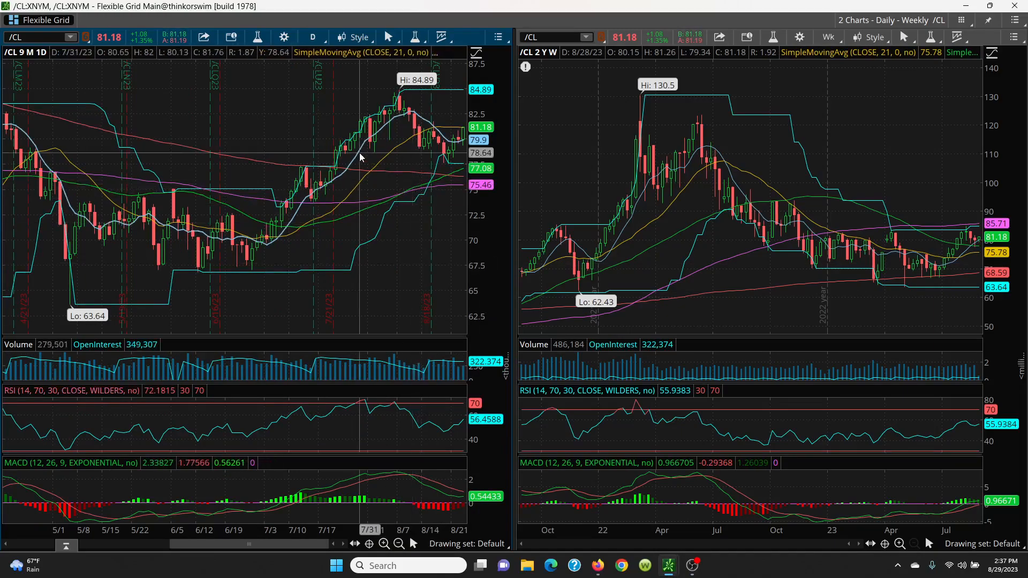
mouse_move(302, 171)
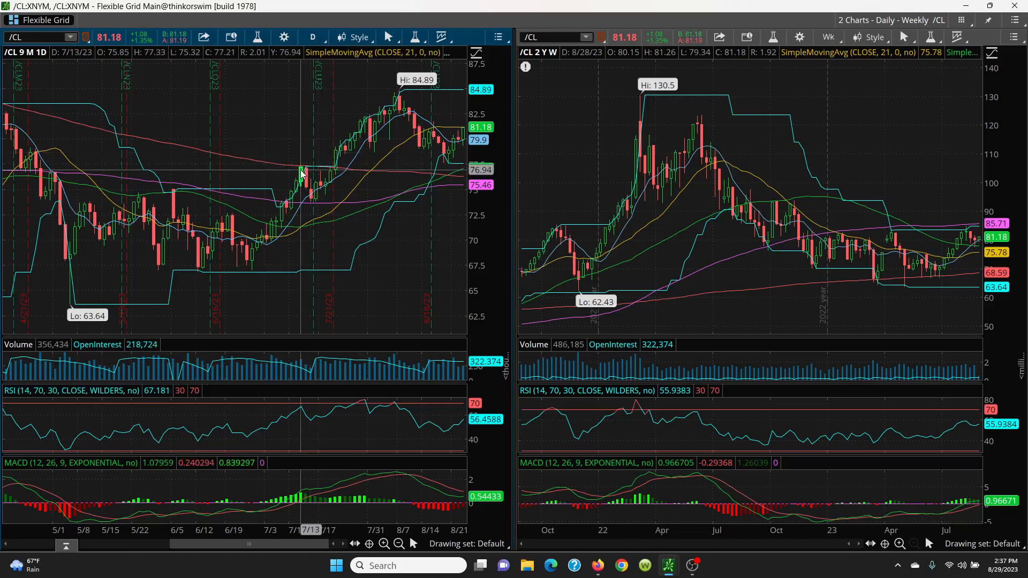
mouse_move(437, 162)
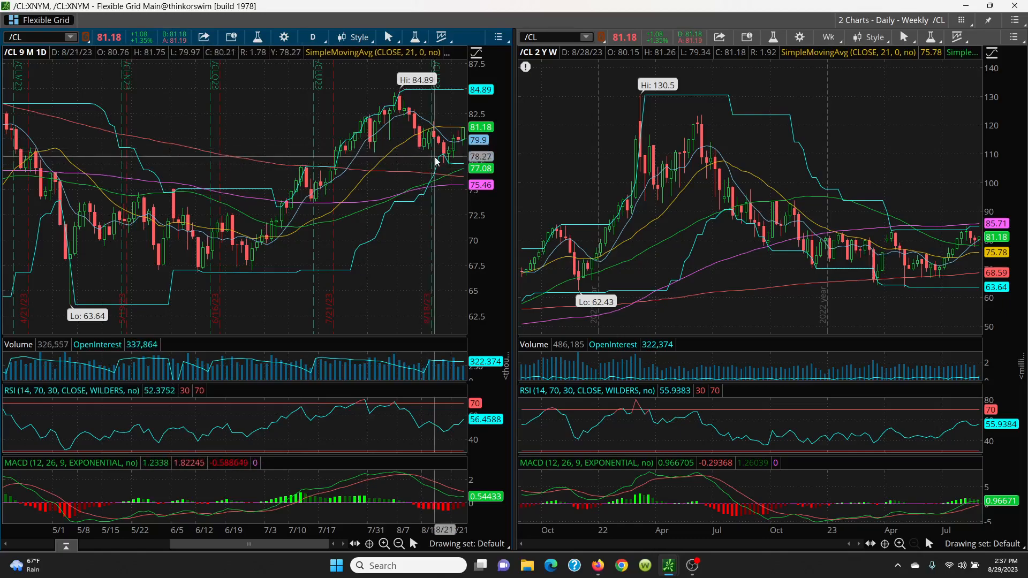
mouse_move(442, 164)
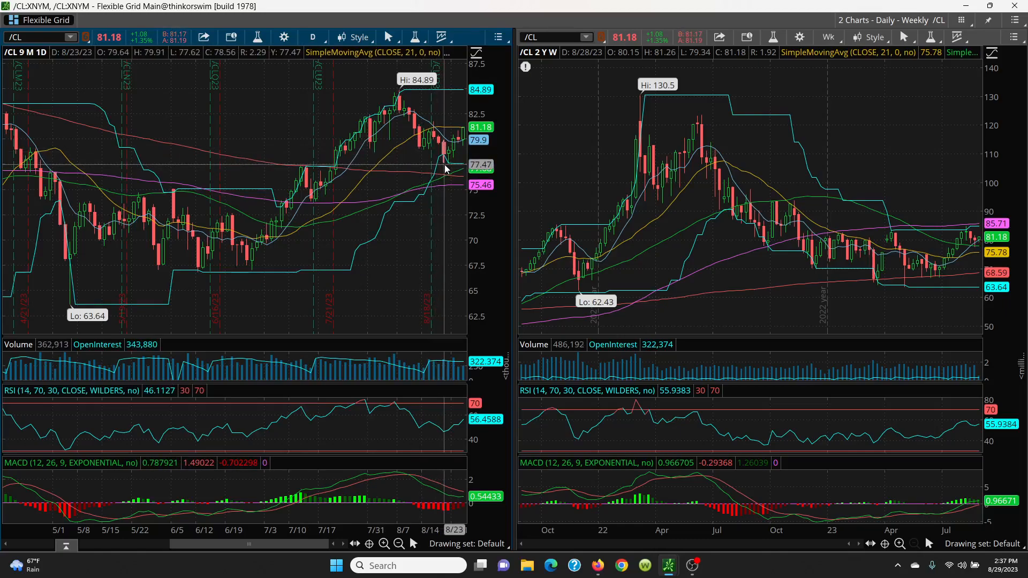
mouse_move(449, 167)
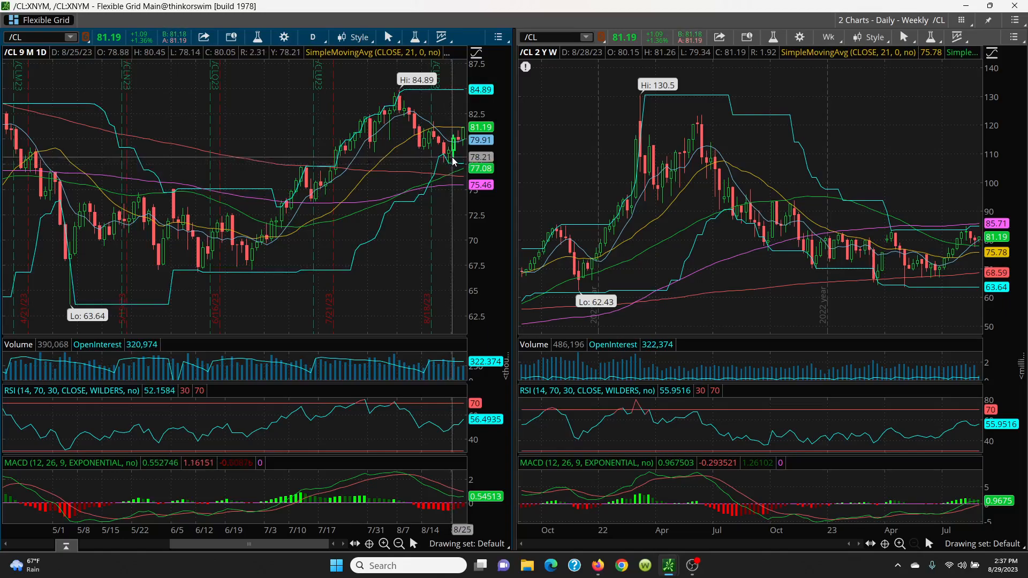
mouse_move(313, 191)
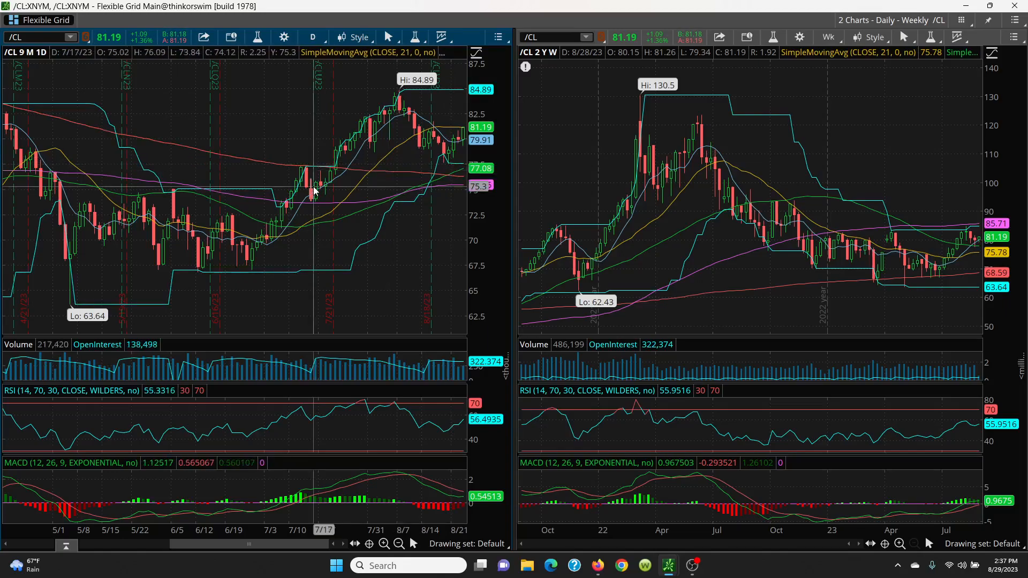
mouse_move(296, 218)
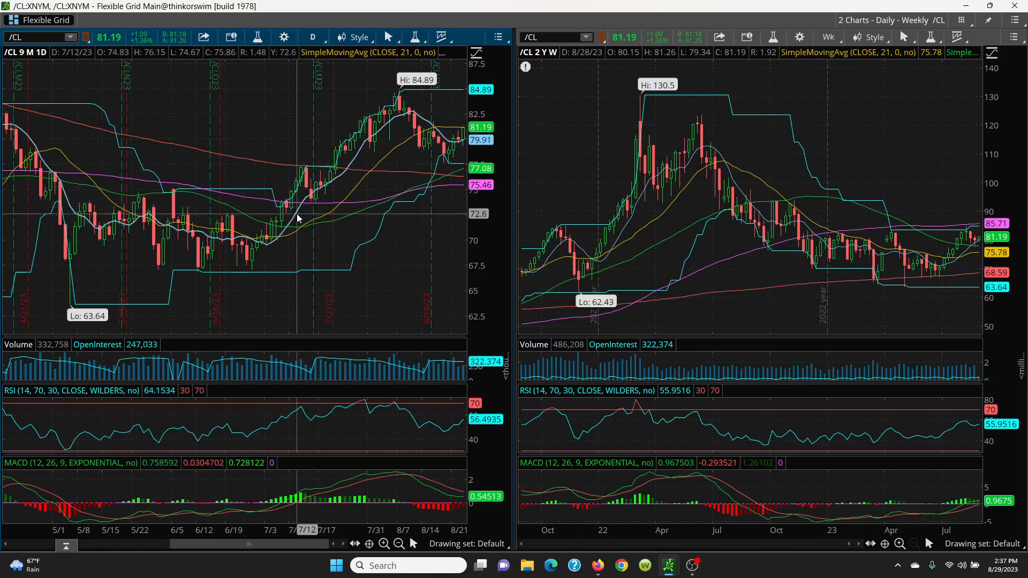
mouse_move(416, 143)
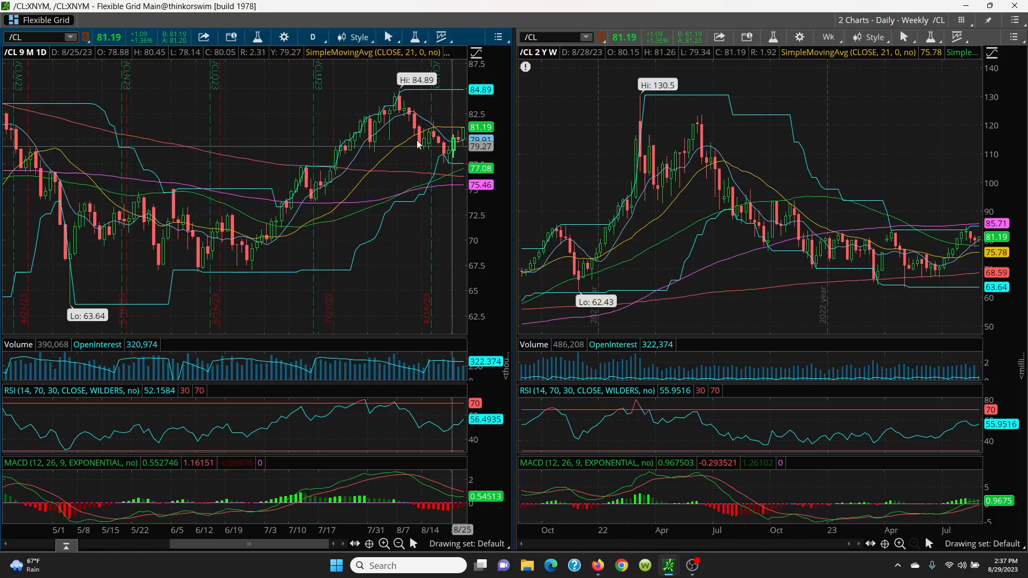
mouse_move(340, 179)
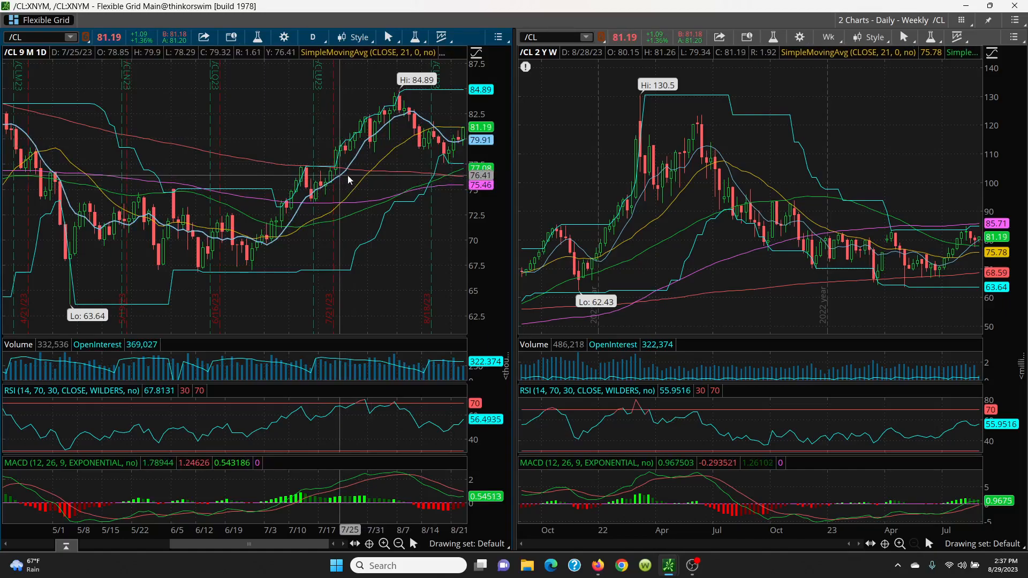
mouse_move(355, 190)
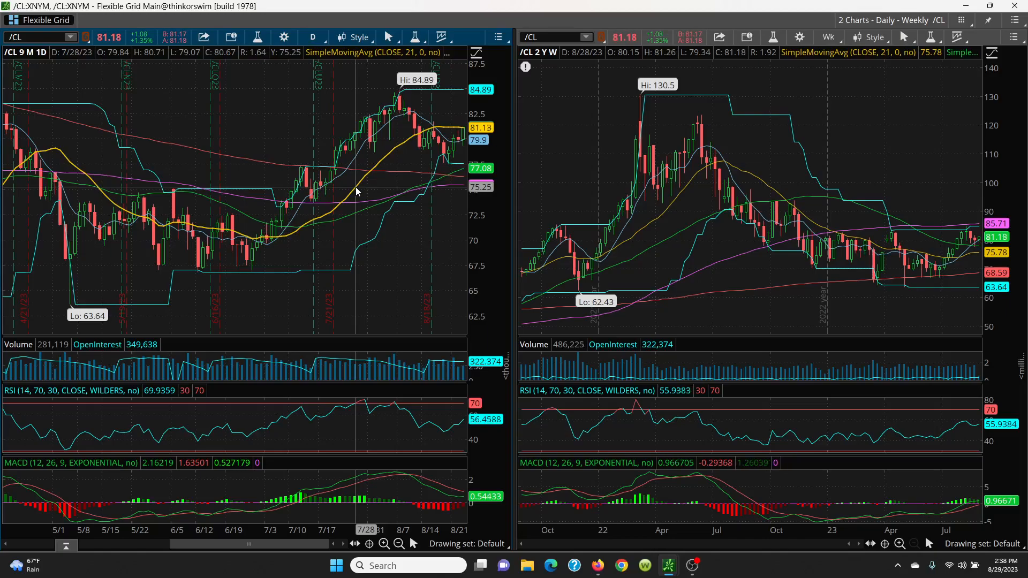
mouse_move(401, 169)
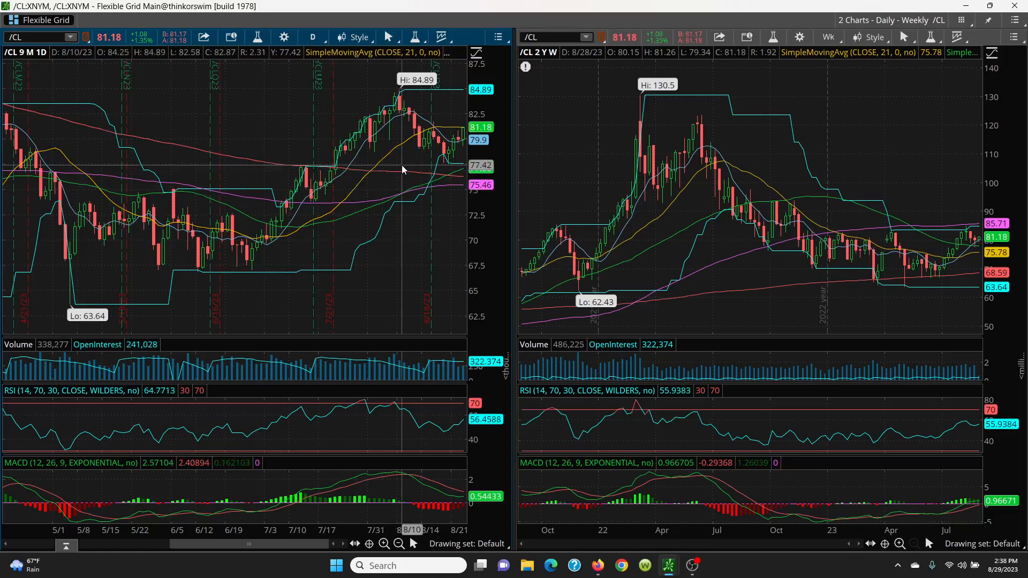
mouse_move(436, 142)
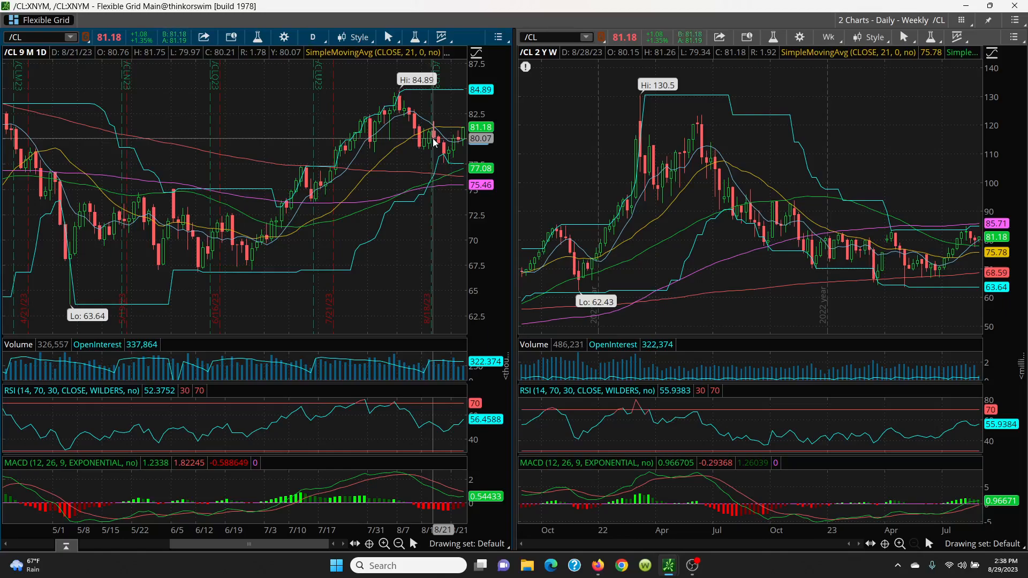
left_click(383, 544)
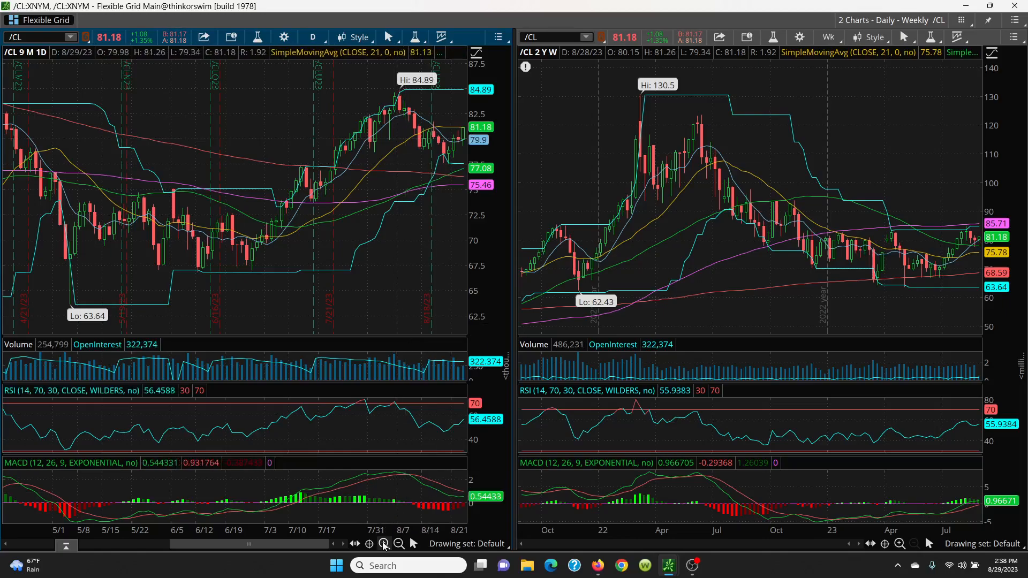
left_click(384, 544)
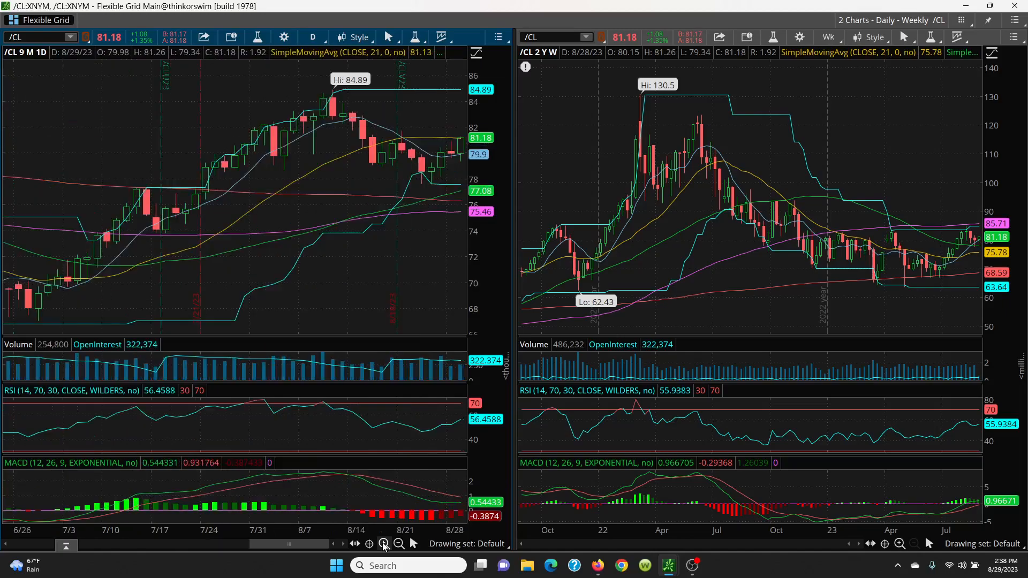
mouse_move(400, 173)
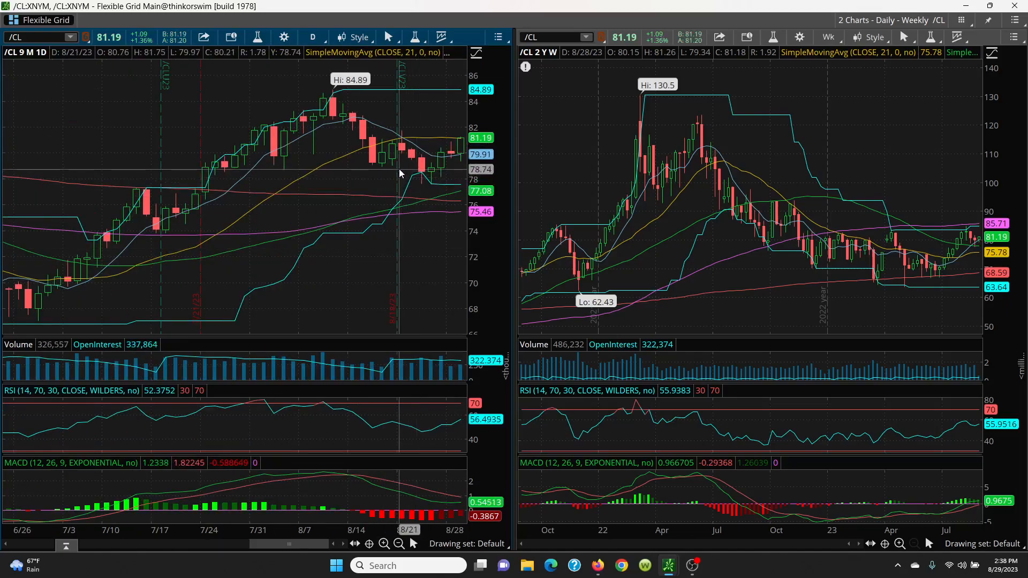
mouse_move(342, 130)
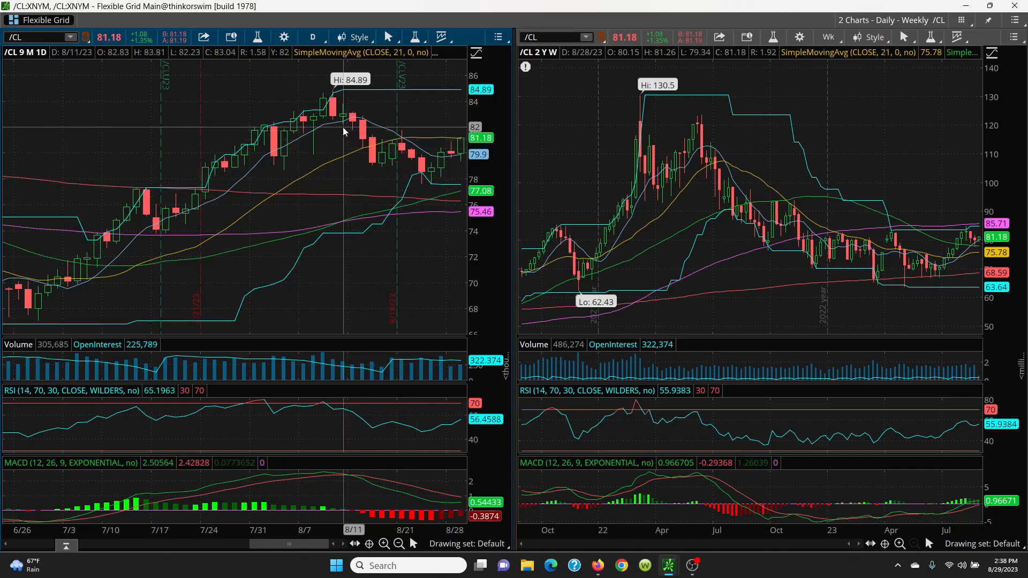
mouse_move(342, 116)
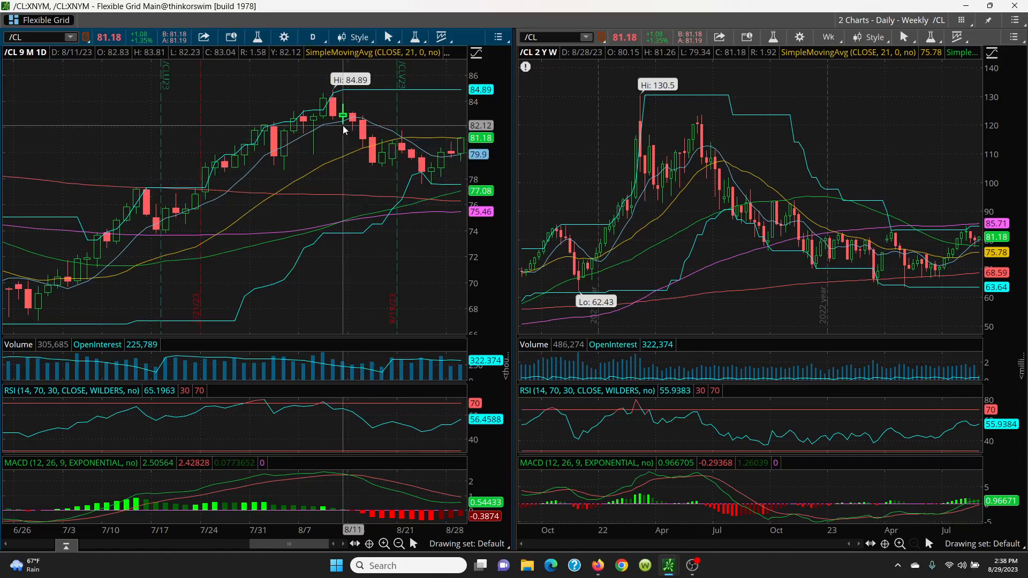
mouse_move(343, 129)
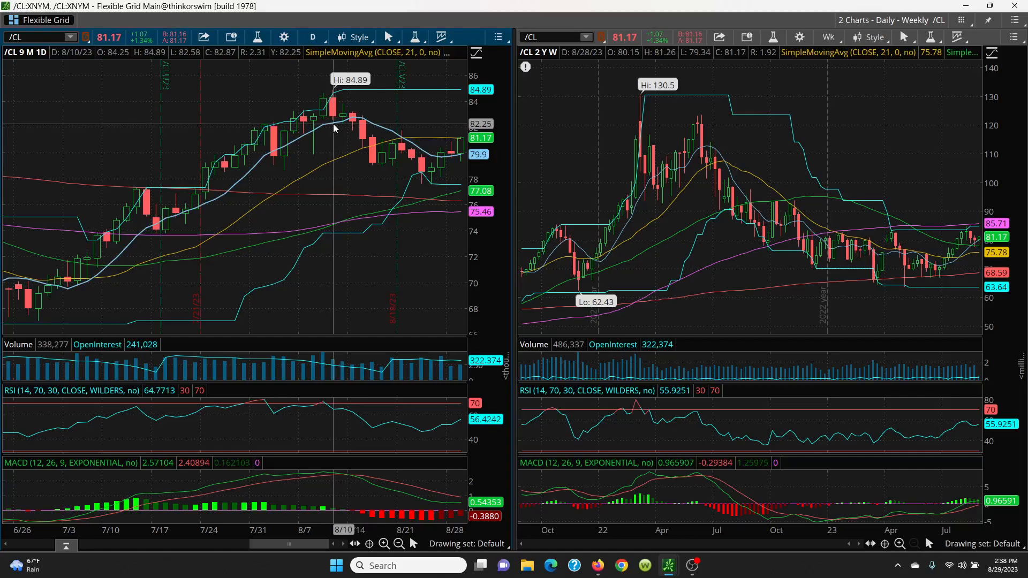
mouse_move(328, 127)
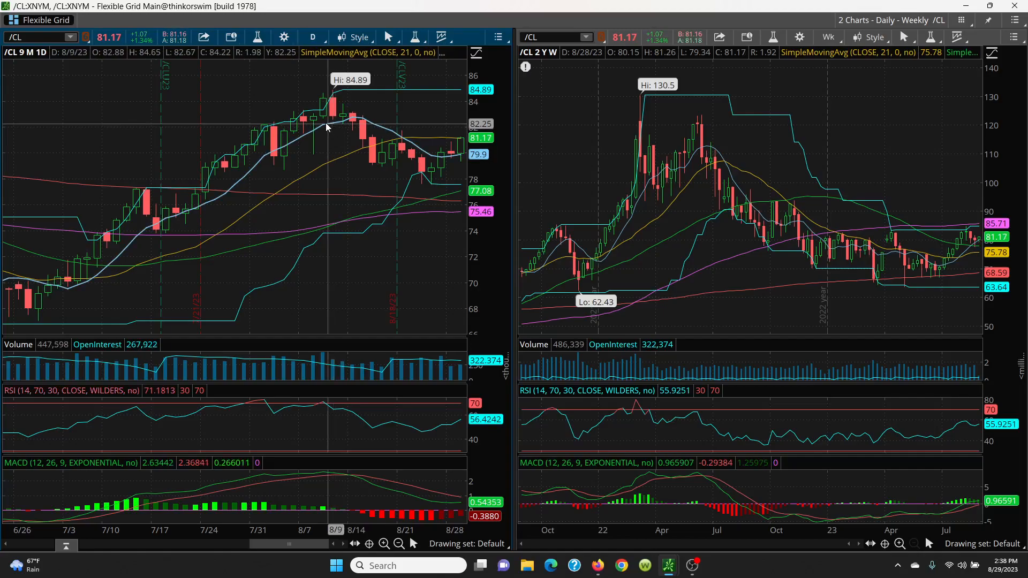
mouse_move(327, 126)
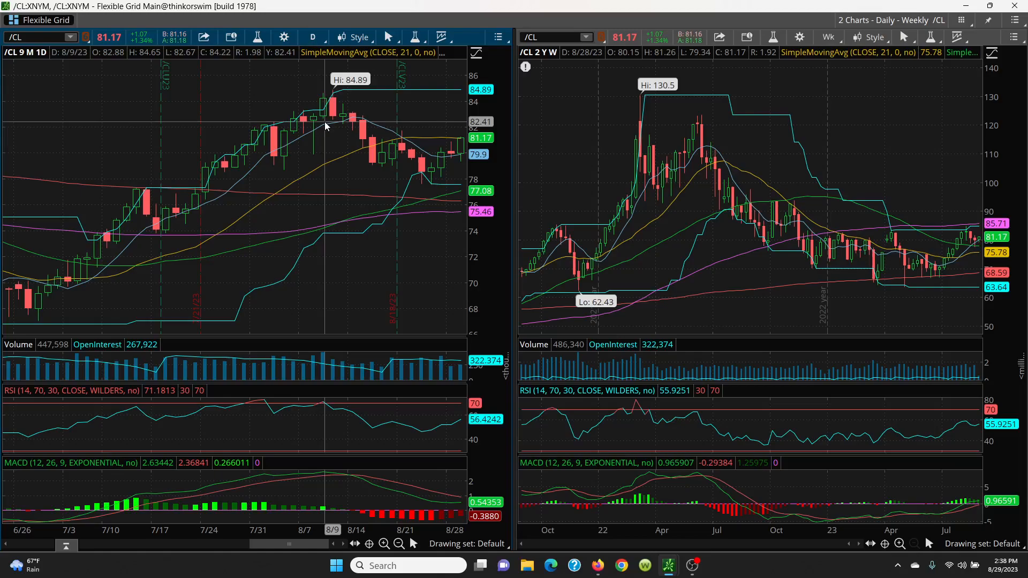
mouse_move(361, 124)
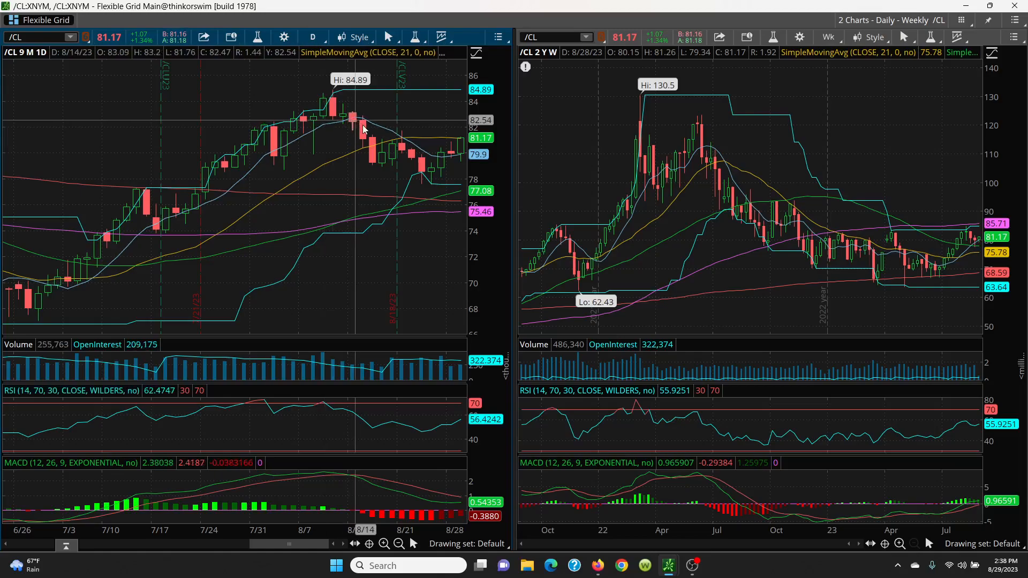
mouse_move(366, 138)
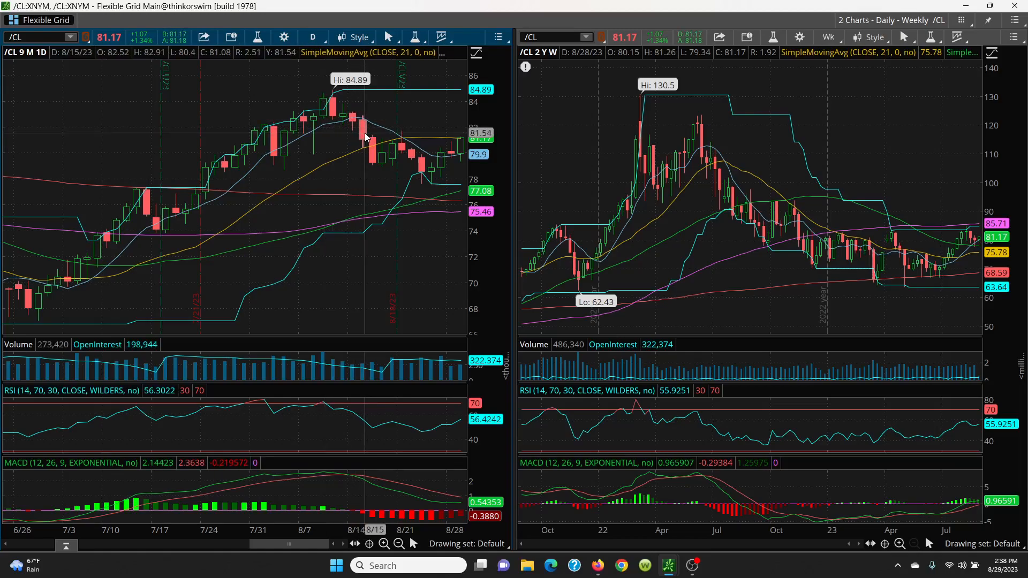
mouse_move(357, 123)
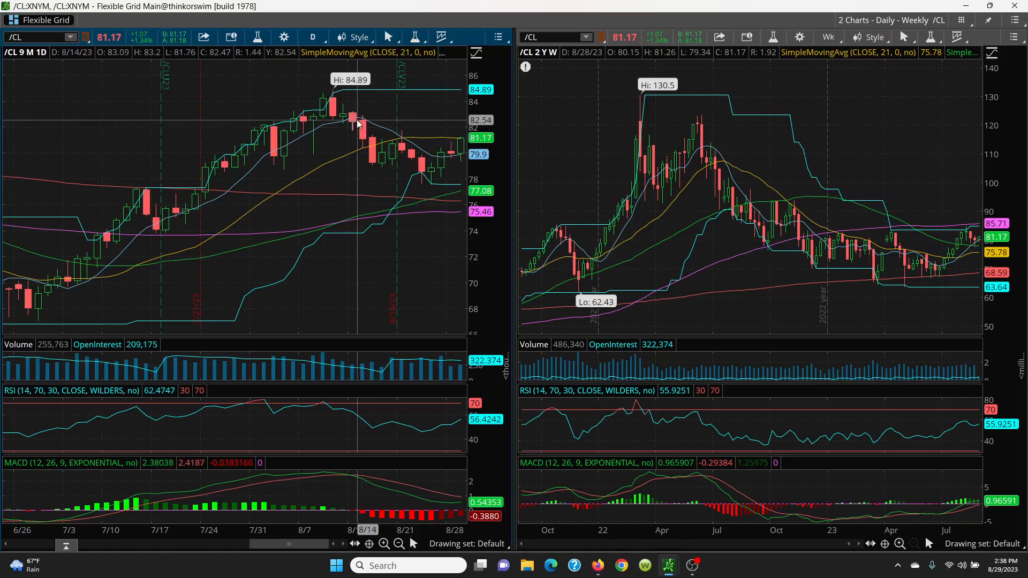
mouse_move(355, 122)
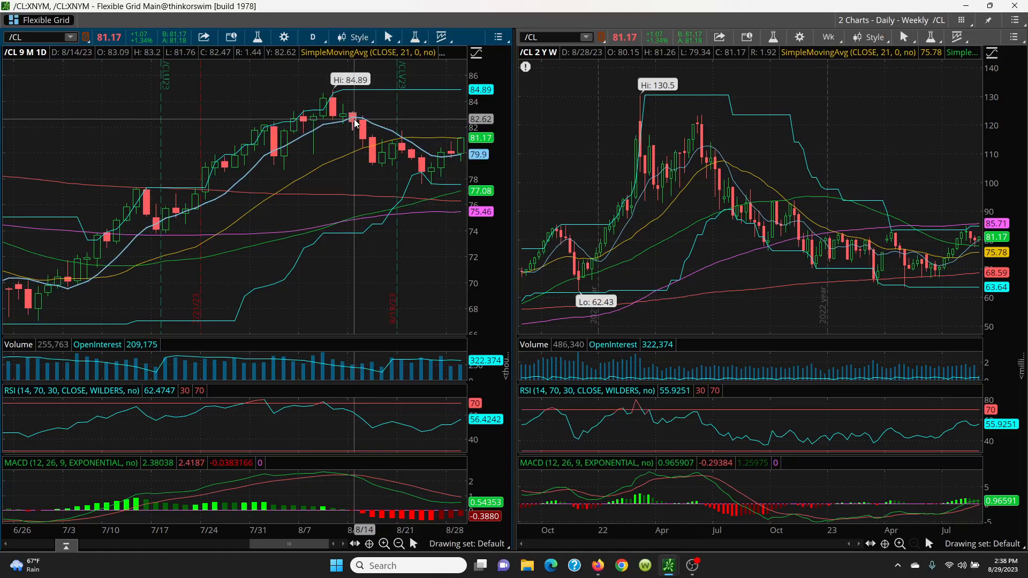
mouse_move(344, 118)
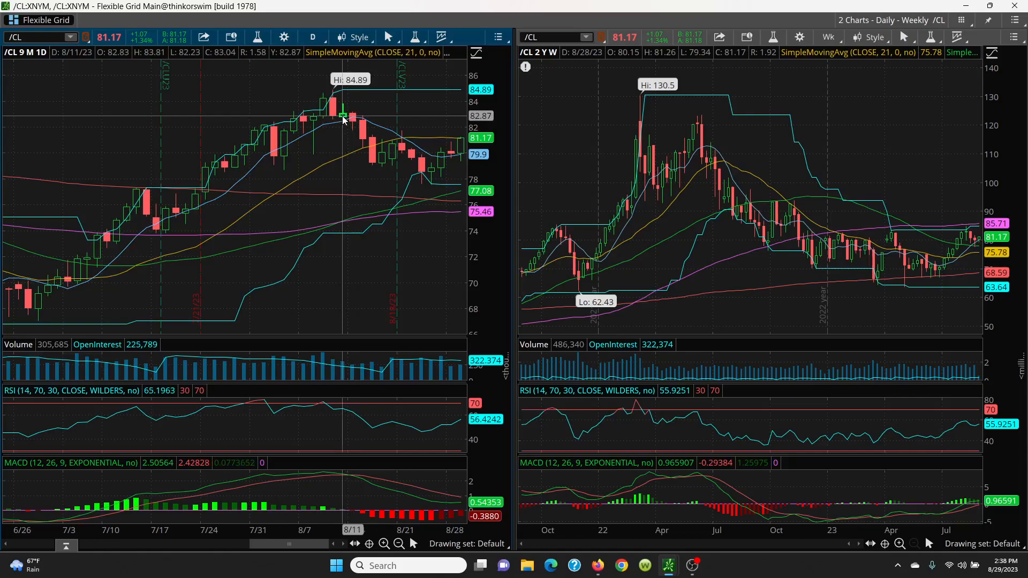
mouse_move(321, 112)
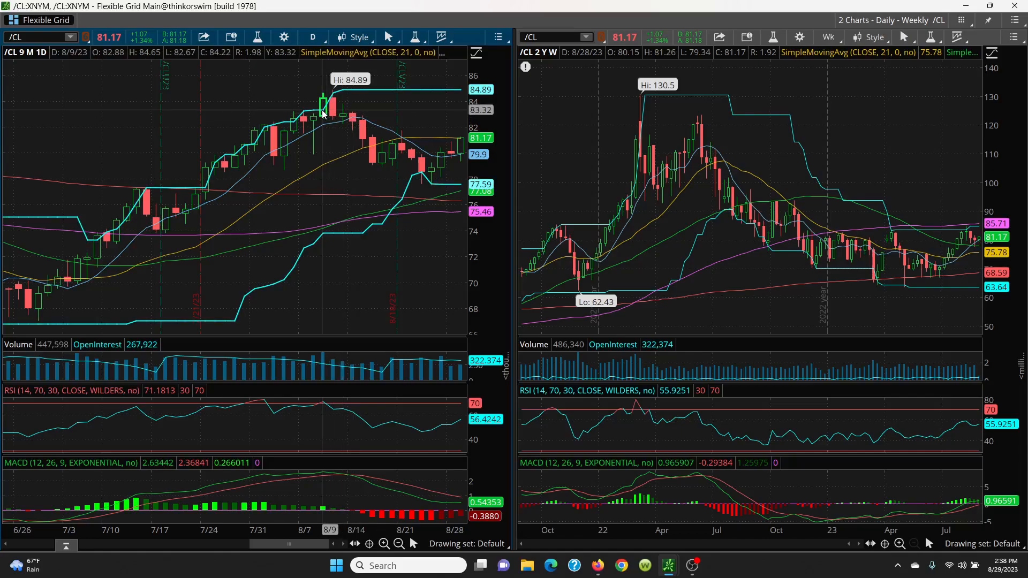
mouse_move(333, 115)
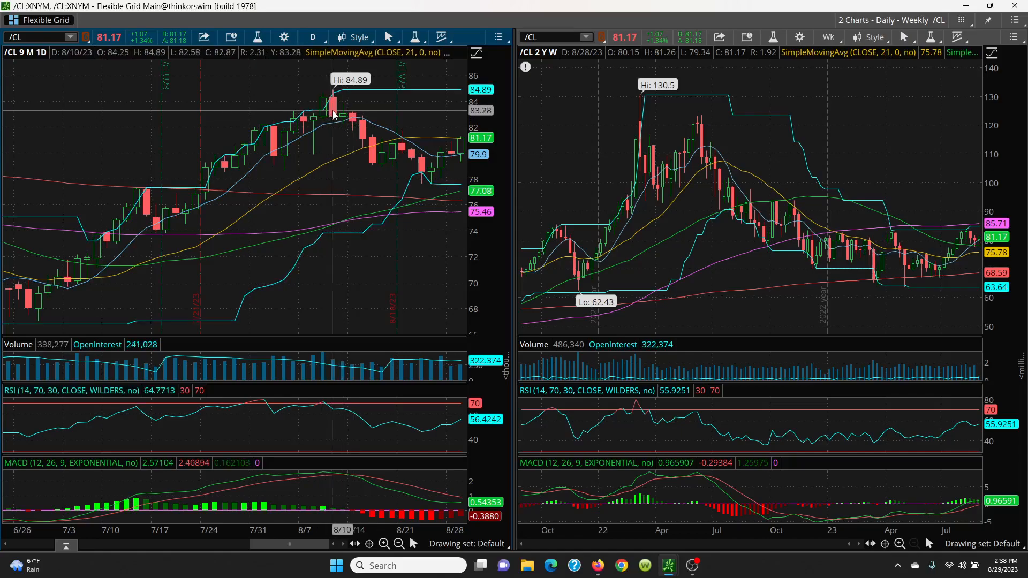
mouse_move(342, 89)
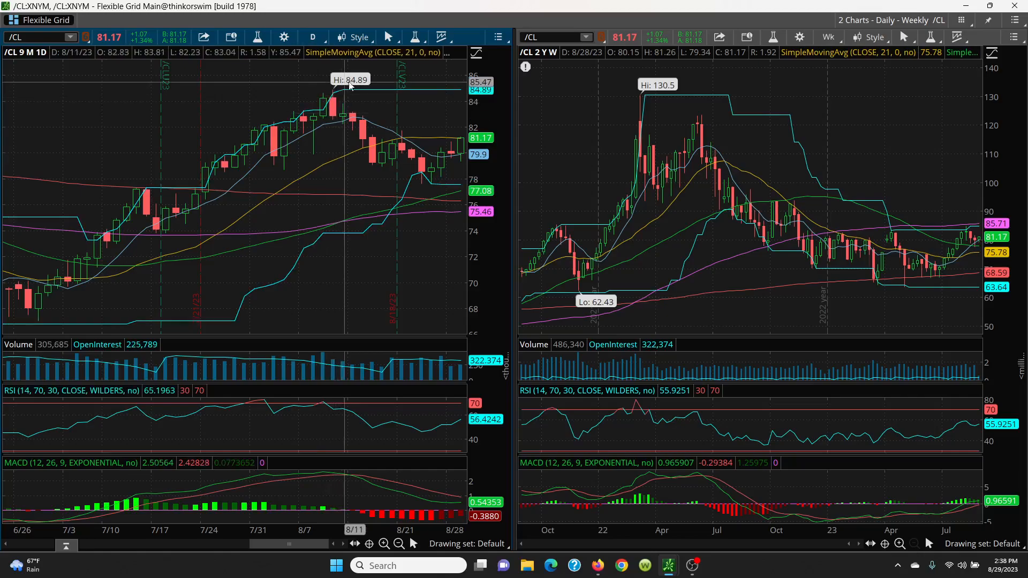
mouse_move(359, 89)
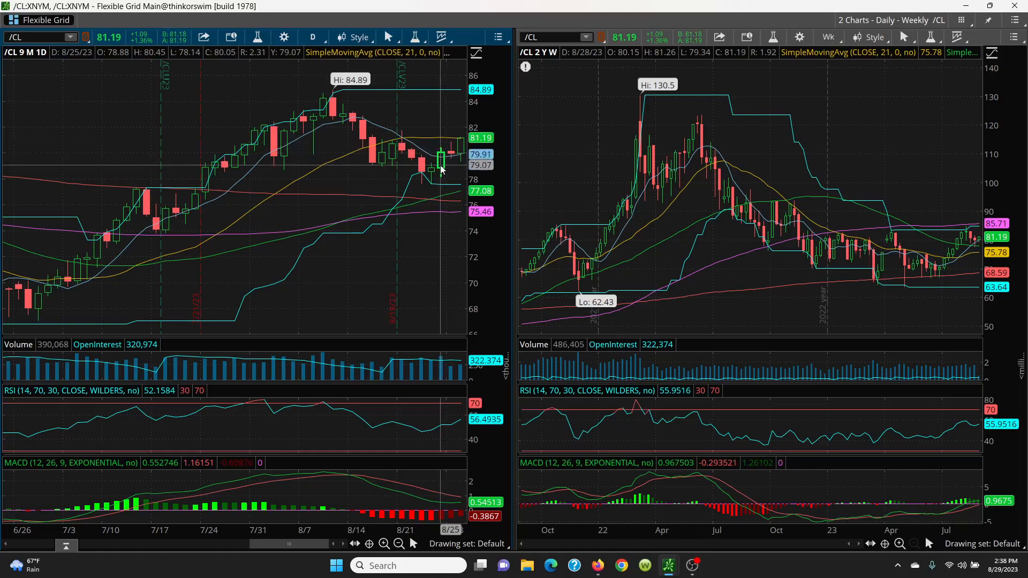
mouse_move(331, 189)
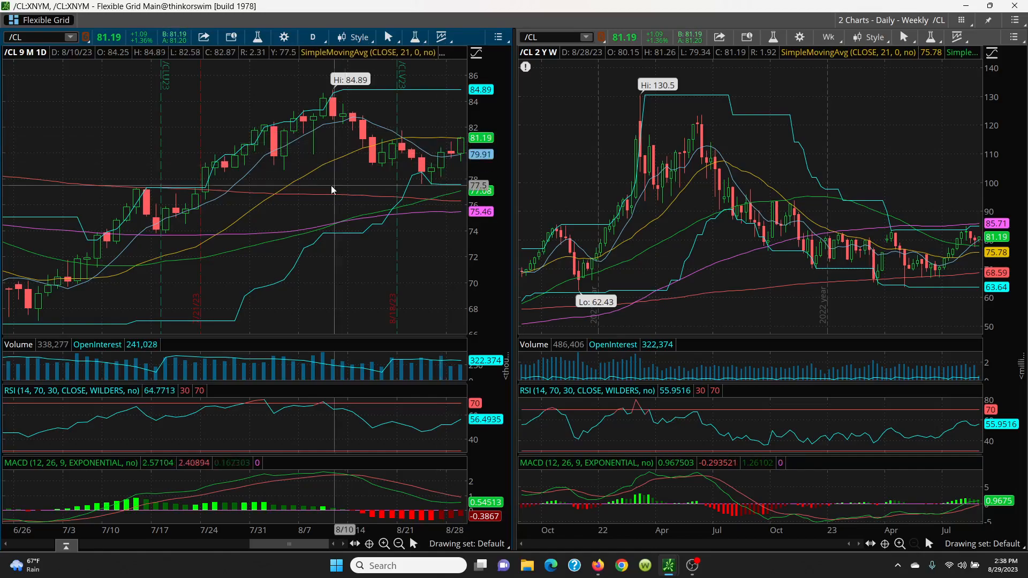
mouse_move(253, 180)
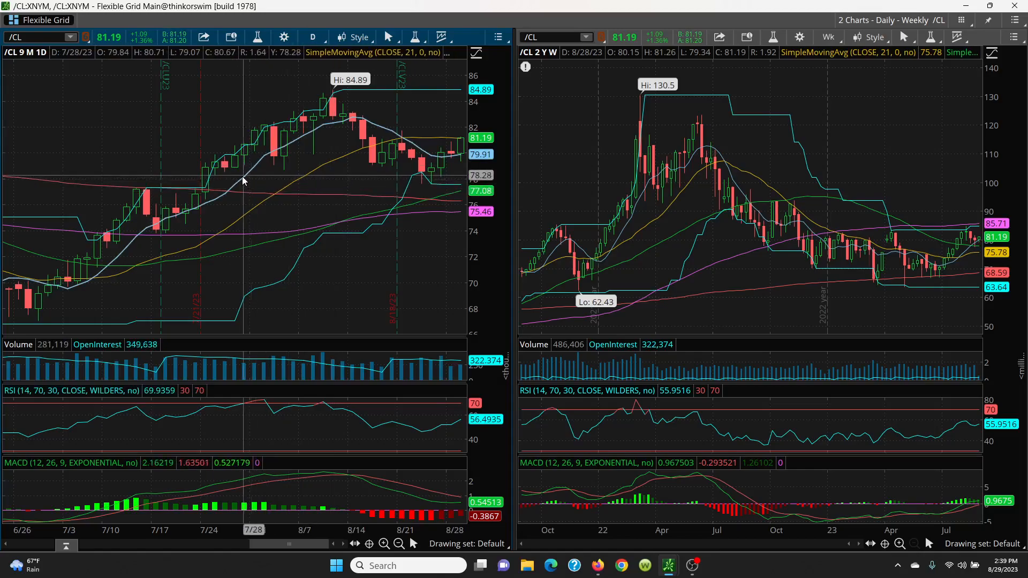
mouse_move(243, 178)
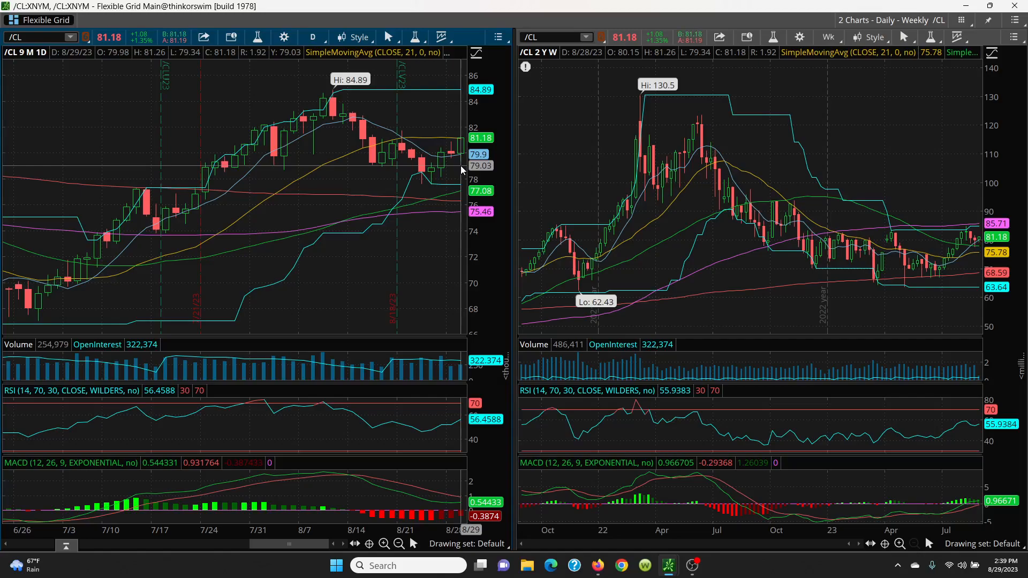
mouse_move(433, 177)
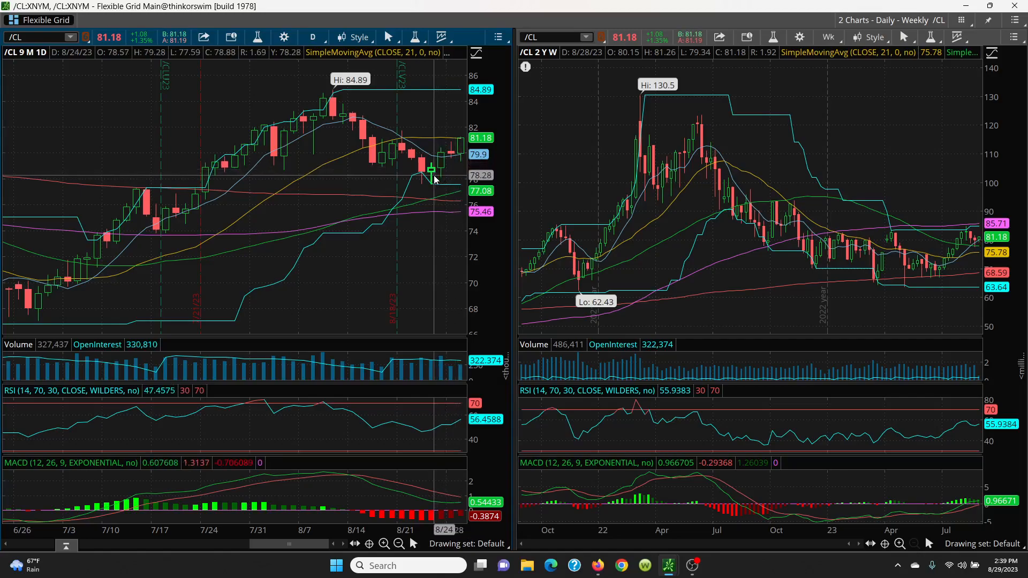
mouse_move(439, 170)
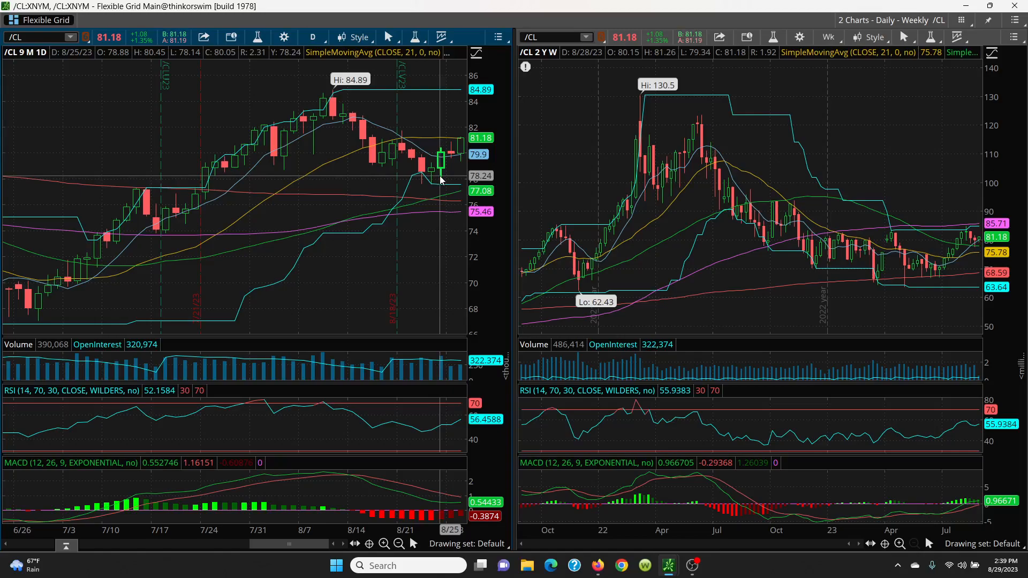
mouse_move(432, 171)
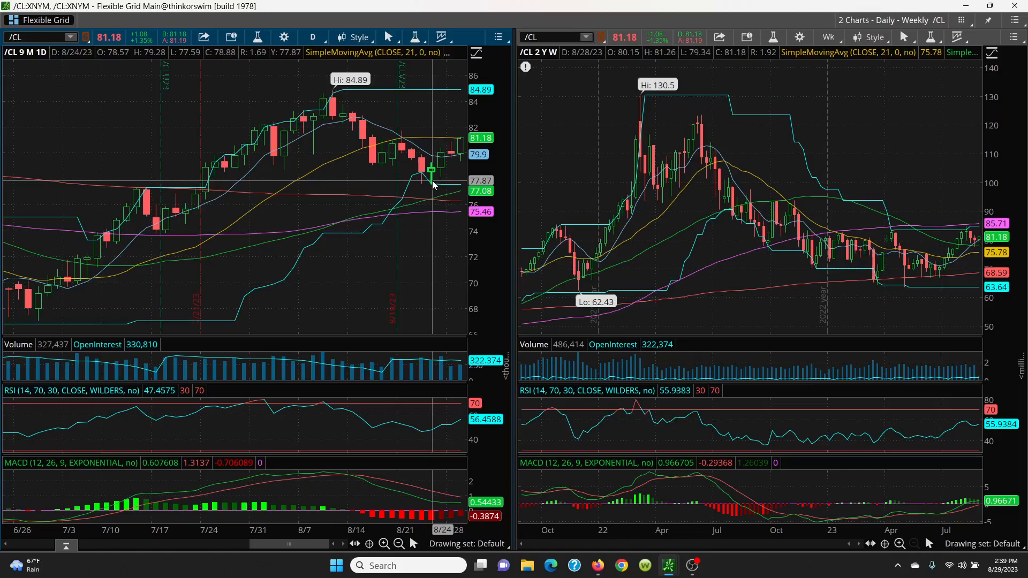
mouse_move(246, 288)
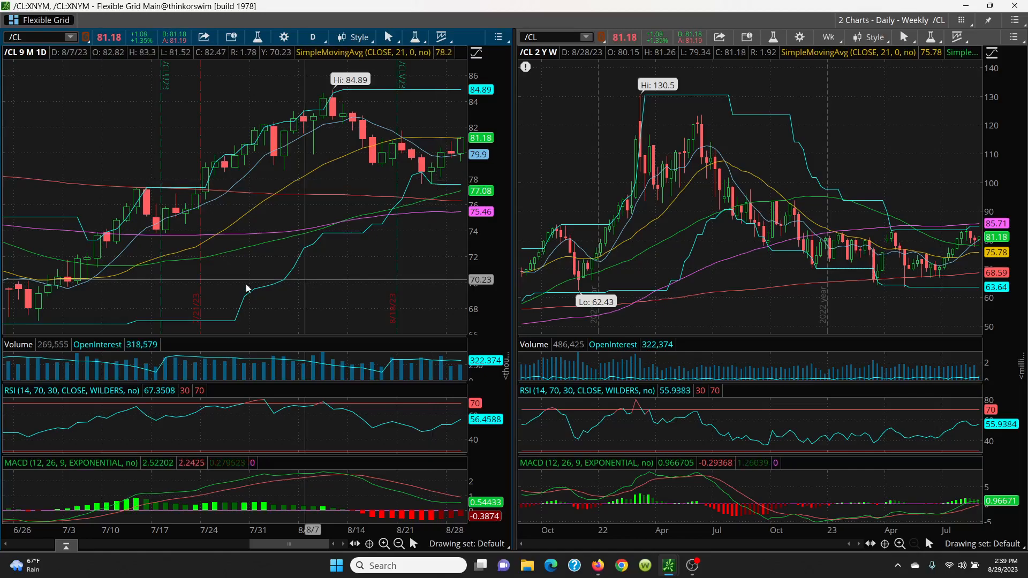
mouse_move(247, 249)
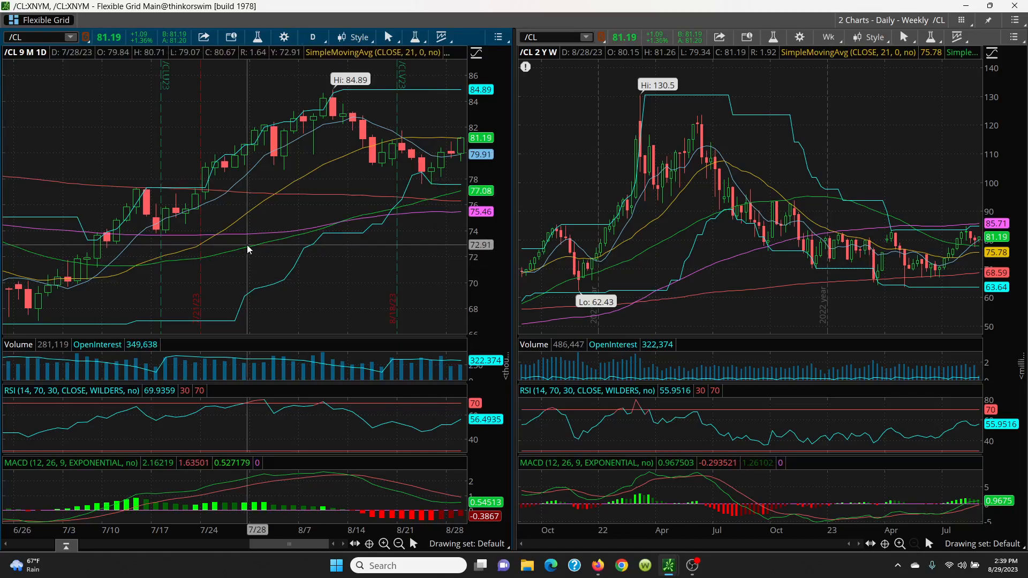
mouse_move(78, 187)
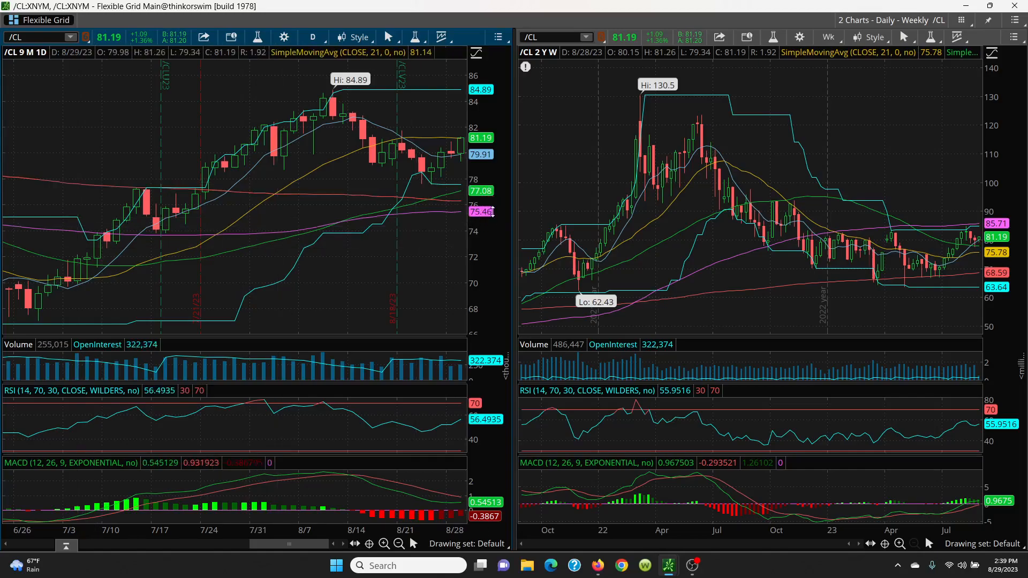
mouse_move(460, 215)
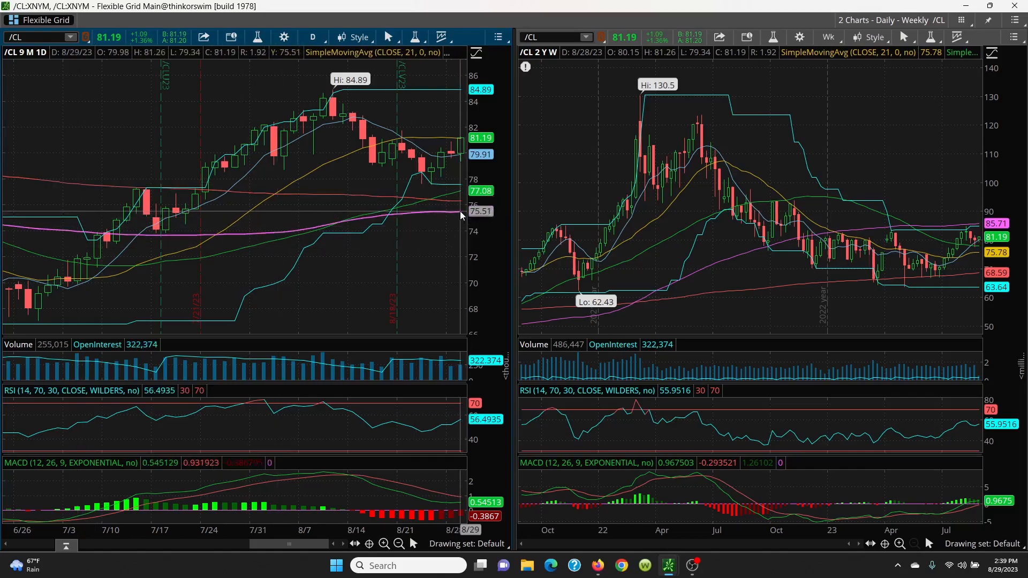
mouse_move(463, 377)
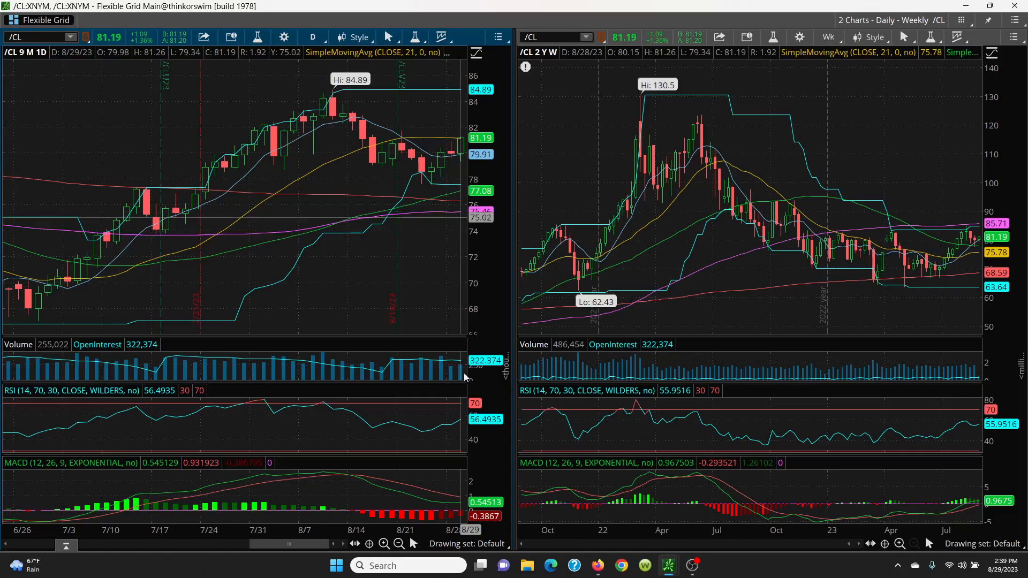
Zoom the daily /CL chart out twice so history reaches back to December.
left_click(397, 544)
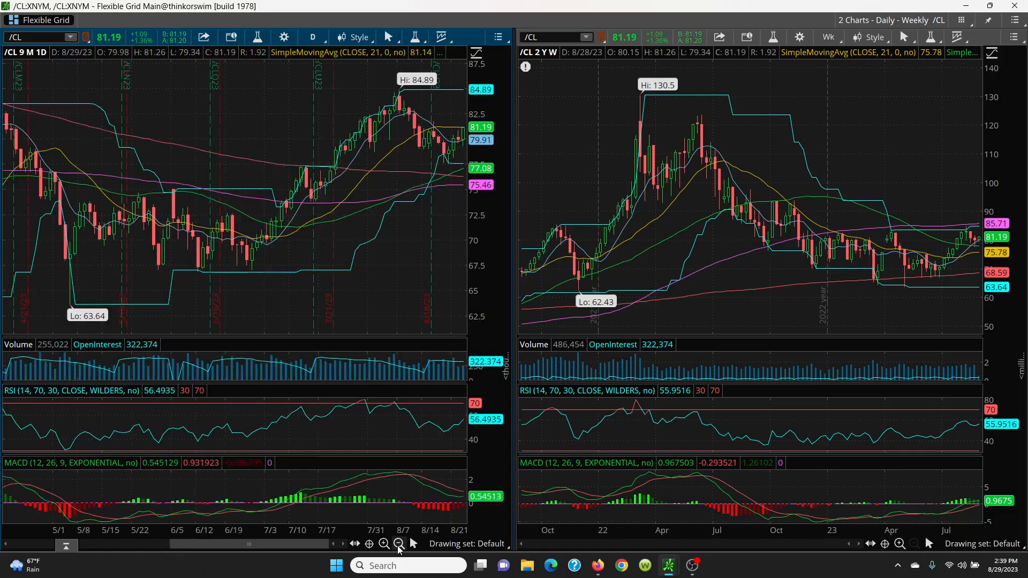
mouse_move(459, 188)
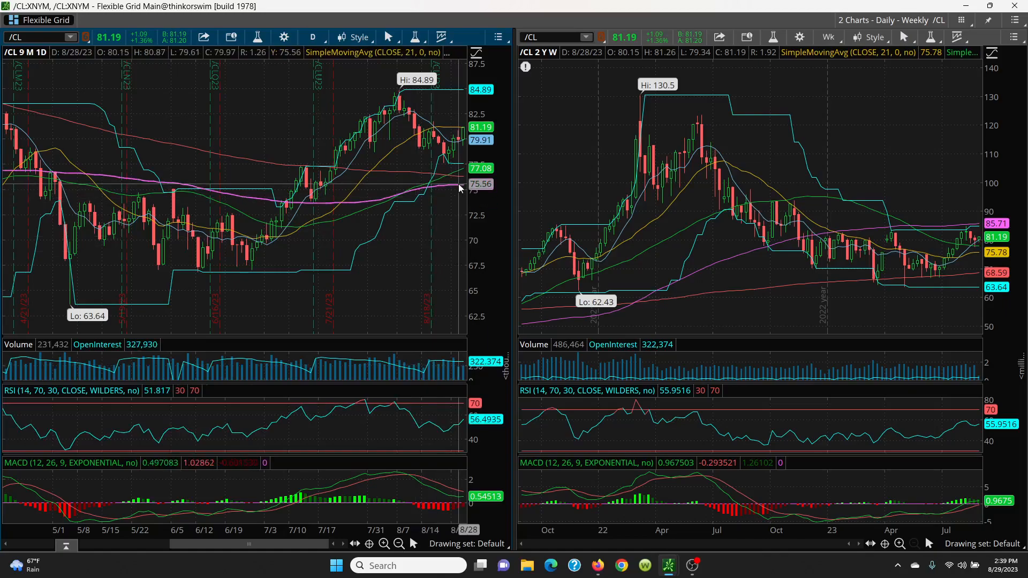
mouse_move(321, 180)
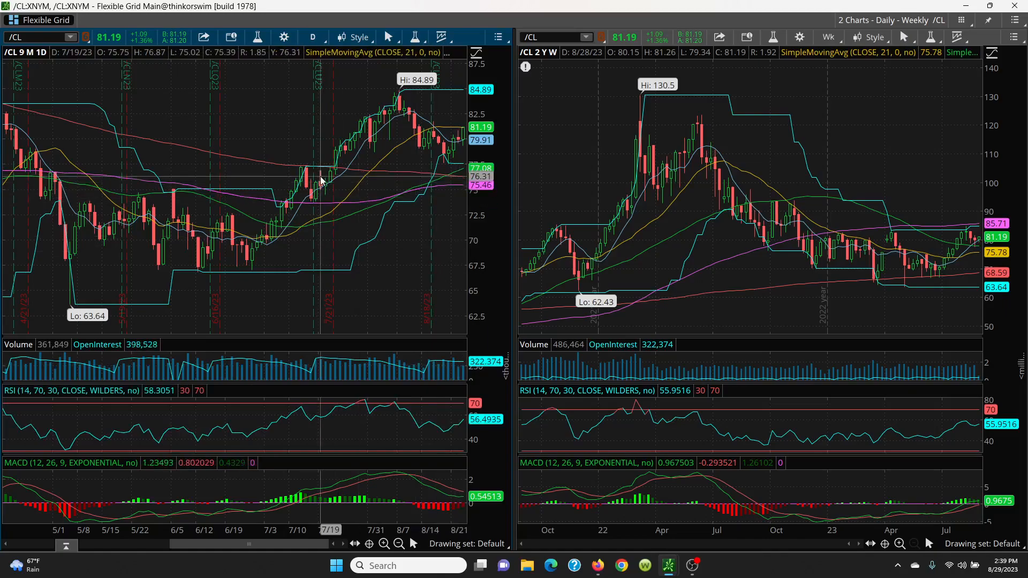
mouse_move(172, 192)
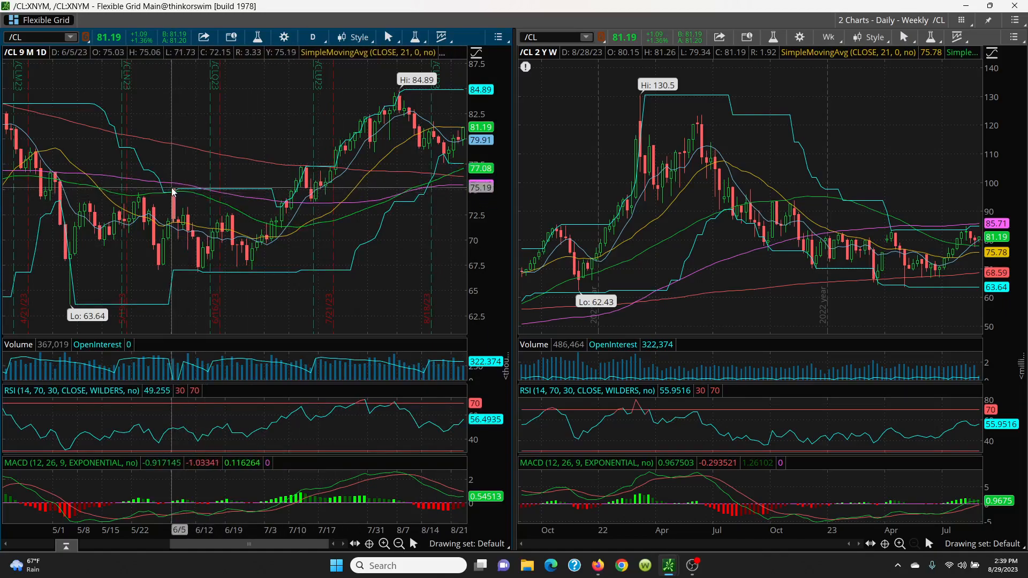
mouse_move(177, 190)
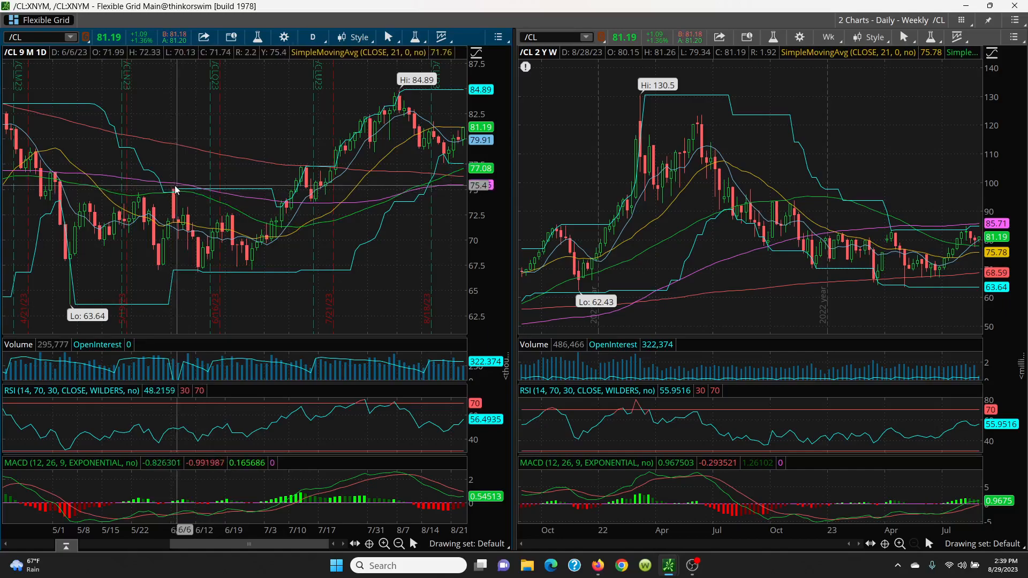
mouse_move(176, 190)
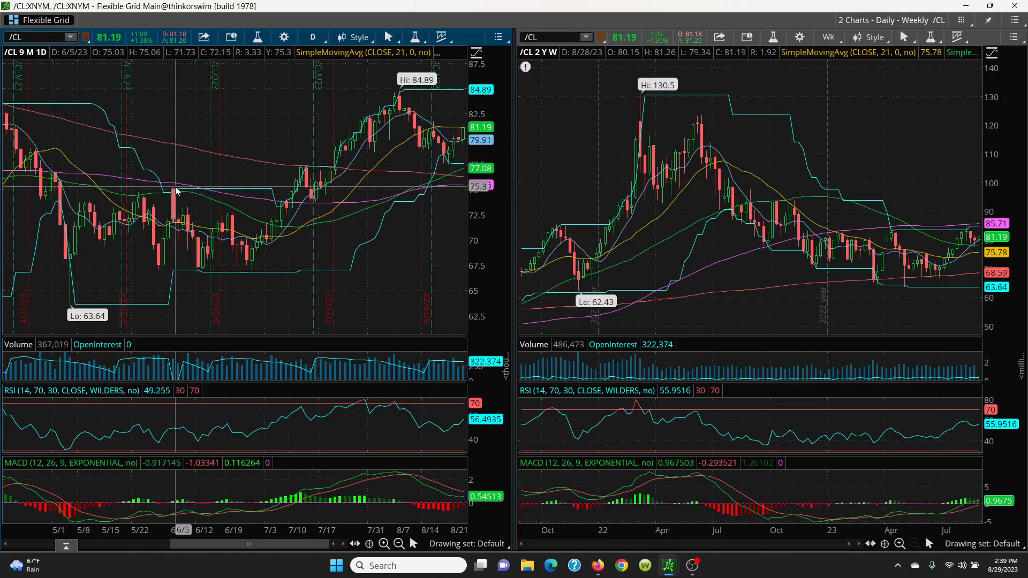
mouse_move(175, 191)
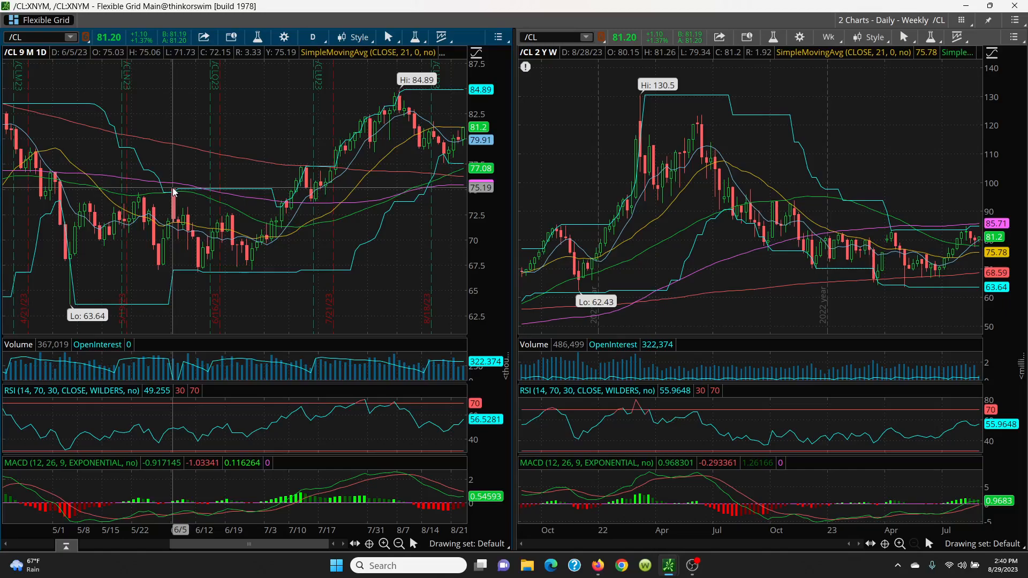
mouse_move(358, 223)
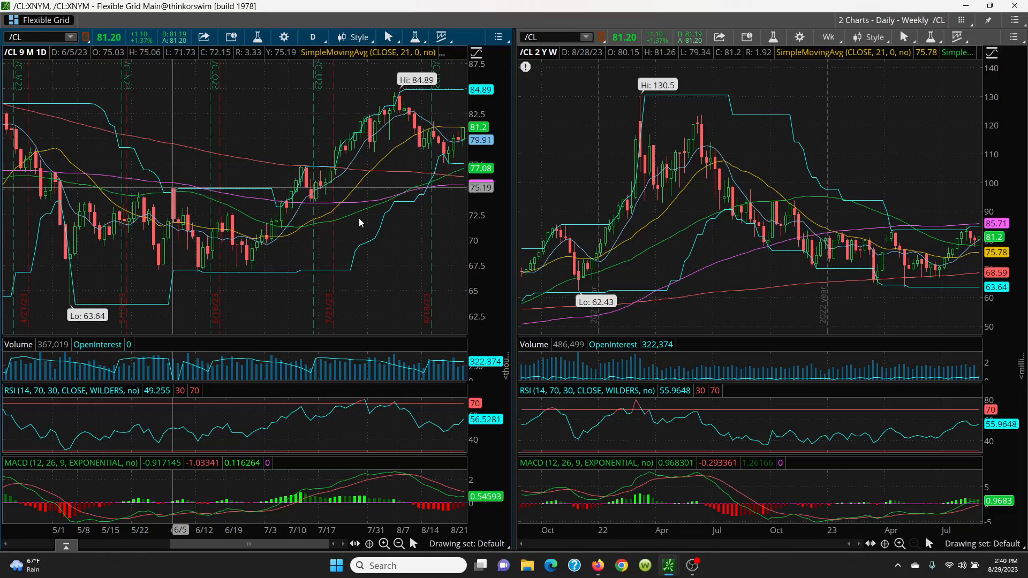
mouse_move(254, 263)
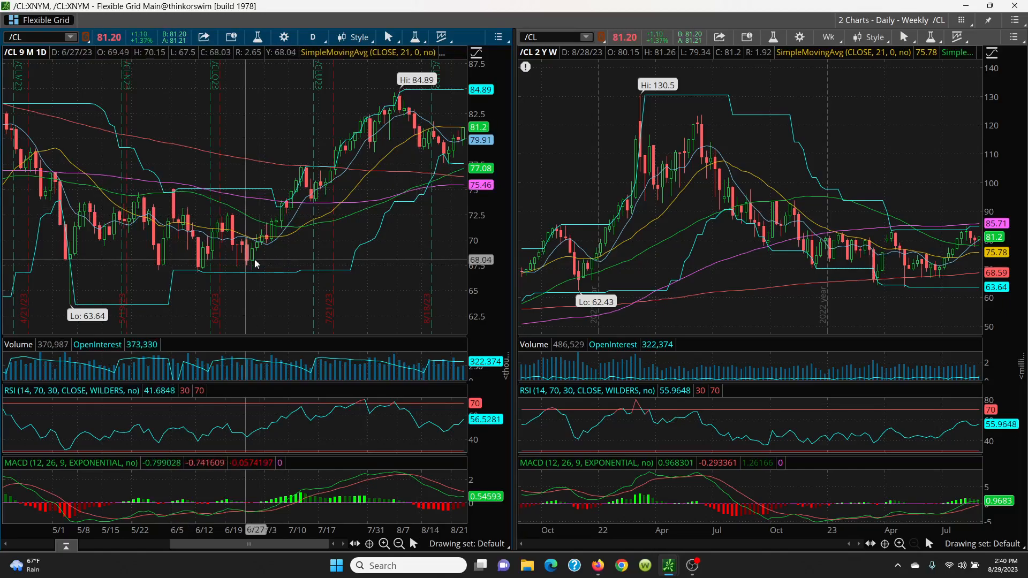
mouse_move(445, 275)
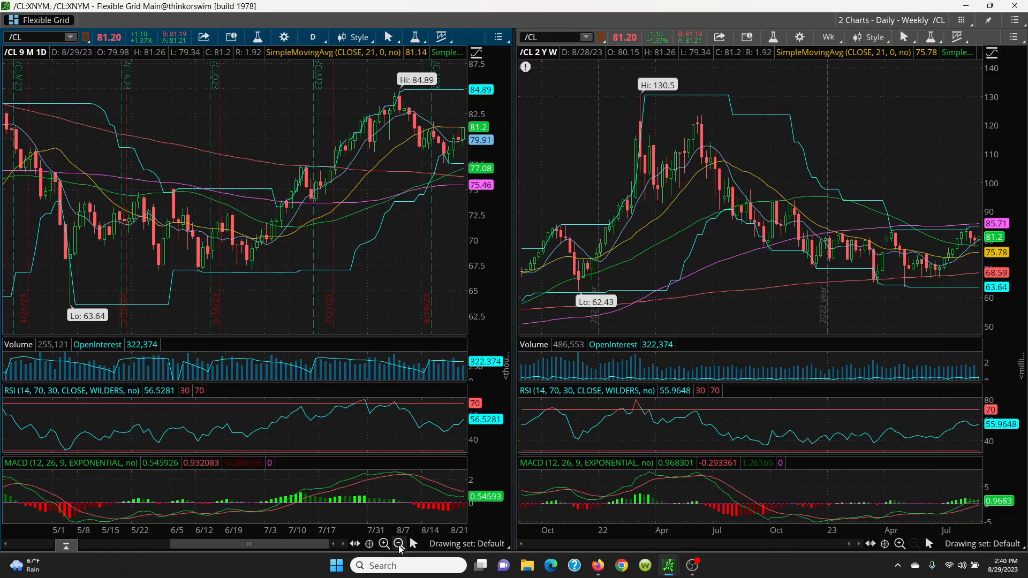
left_click(397, 544)
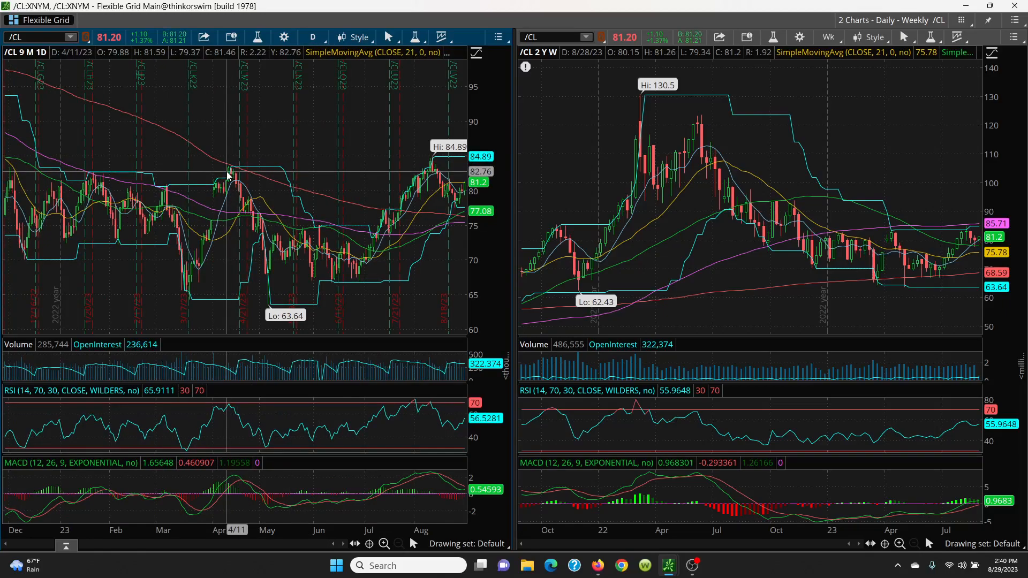
mouse_move(228, 177)
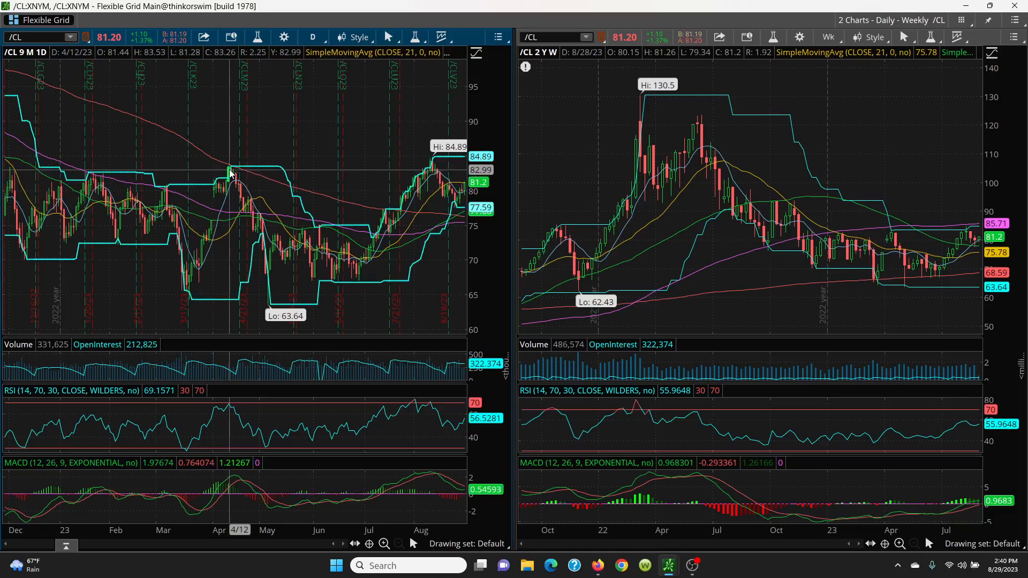
mouse_move(376, 162)
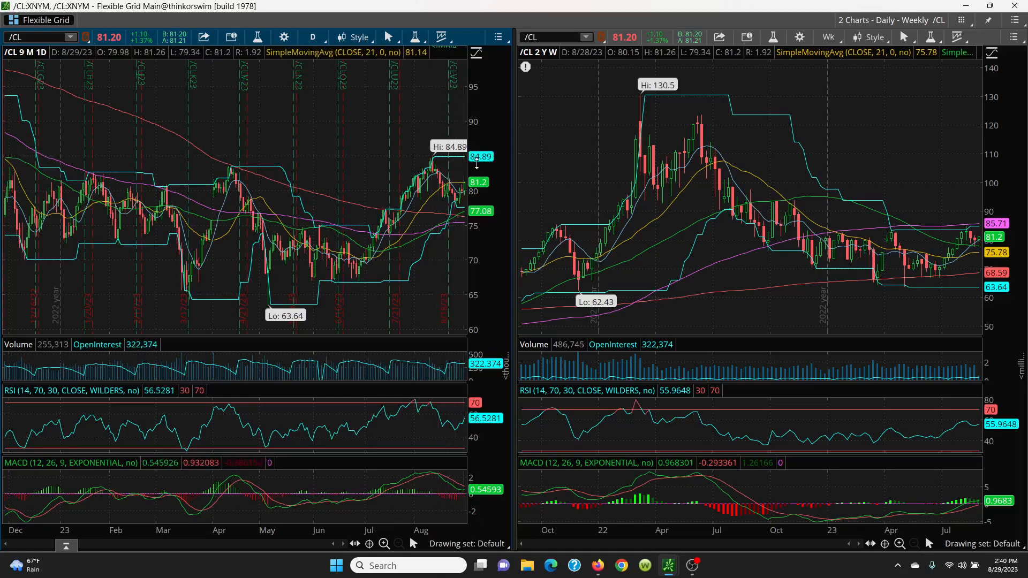
mouse_move(639, 229)
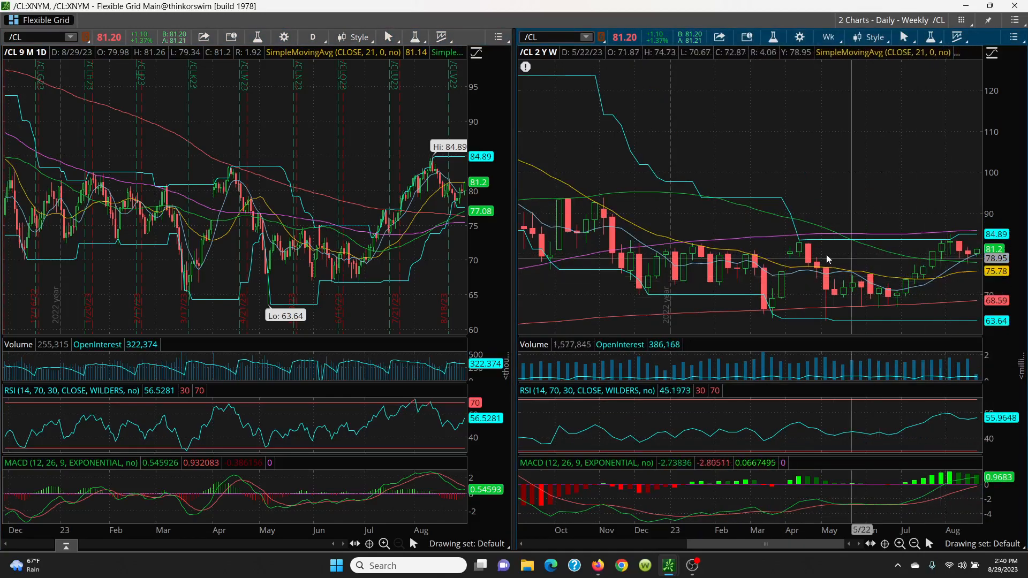
mouse_move(950, 246)
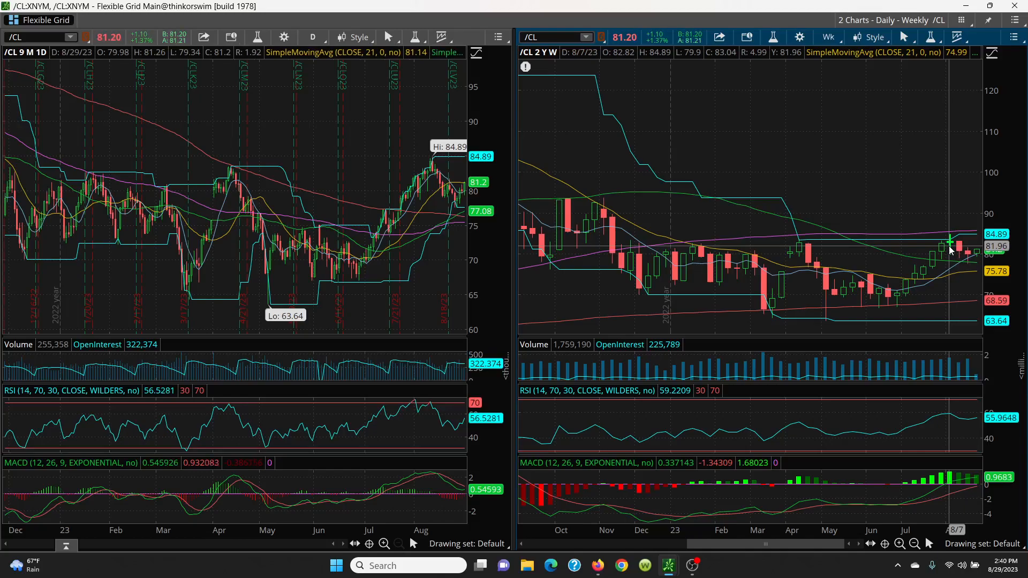
mouse_move(964, 255)
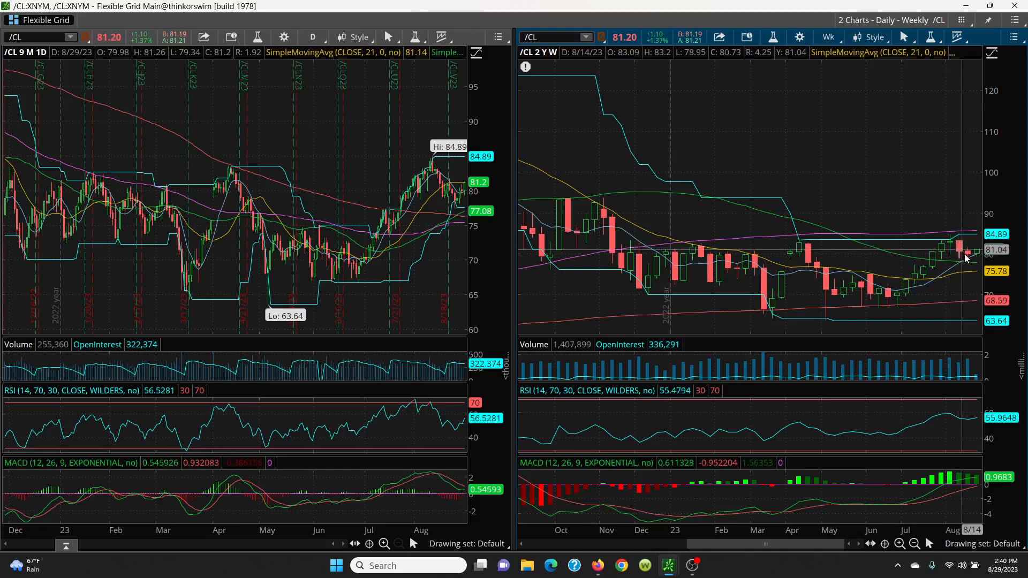
mouse_move(969, 268)
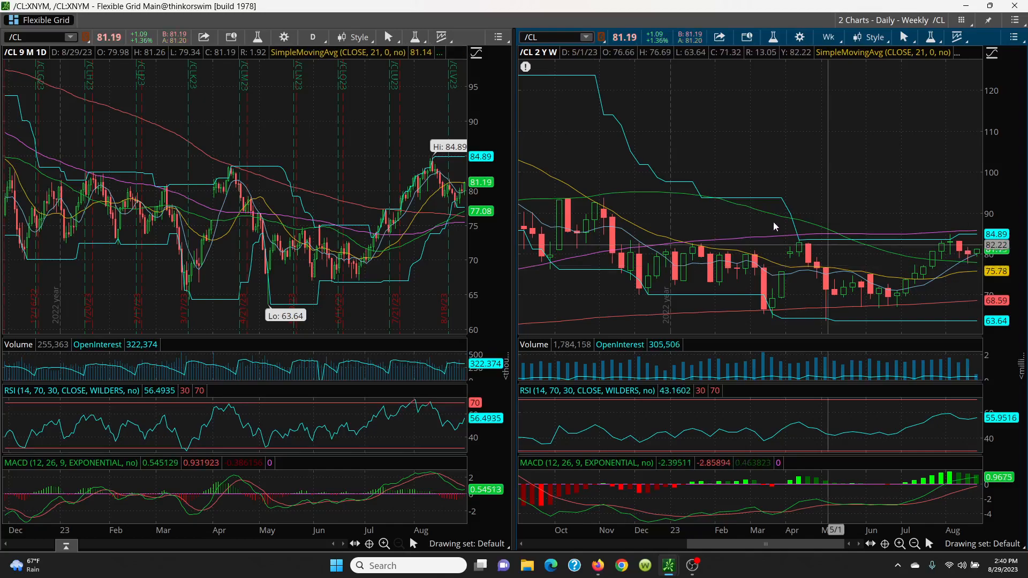
mouse_move(920, 291)
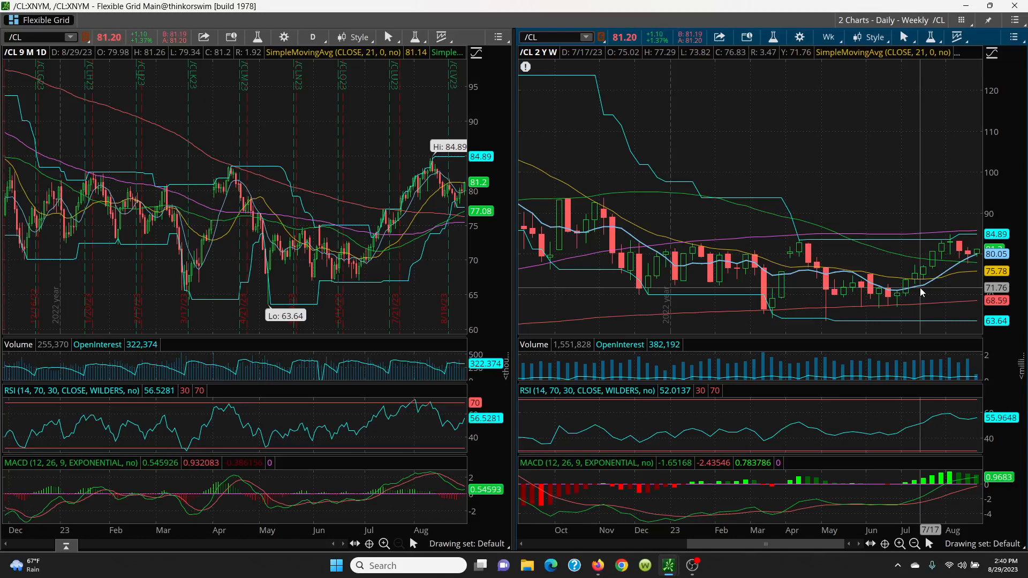
mouse_move(766, 216)
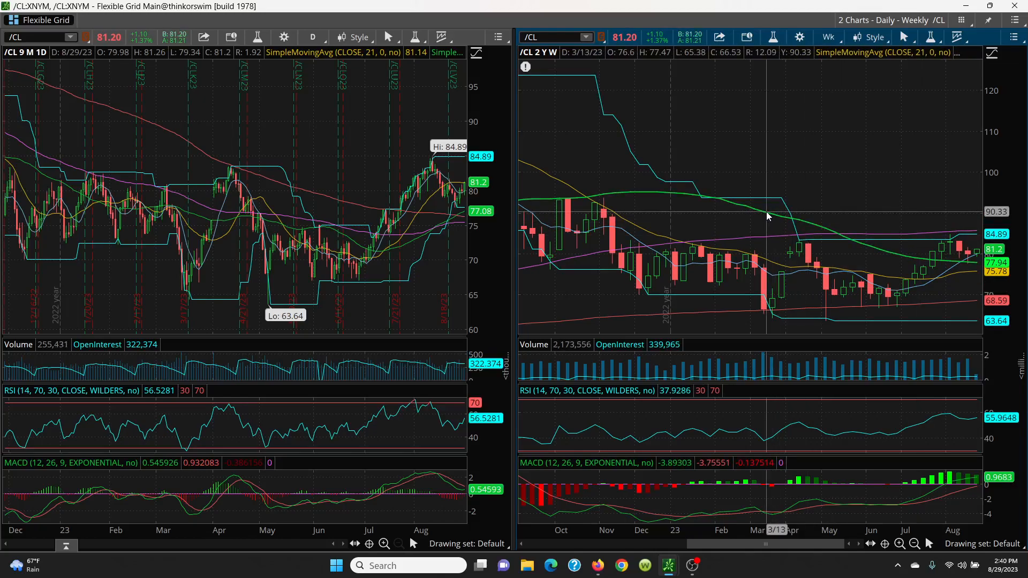
mouse_move(948, 283)
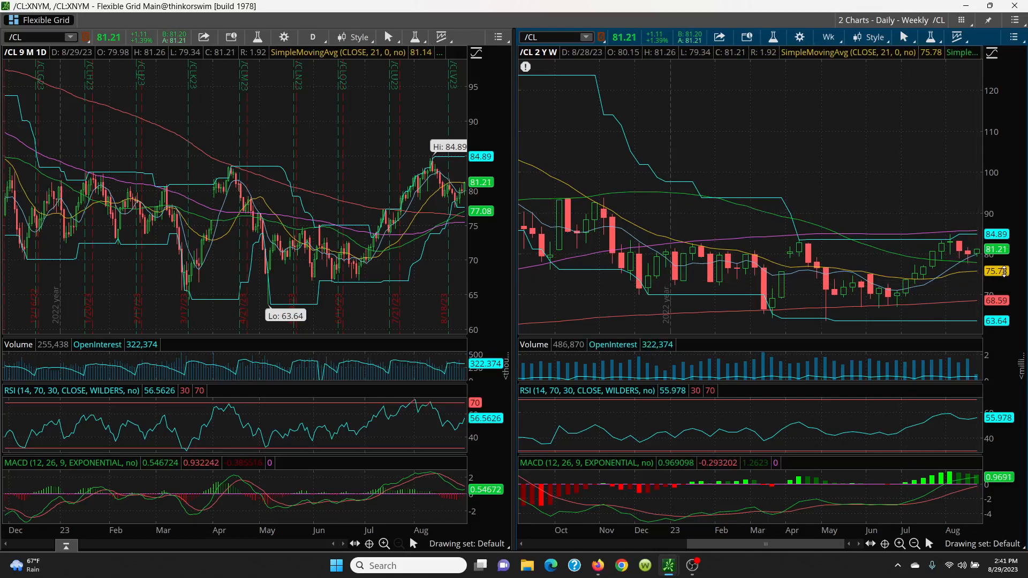
mouse_move(976, 277)
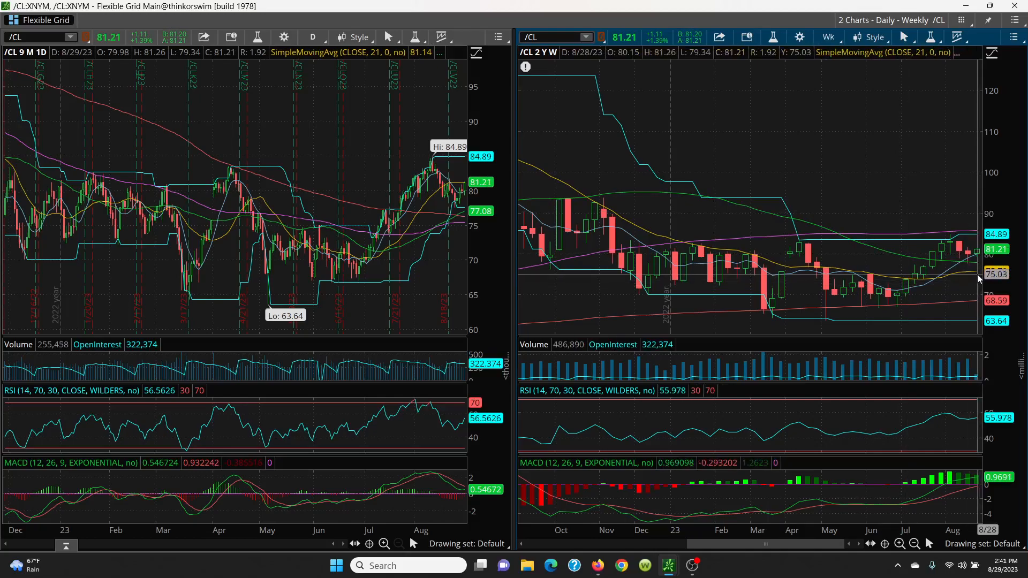
mouse_move(400, 229)
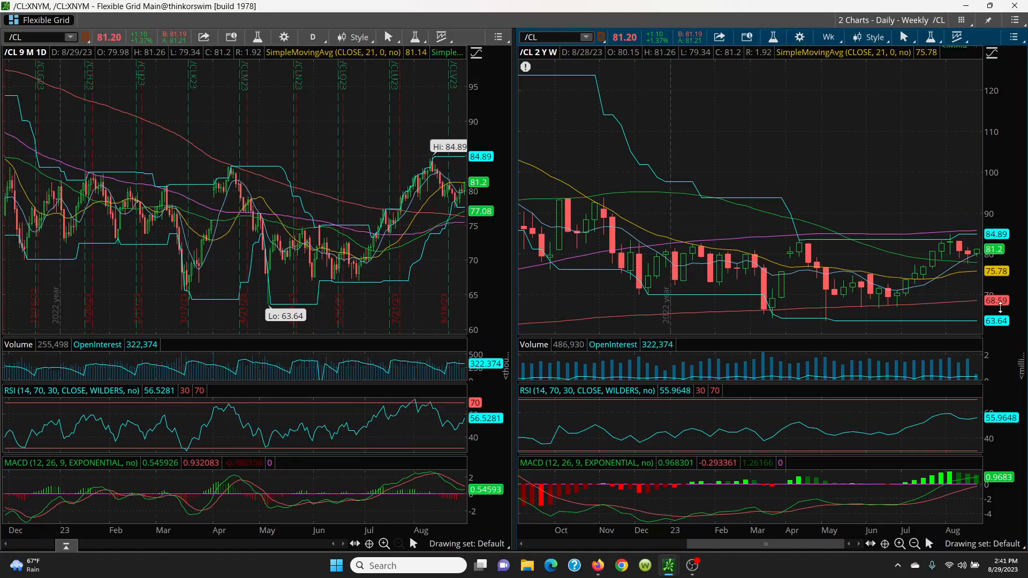
mouse_move(901, 309)
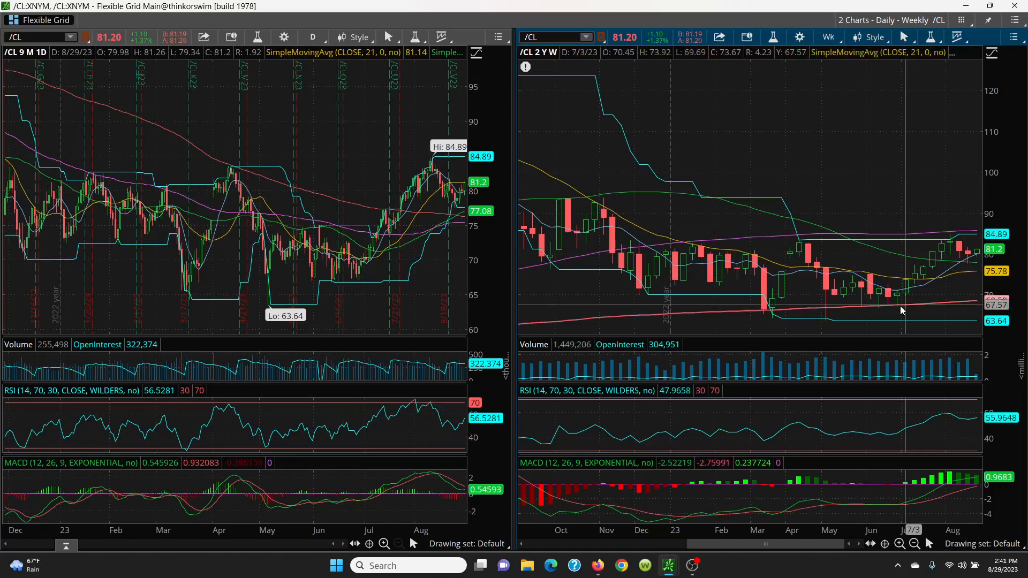
mouse_move(898, 301)
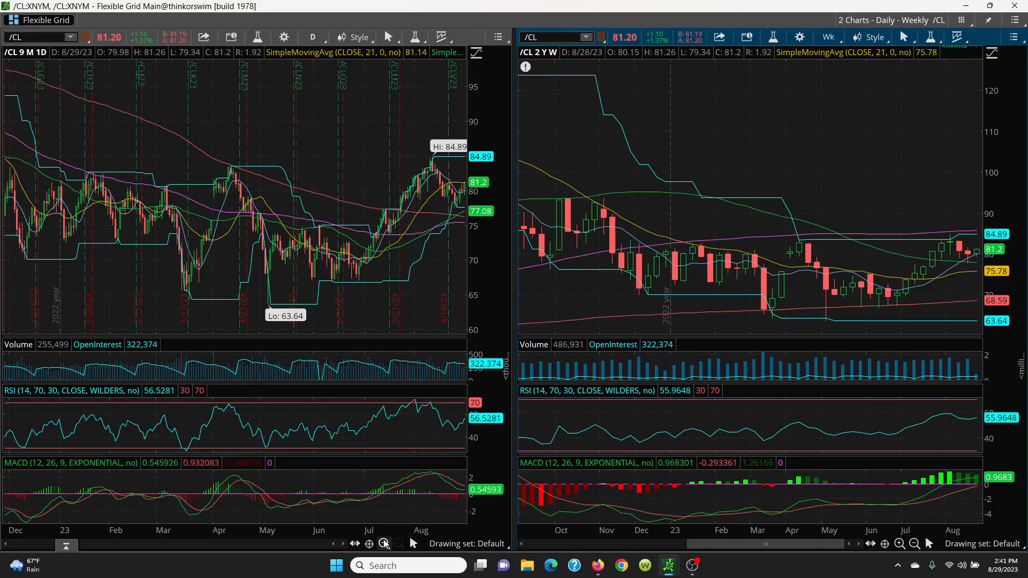
Zoom the daily /CL chart back in to the May–August range with 84.89 high and 63.64 low.
left_click(383, 544)
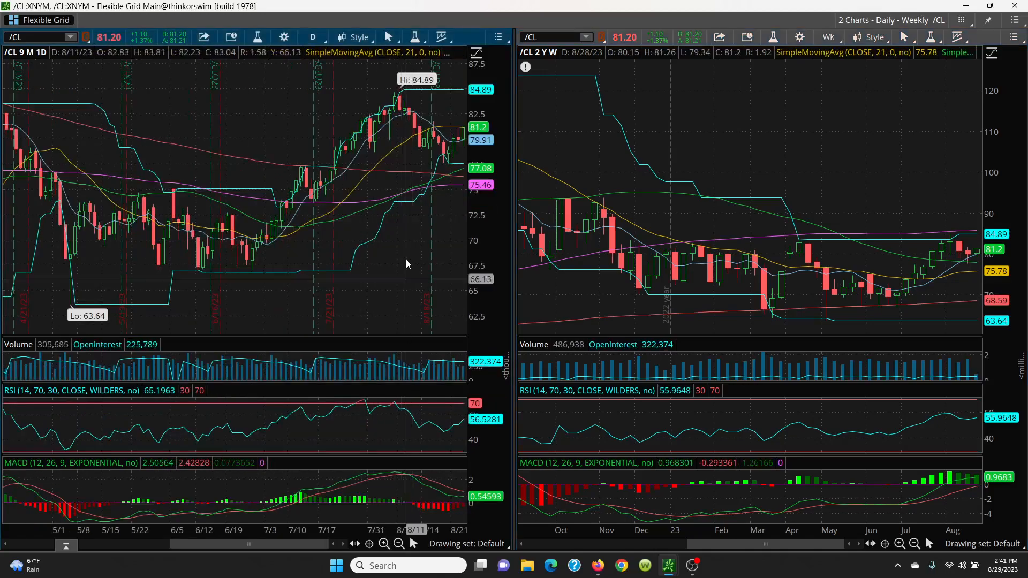
mouse_move(354, 194)
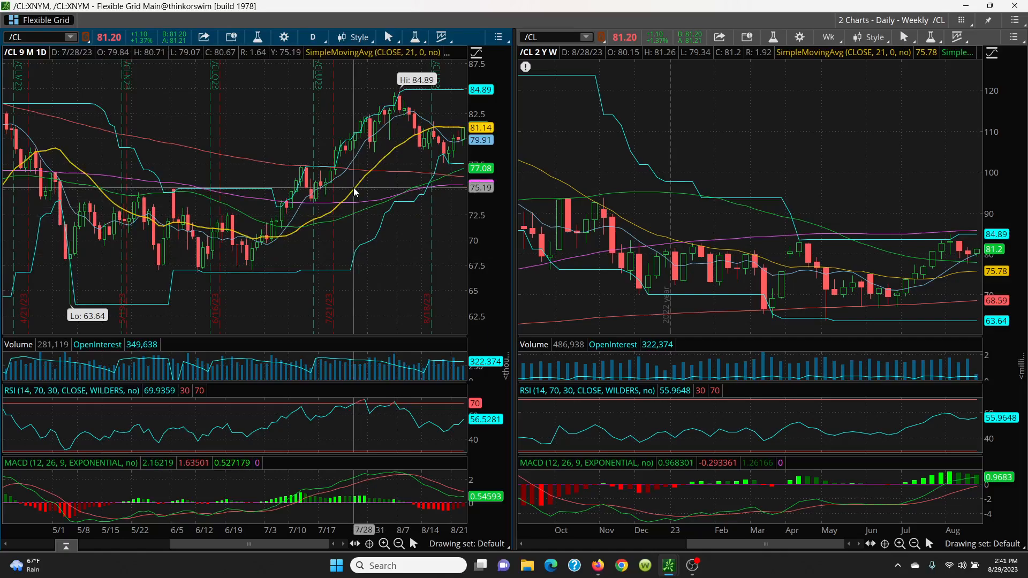
mouse_move(433, 139)
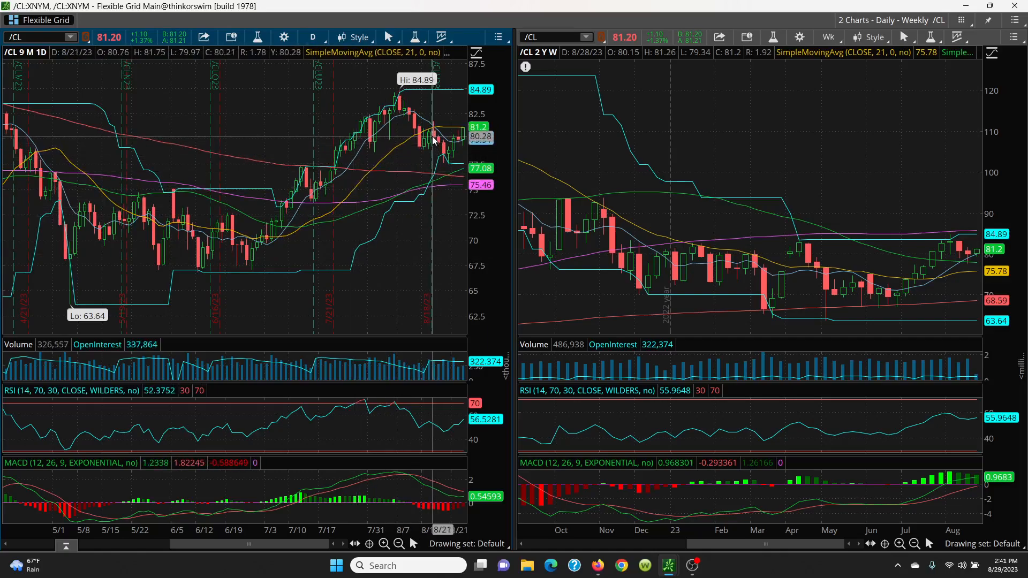
mouse_move(425, 82)
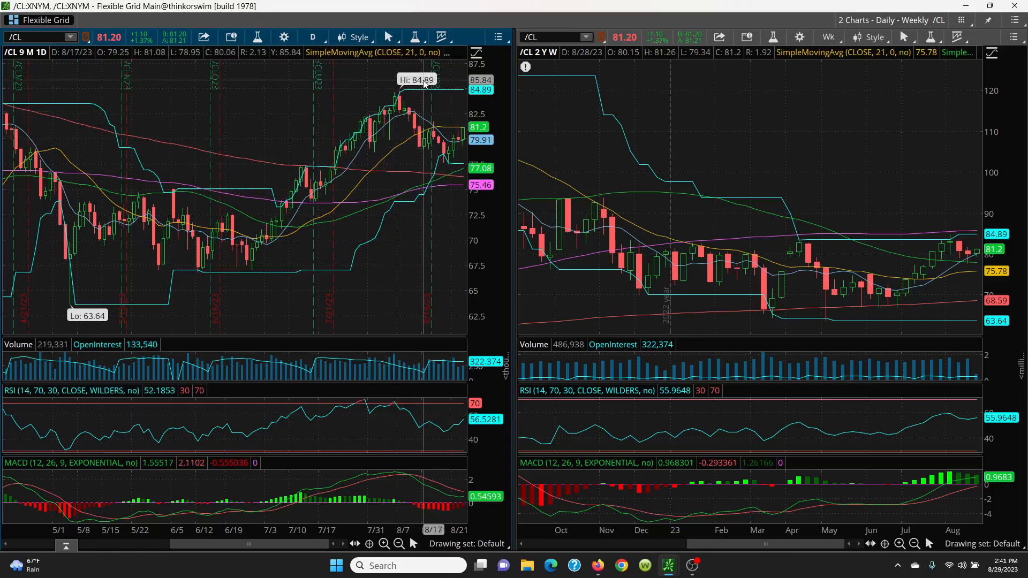
mouse_move(419, 89)
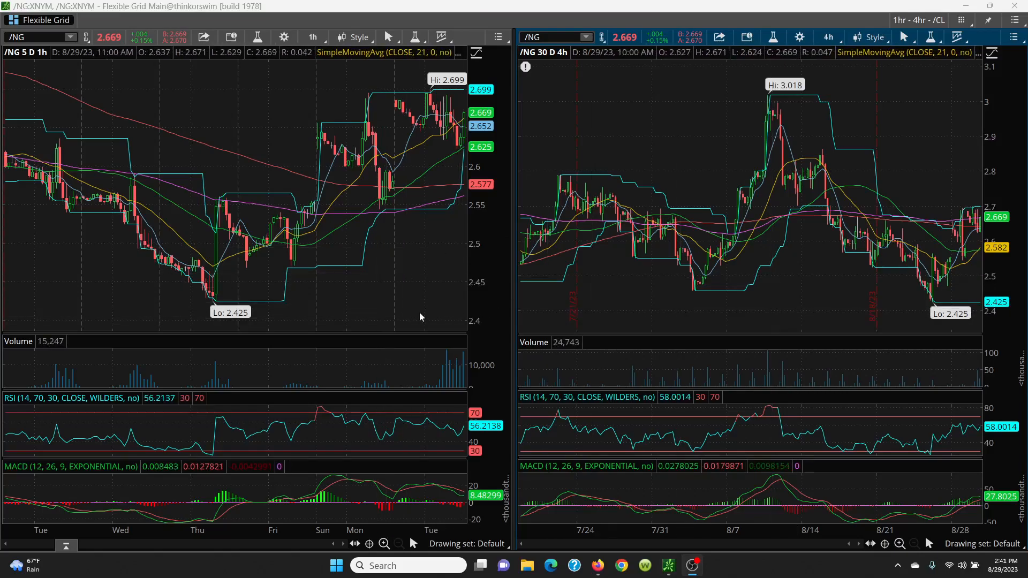
mouse_move(693, 299)
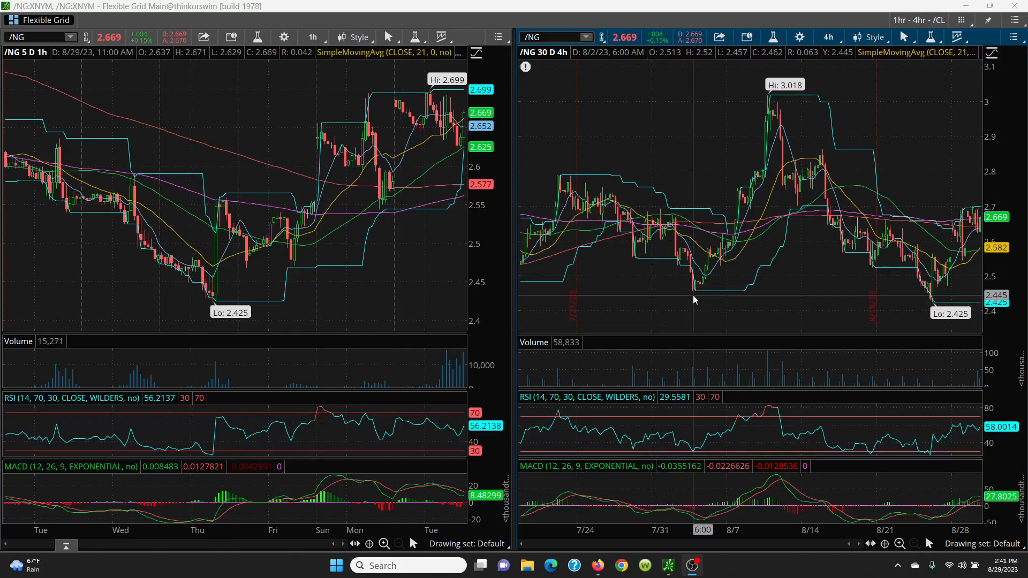
mouse_move(921, 303)
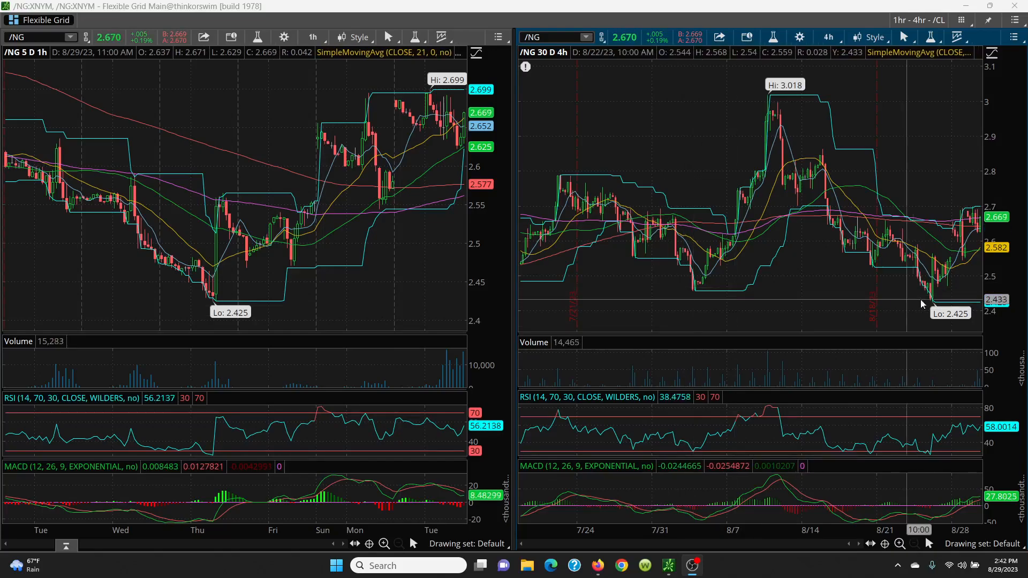
mouse_move(931, 303)
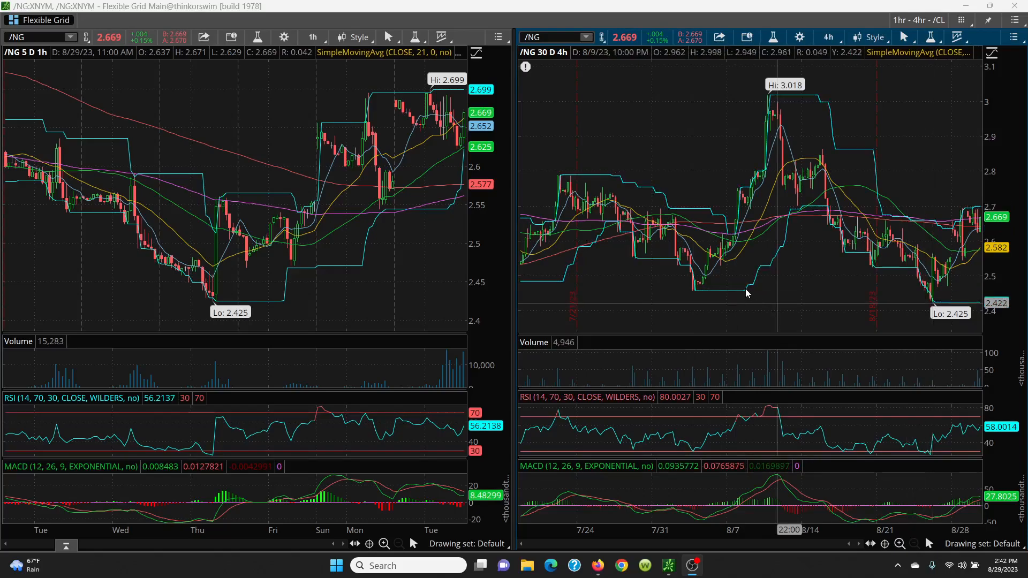
mouse_move(741, 296)
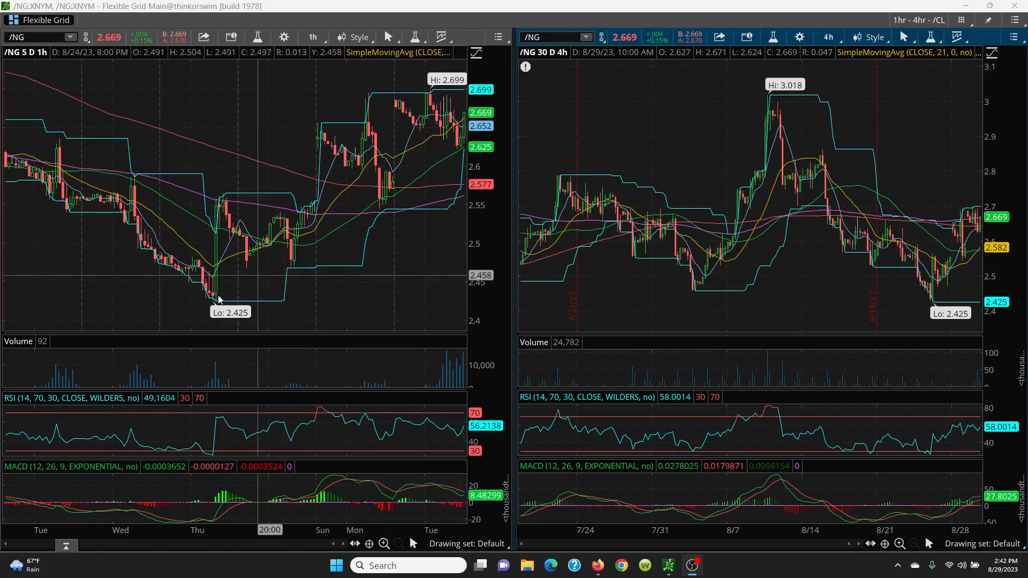
mouse_move(295, 269)
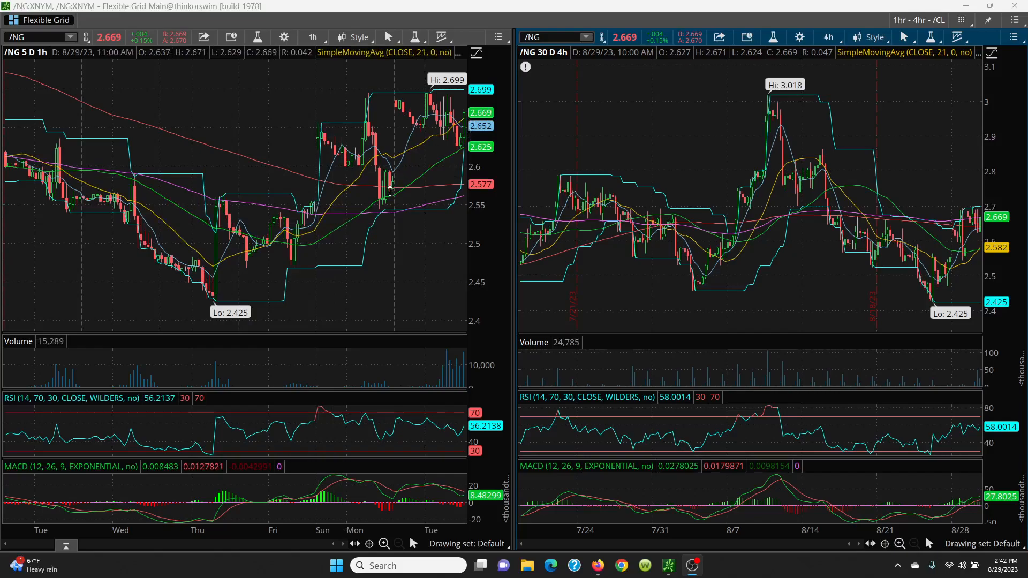
mouse_move(398, 166)
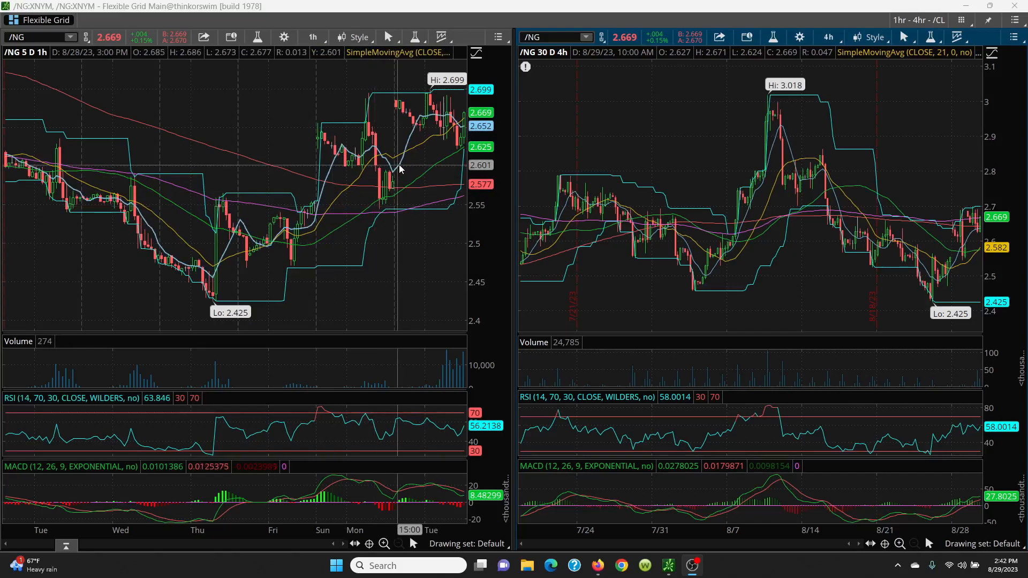
mouse_move(333, 207)
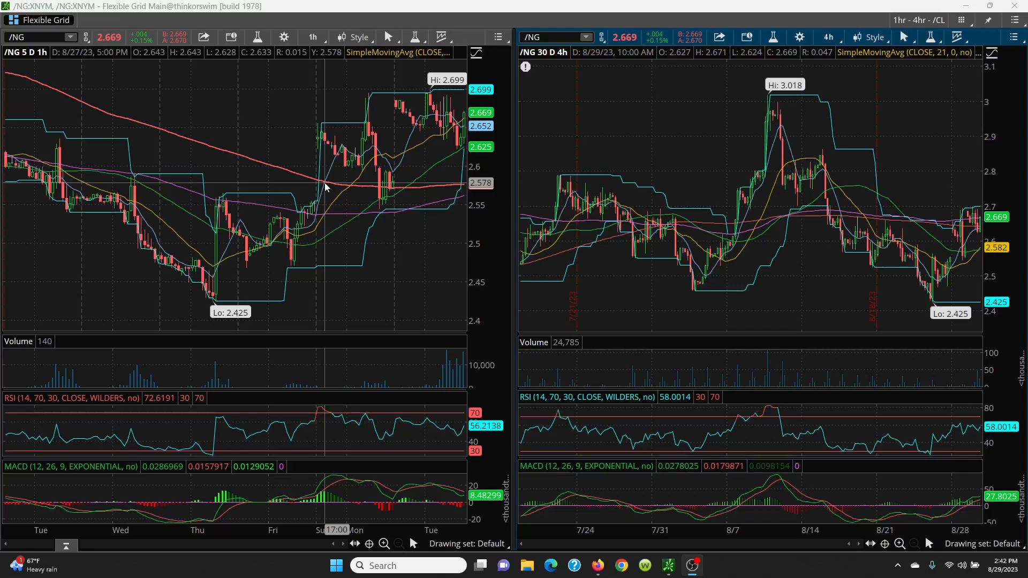
mouse_move(420, 182)
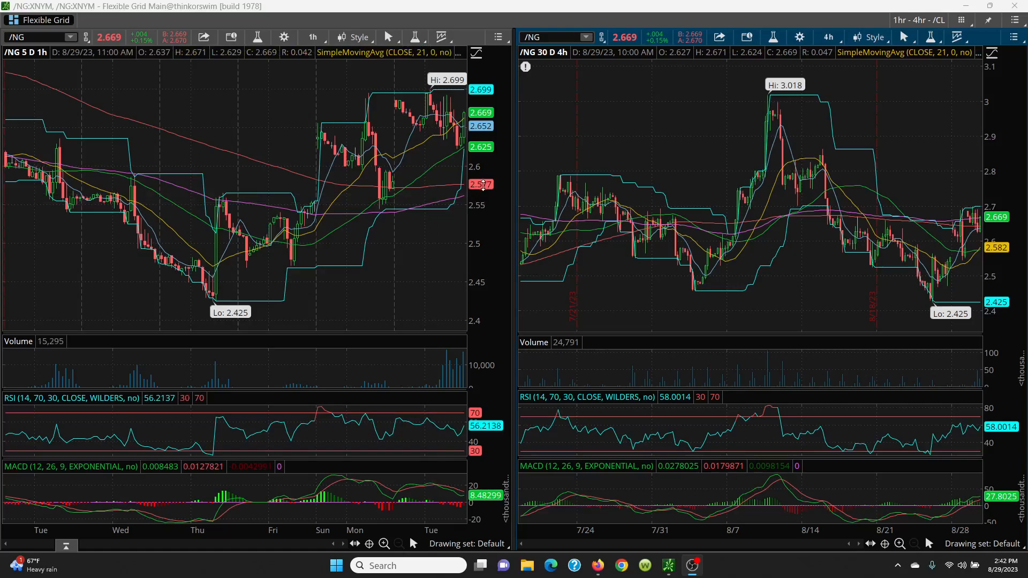
mouse_move(419, 165)
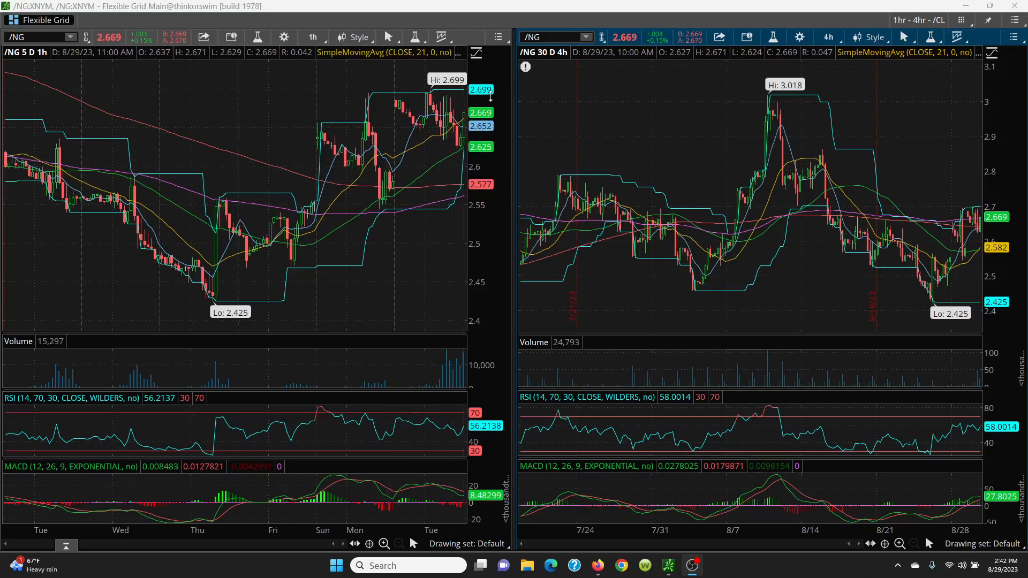
mouse_move(463, 114)
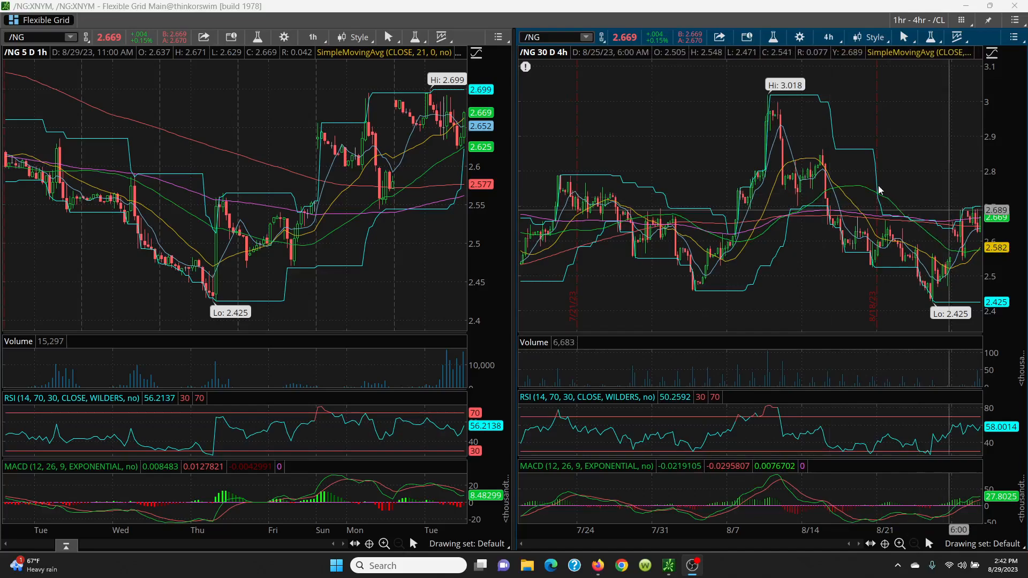
mouse_move(790, 92)
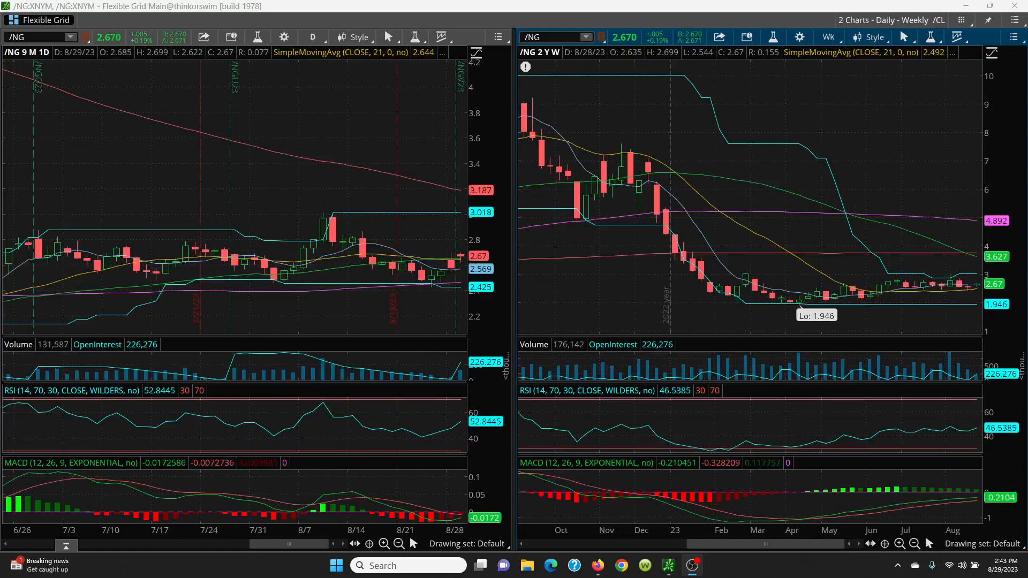
mouse_move(874, 293)
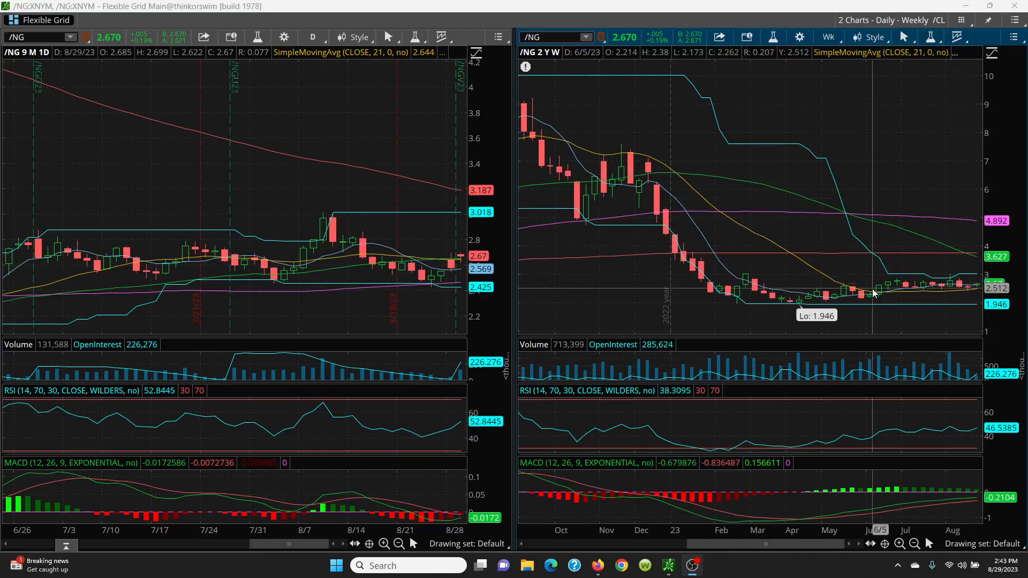
mouse_move(696, 243)
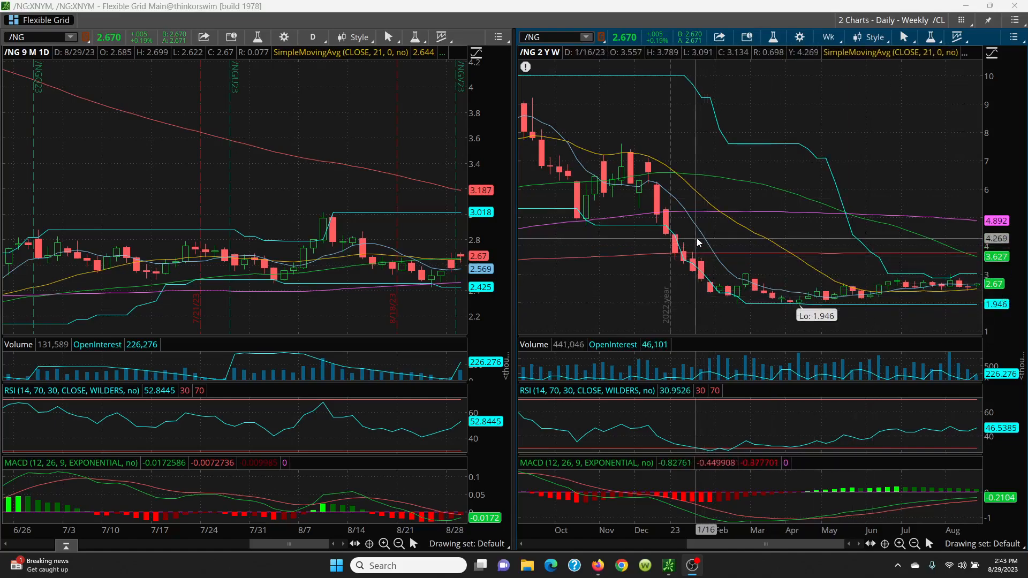
mouse_move(700, 236)
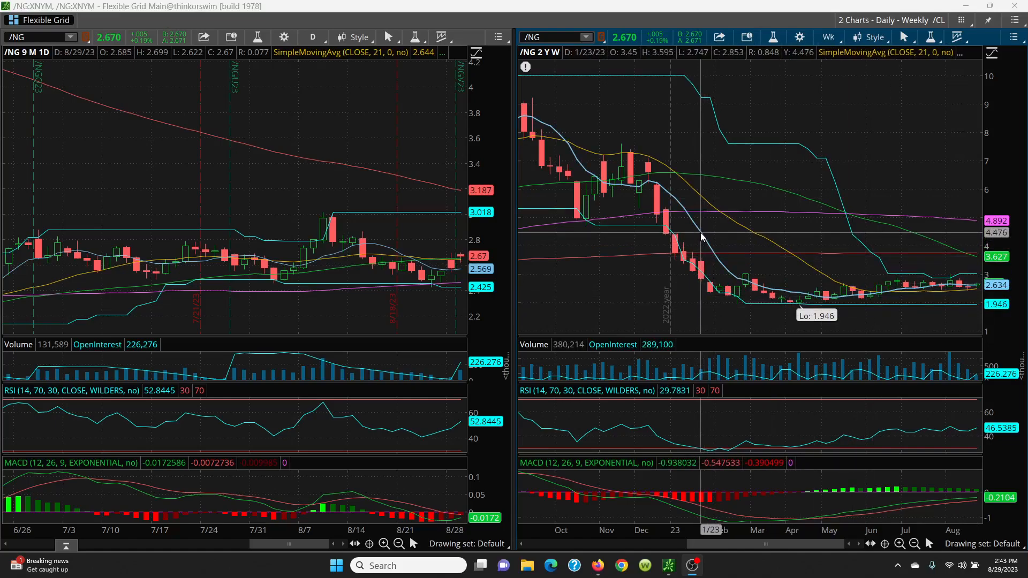
mouse_move(732, 227)
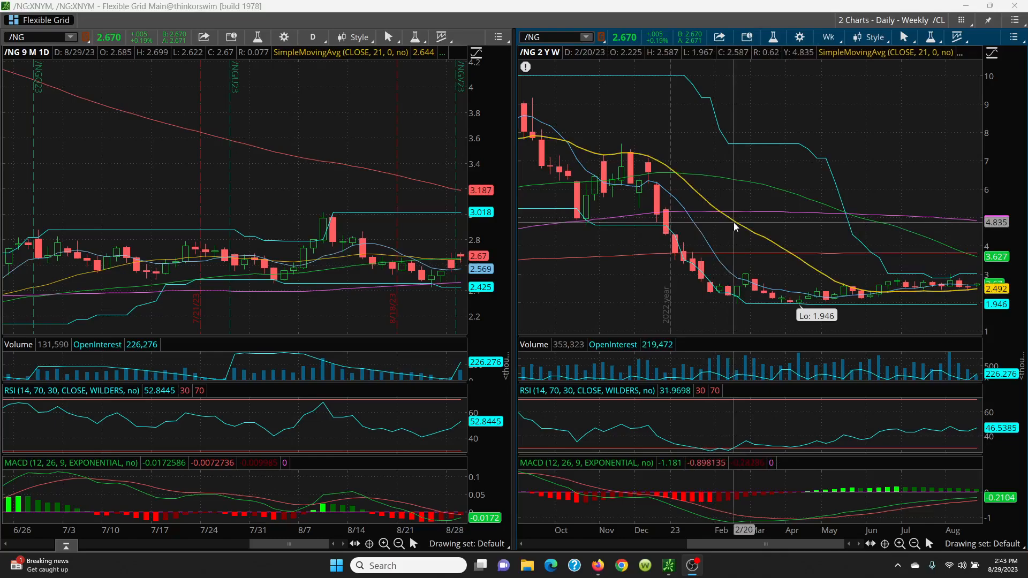
mouse_move(701, 238)
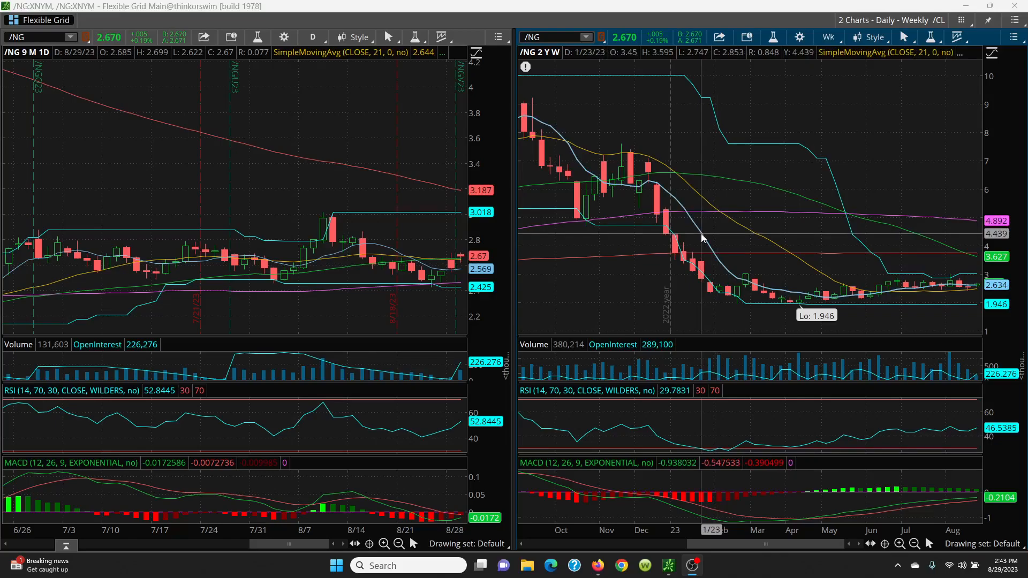
mouse_move(747, 232)
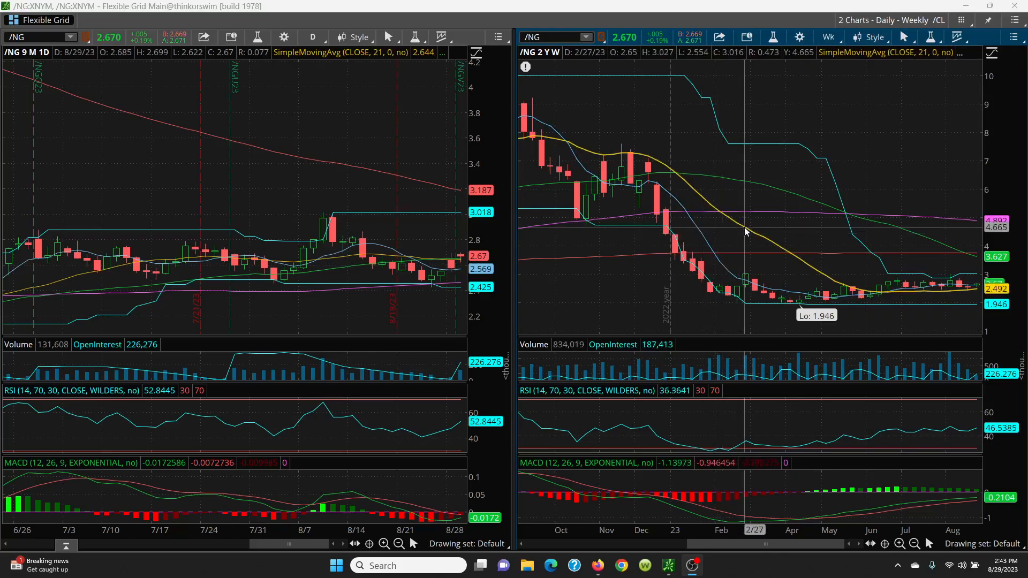
mouse_move(944, 295)
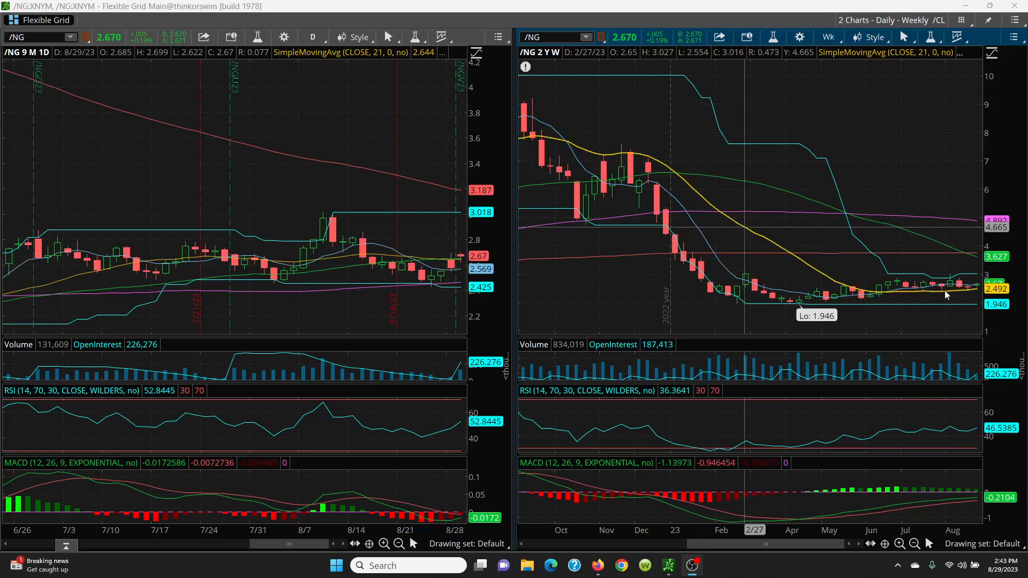
mouse_move(976, 291)
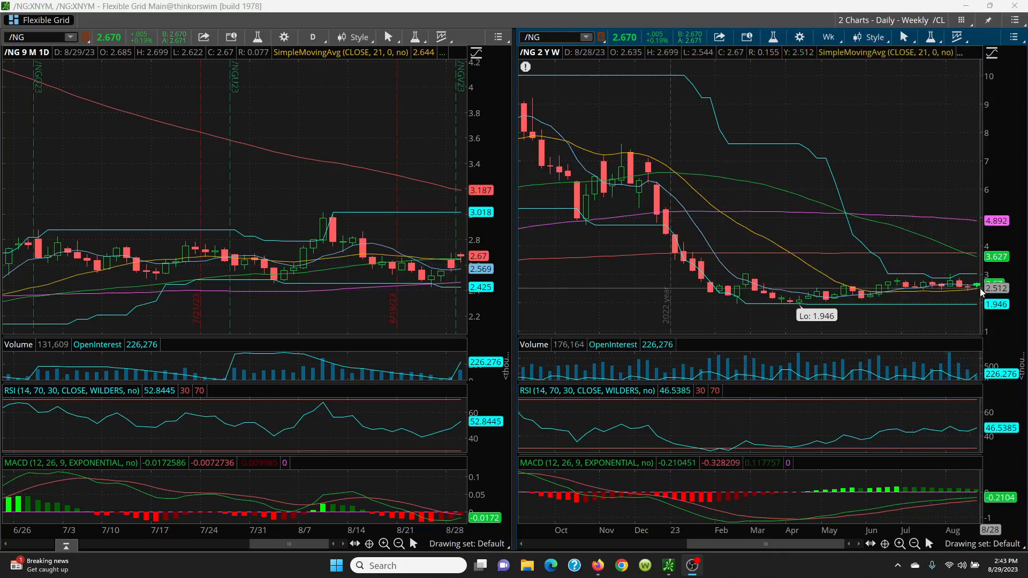
mouse_move(973, 285)
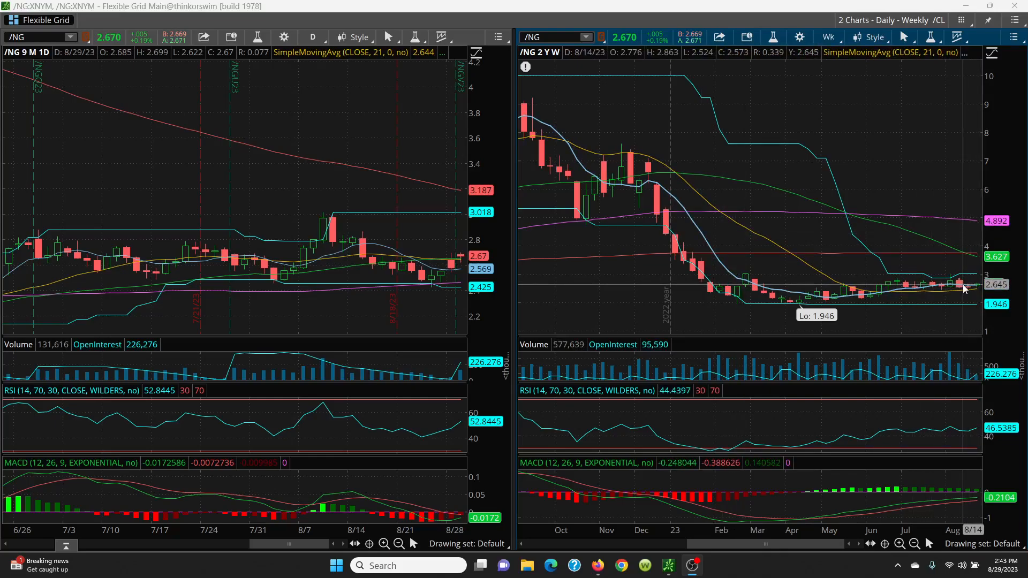
mouse_move(829, 324)
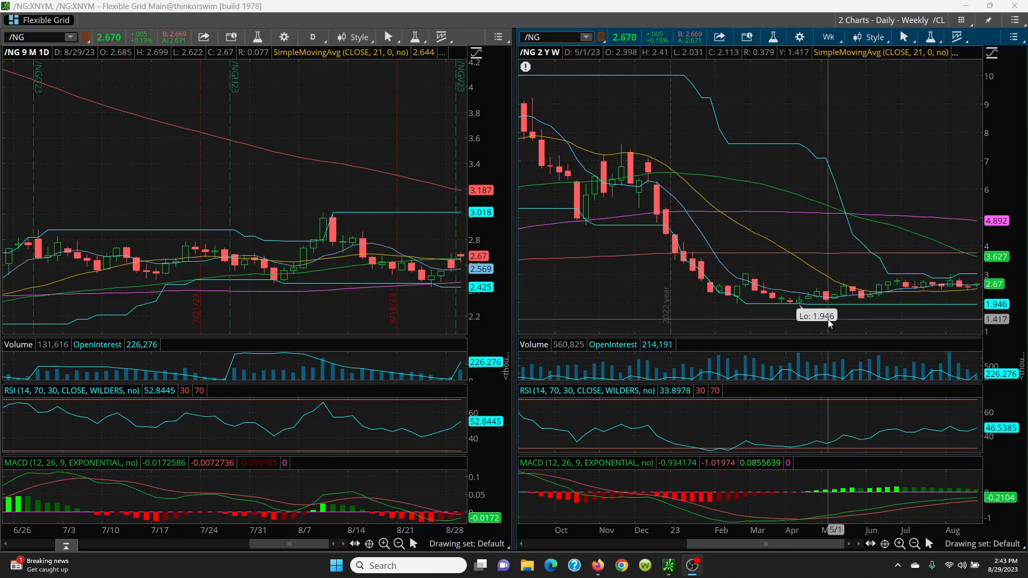
mouse_move(958, 290)
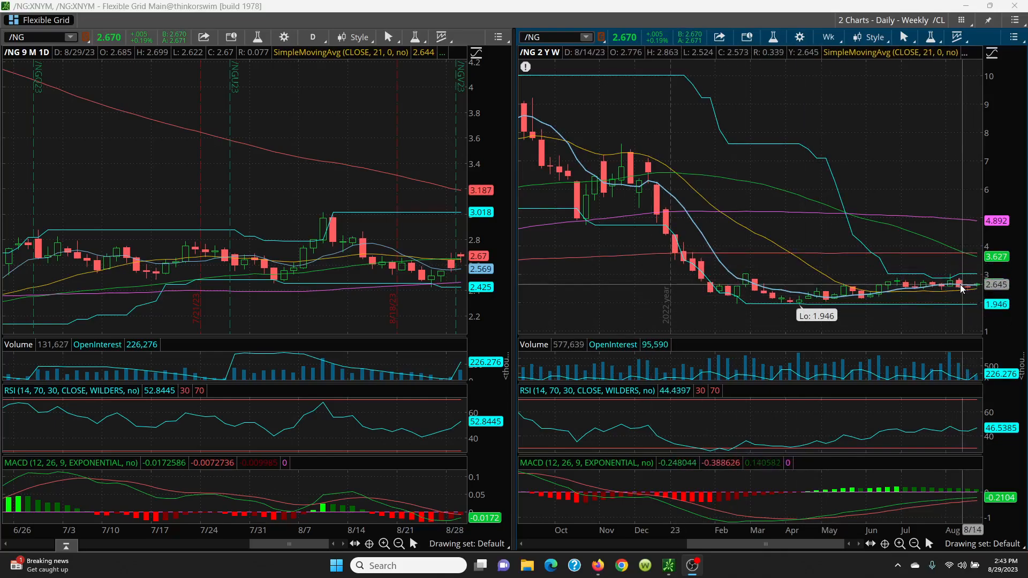
mouse_move(960, 283)
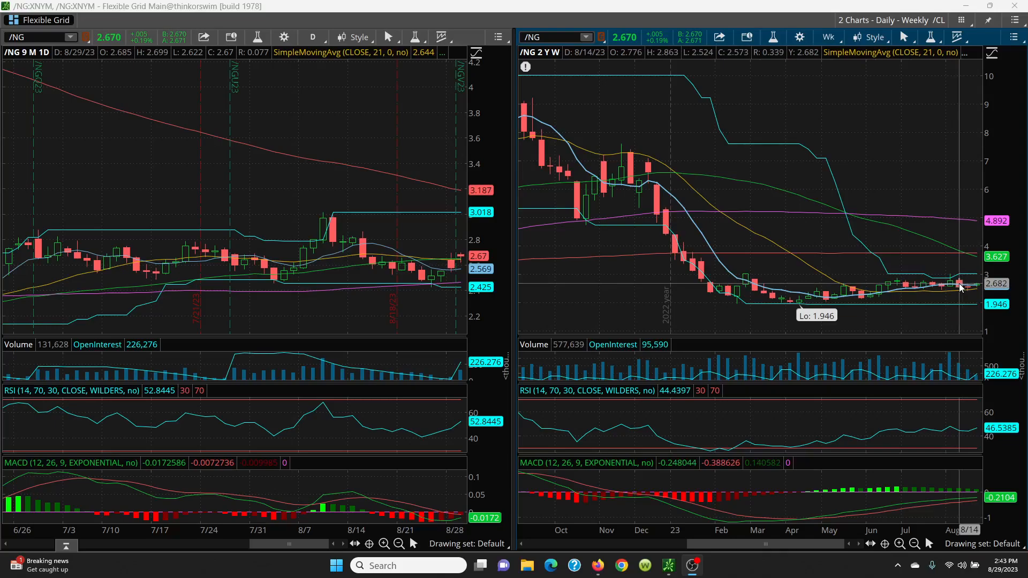
mouse_move(899, 282)
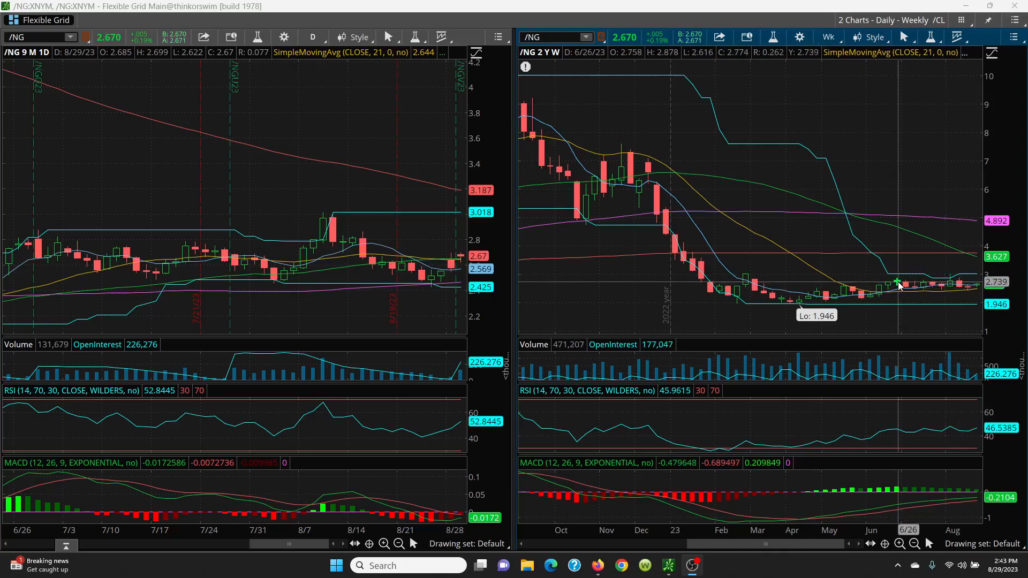
mouse_move(791, 275)
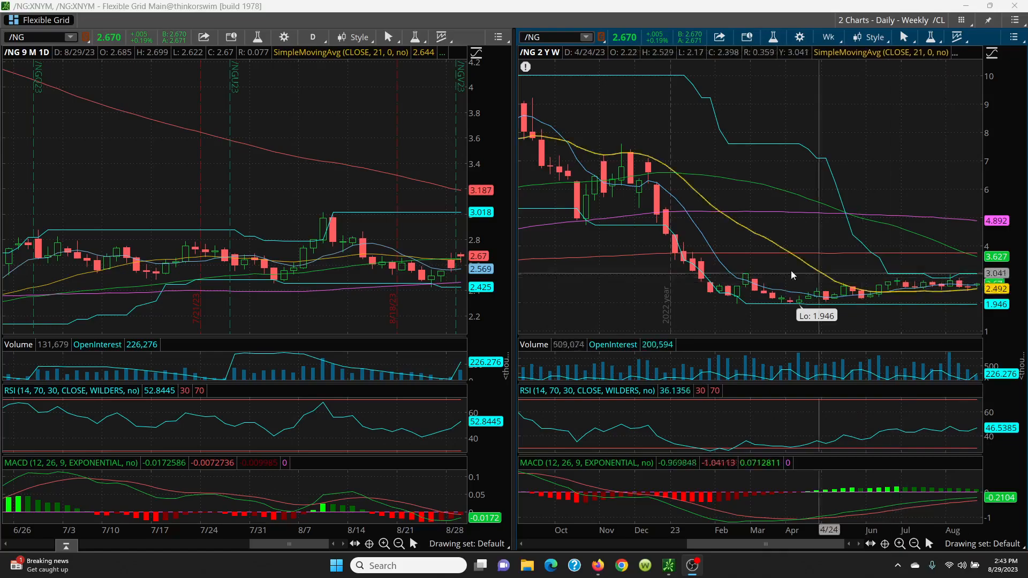
mouse_move(744, 280)
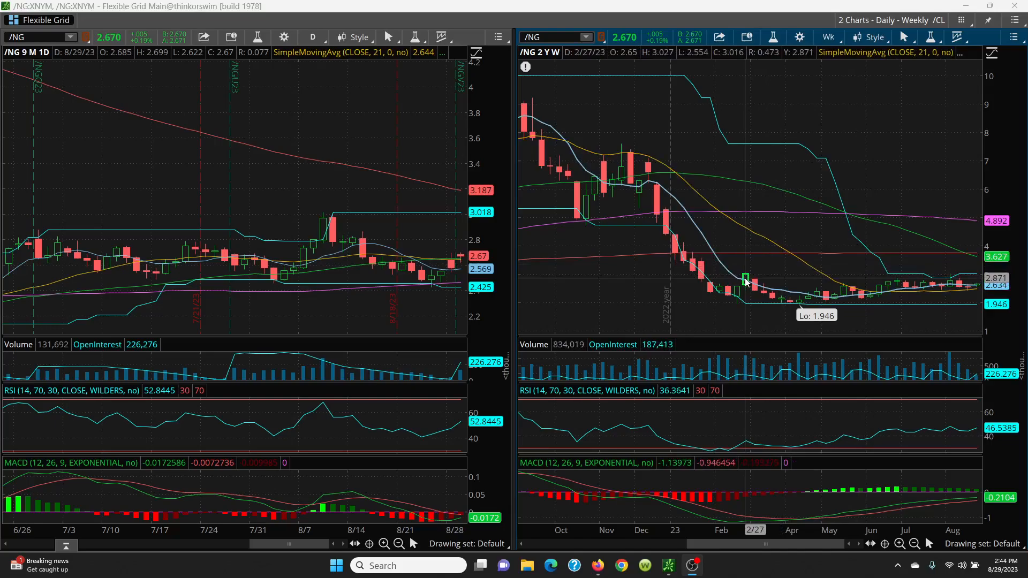
mouse_move(746, 275)
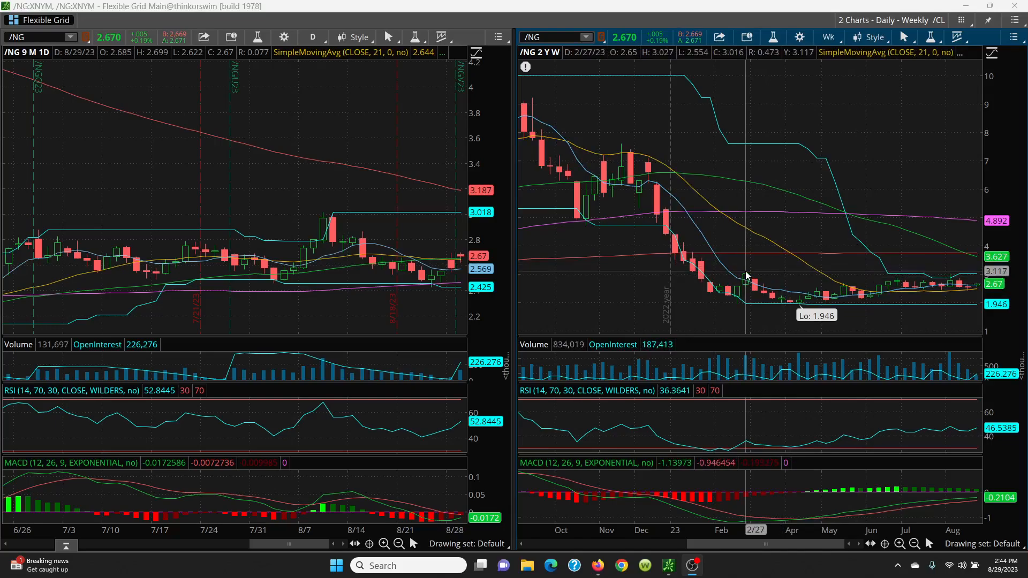
mouse_move(746, 275)
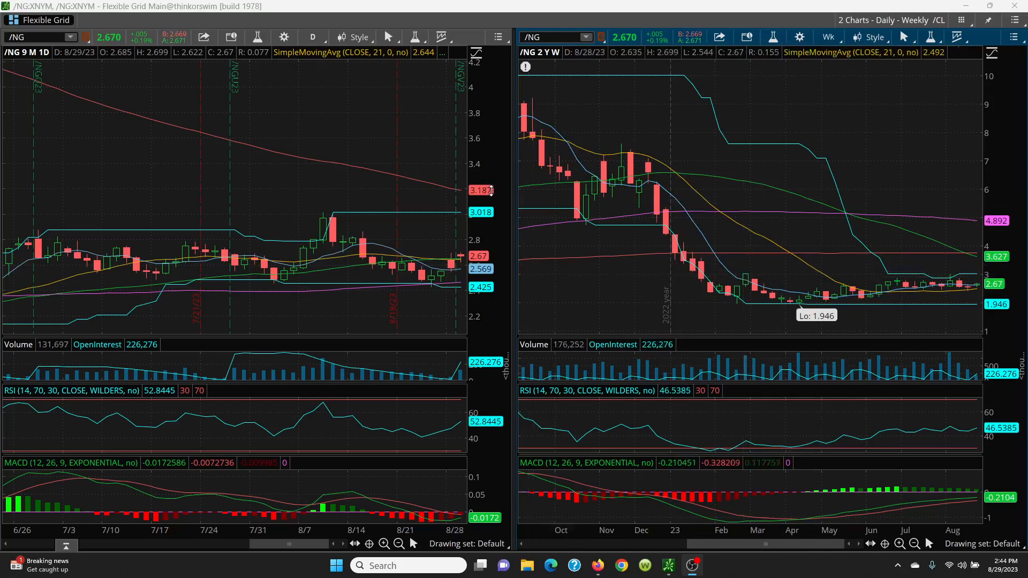
mouse_move(734, 201)
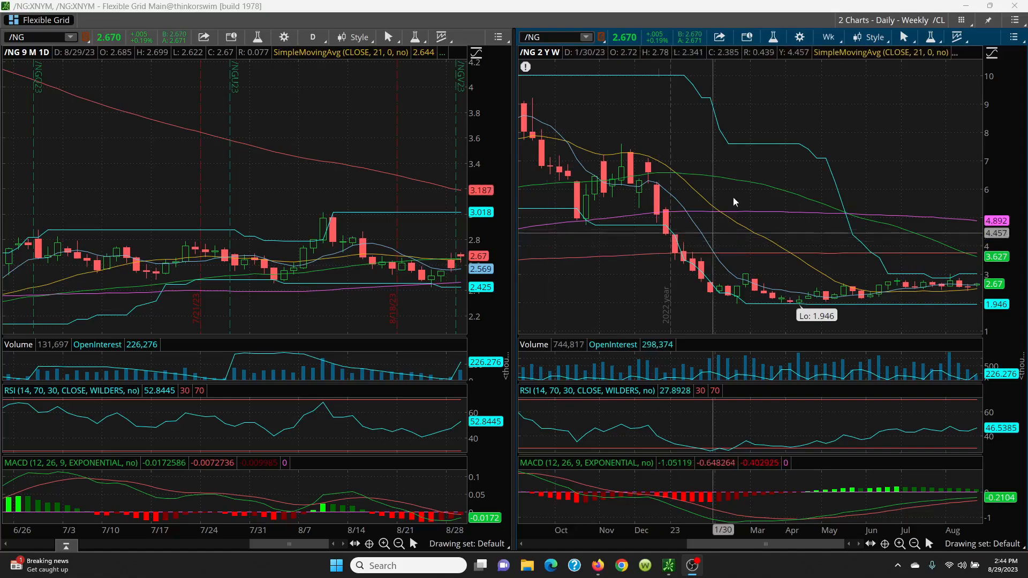
mouse_move(737, 182)
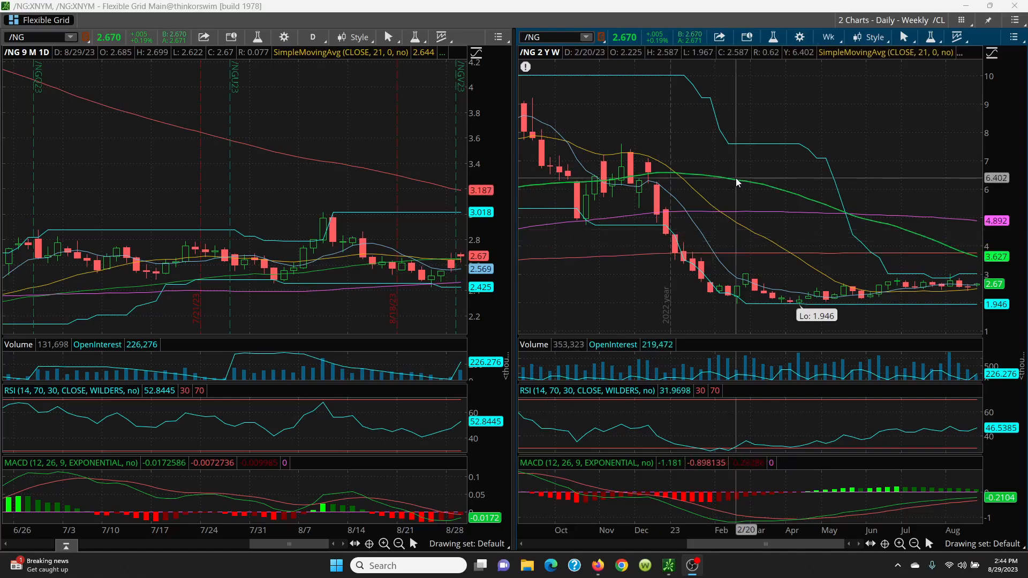
mouse_move(530, 265)
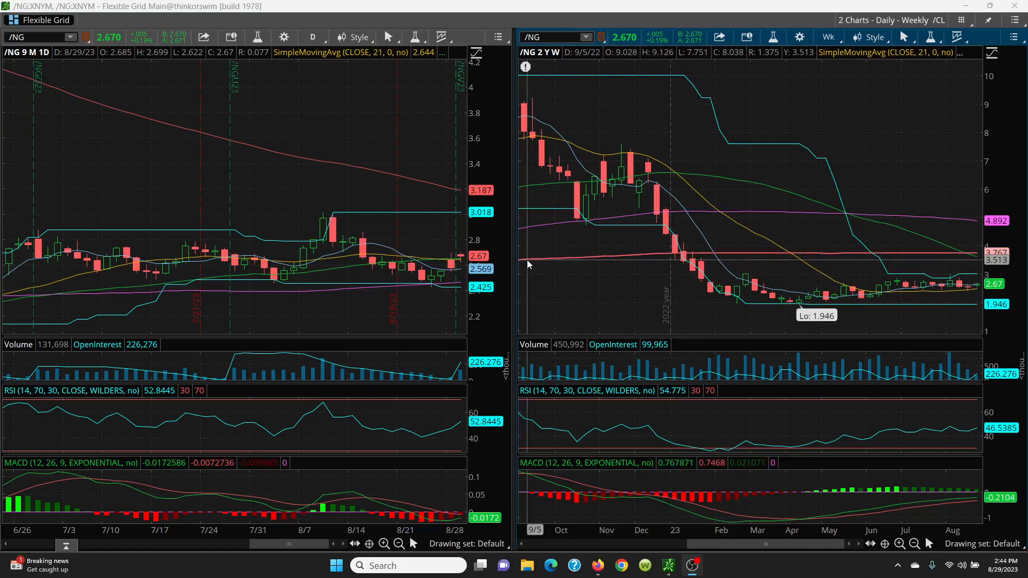
mouse_move(601, 260)
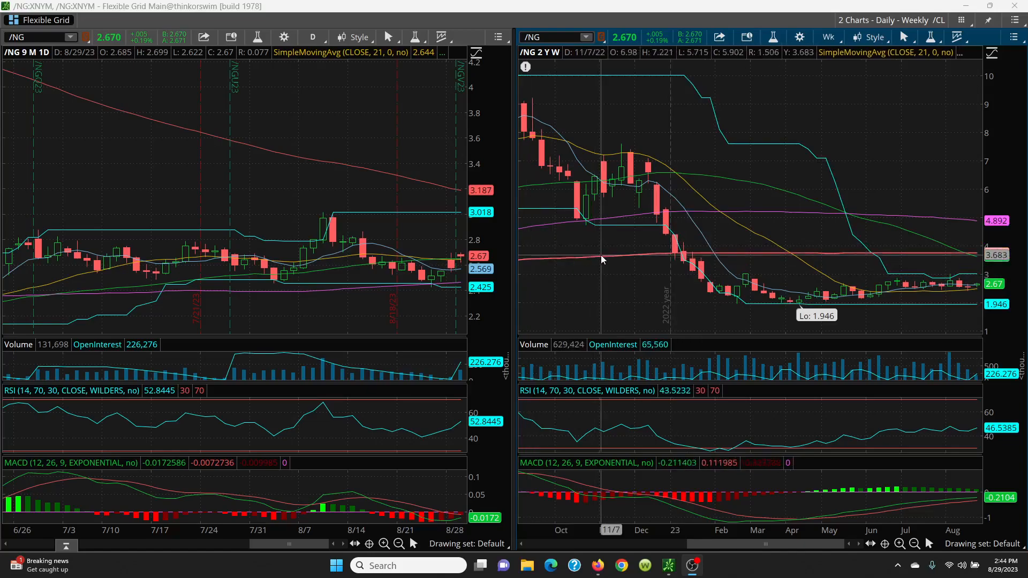
mouse_move(904, 259)
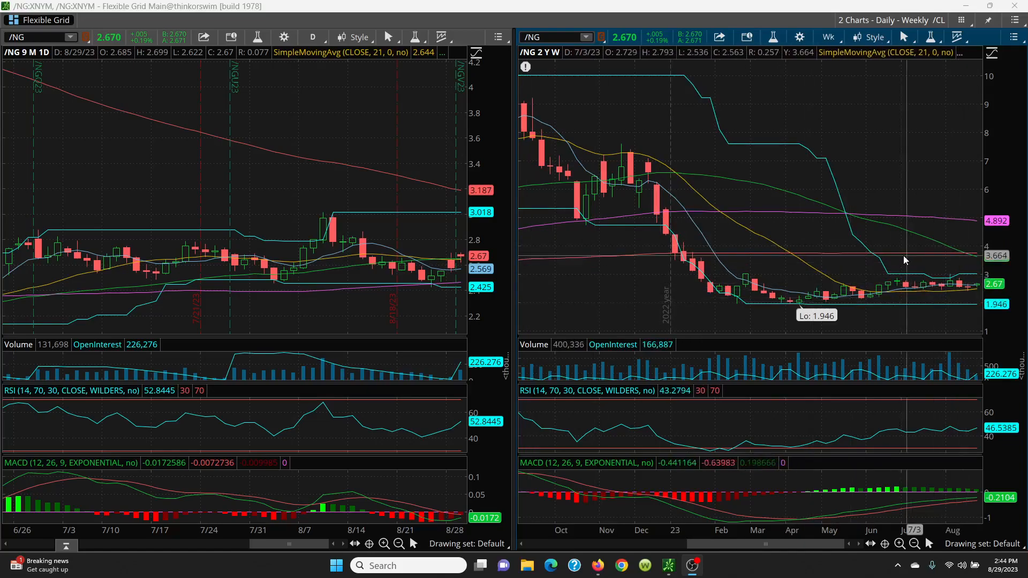
mouse_move(957, 280)
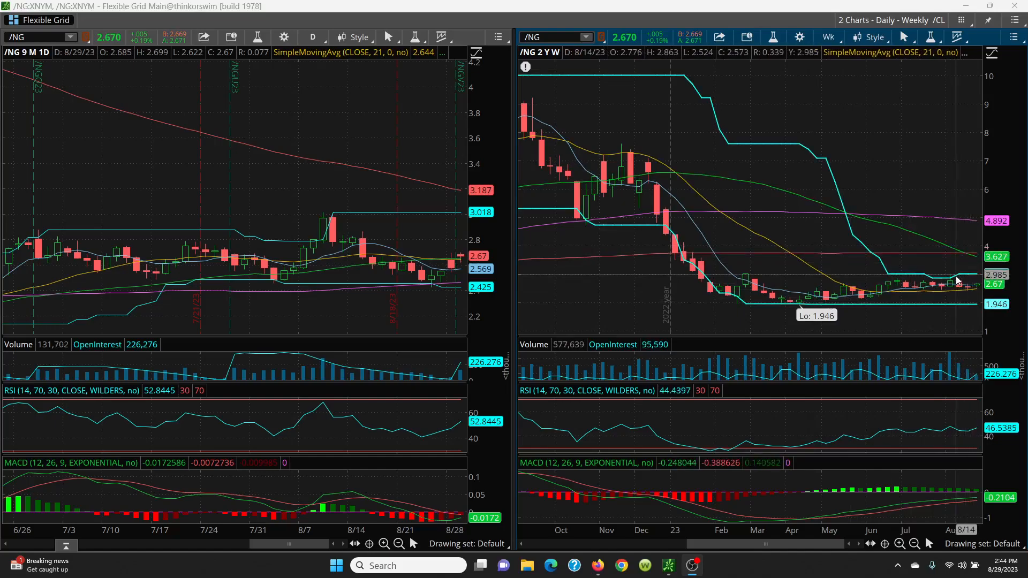
mouse_move(967, 255)
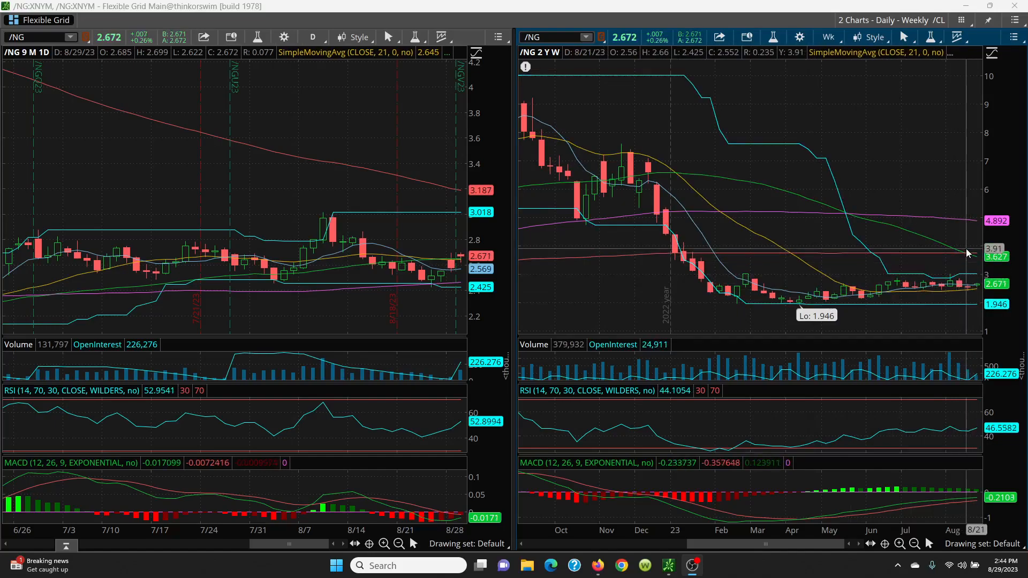
mouse_move(405, 285)
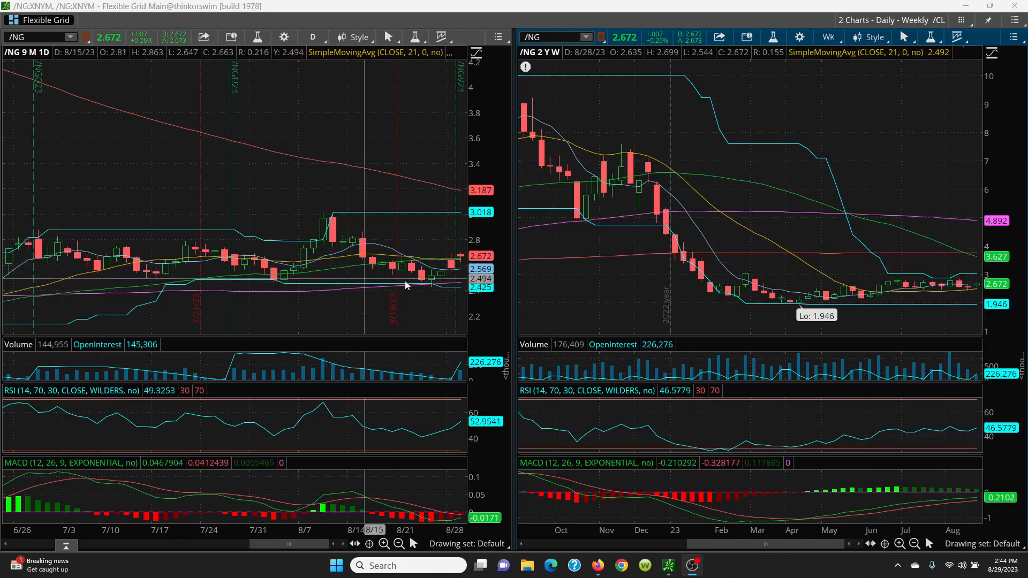
mouse_move(358, 253)
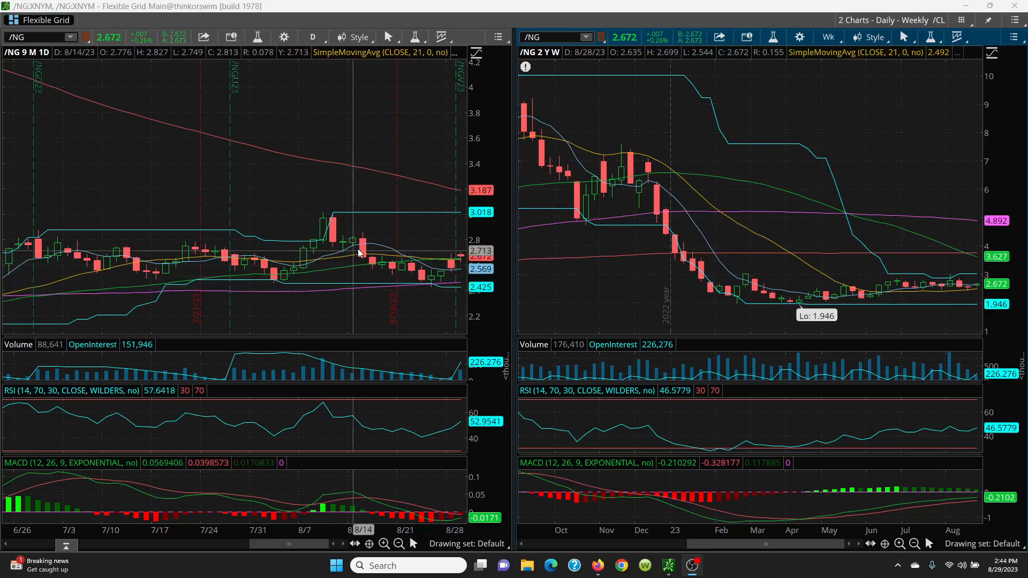
mouse_move(374, 247)
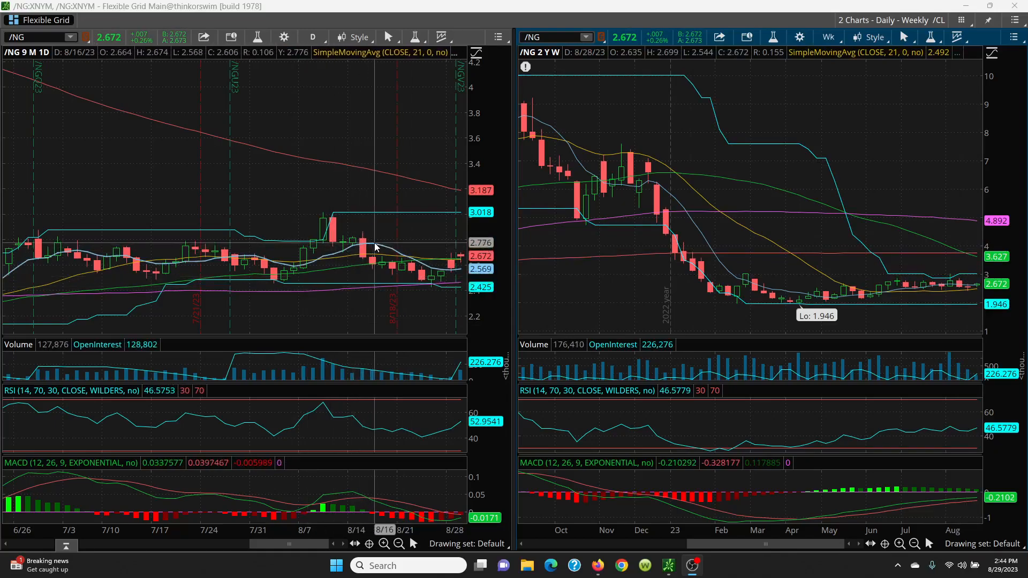
mouse_move(460, 267)
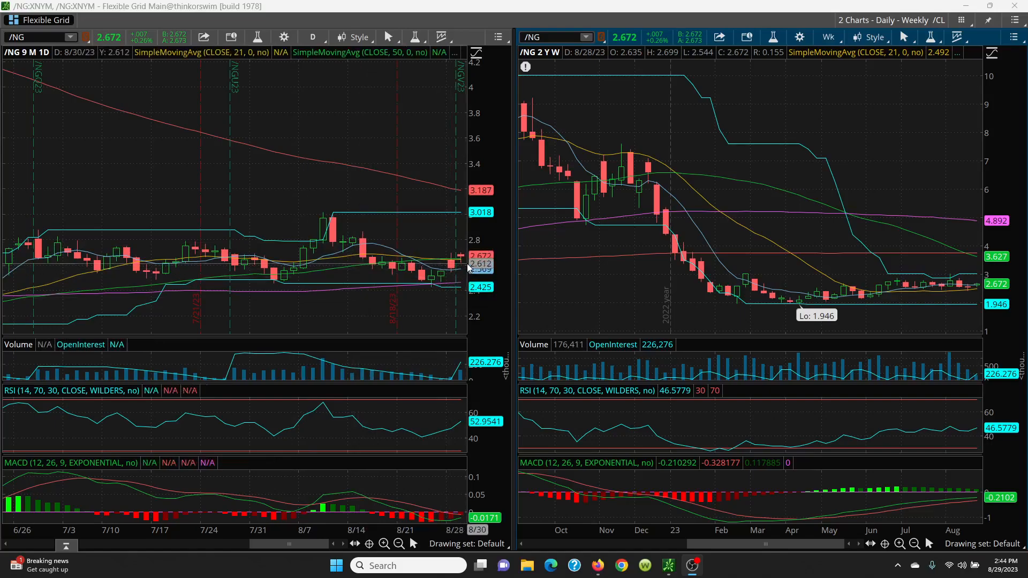
mouse_move(336, 279)
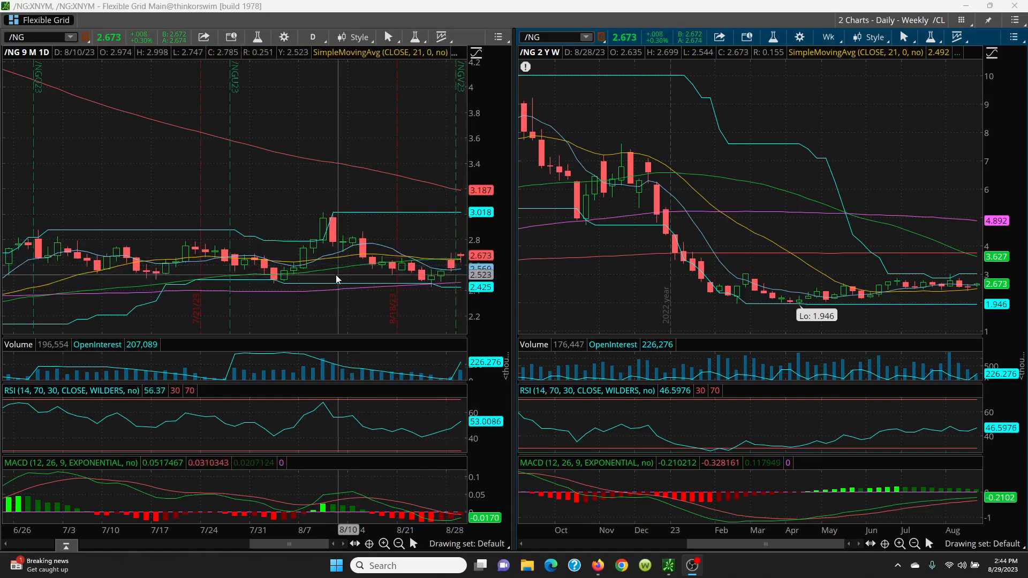
mouse_move(345, 259)
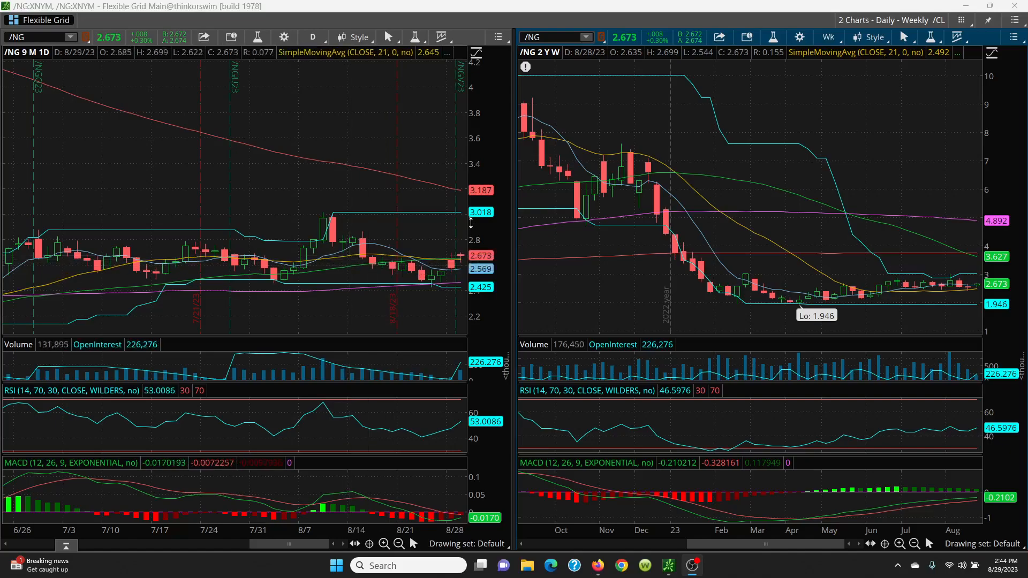
mouse_move(380, 243)
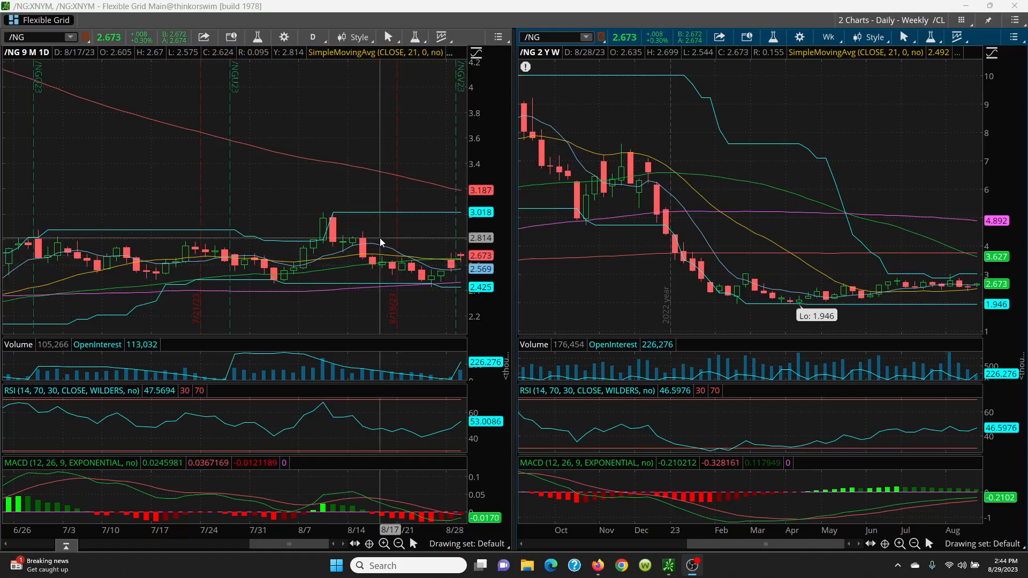
mouse_move(124, 291)
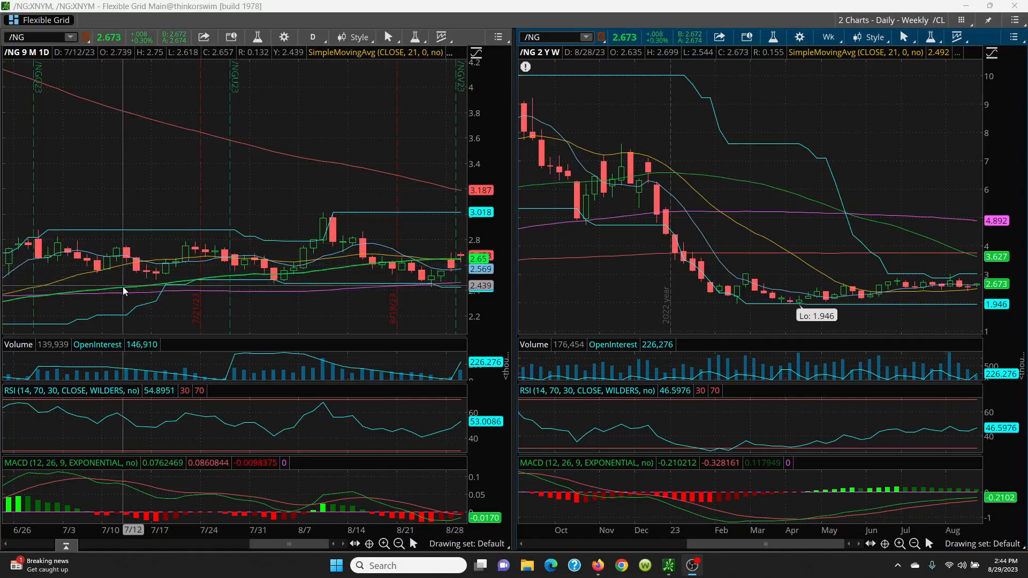
mouse_move(78, 280)
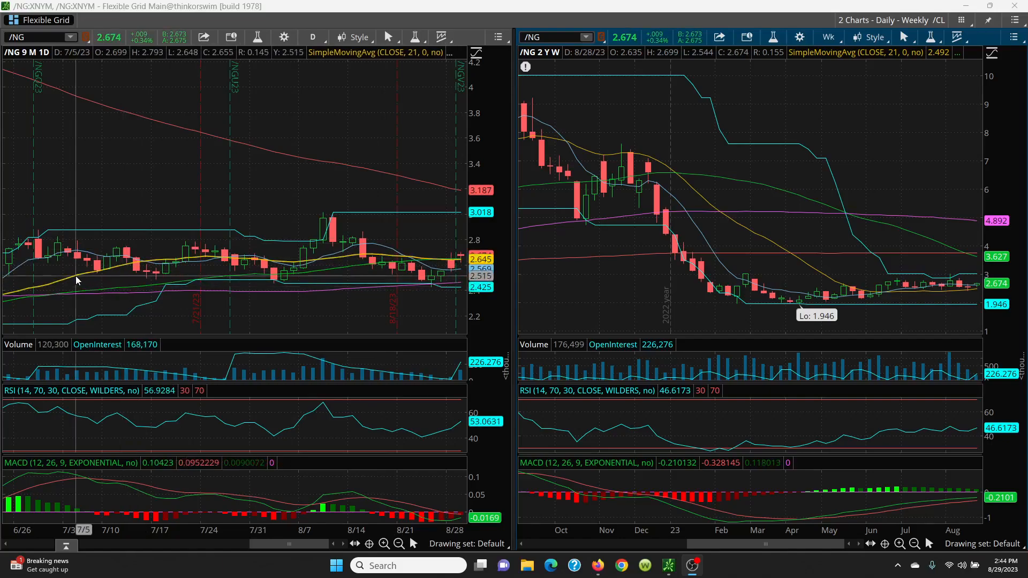
mouse_move(380, 238)
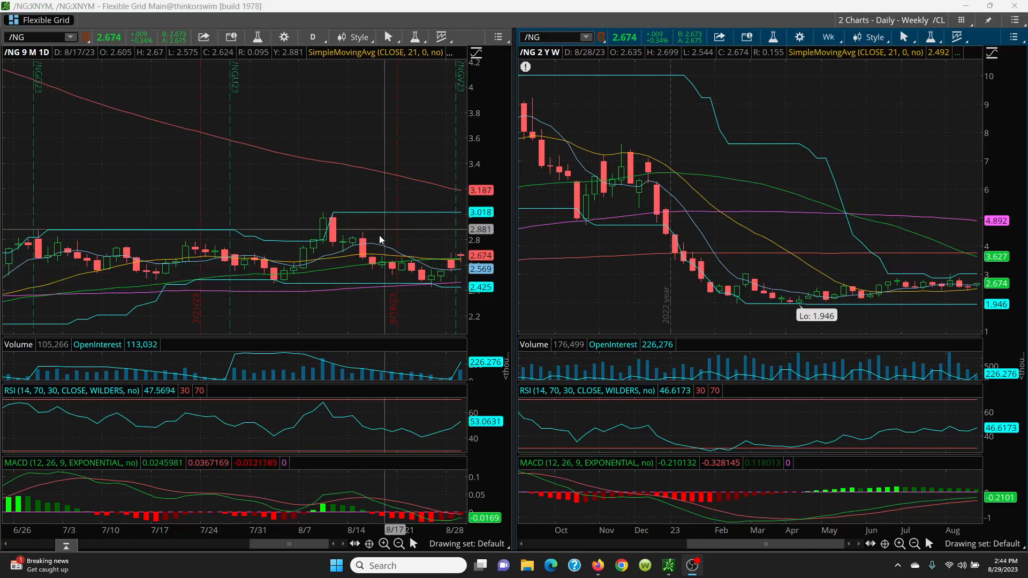
mouse_move(375, 247)
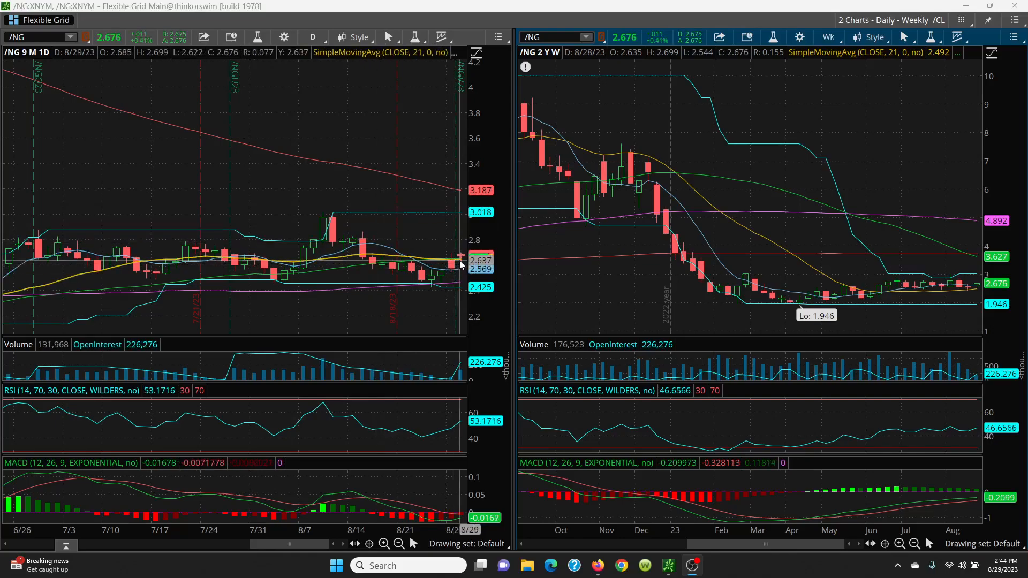
mouse_move(341, 243)
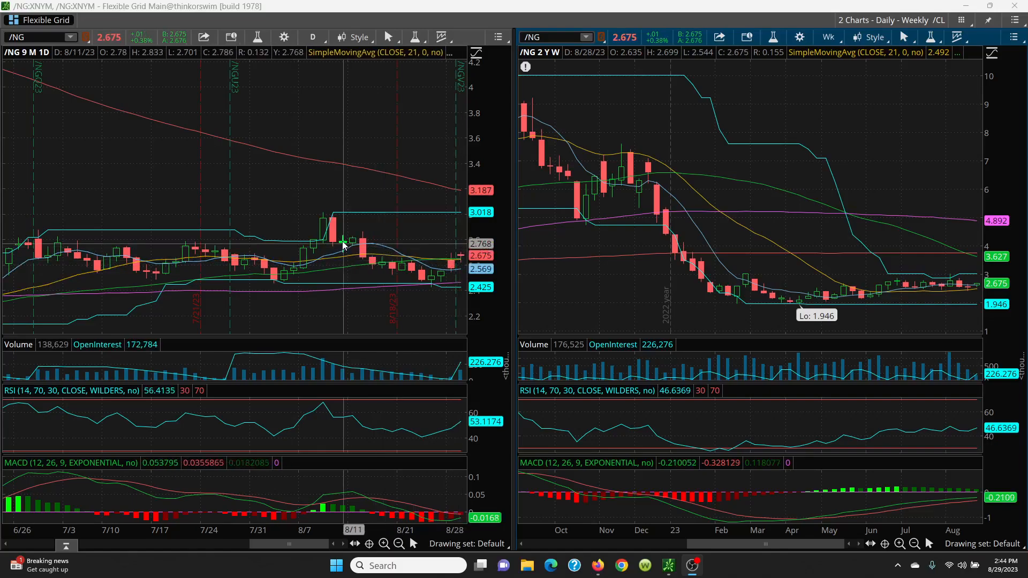
mouse_move(349, 245)
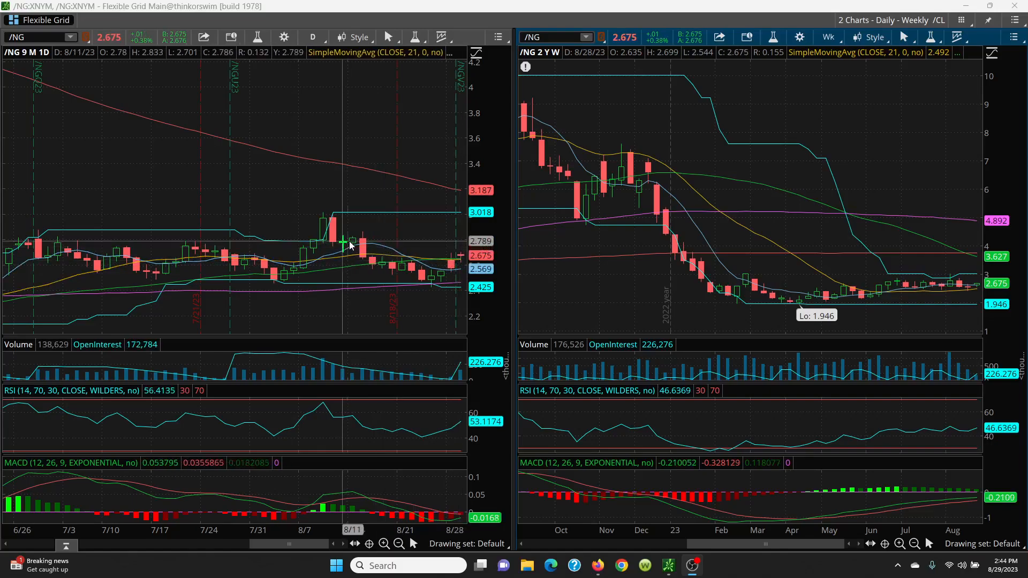
mouse_move(352, 241)
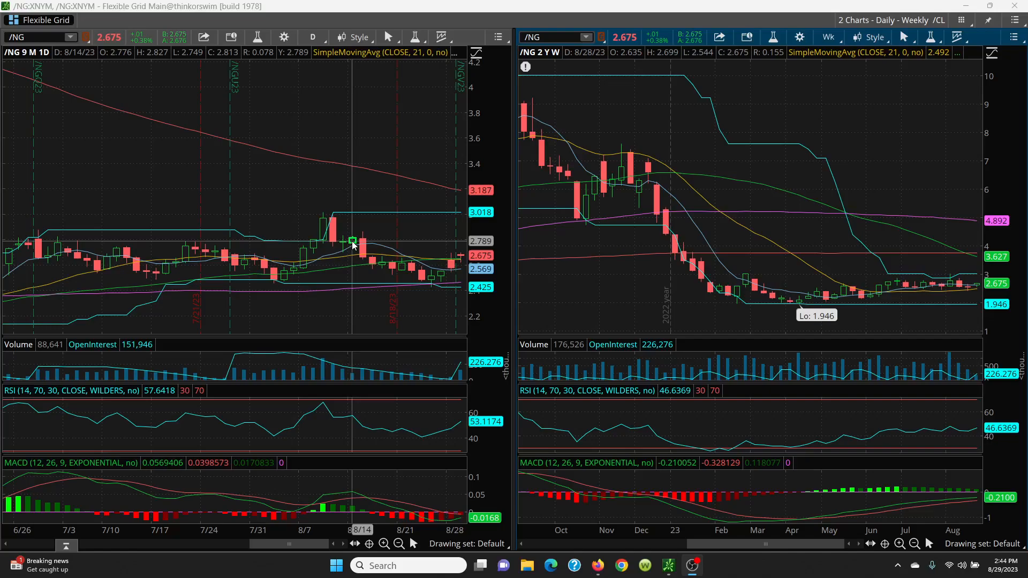
mouse_move(360, 247)
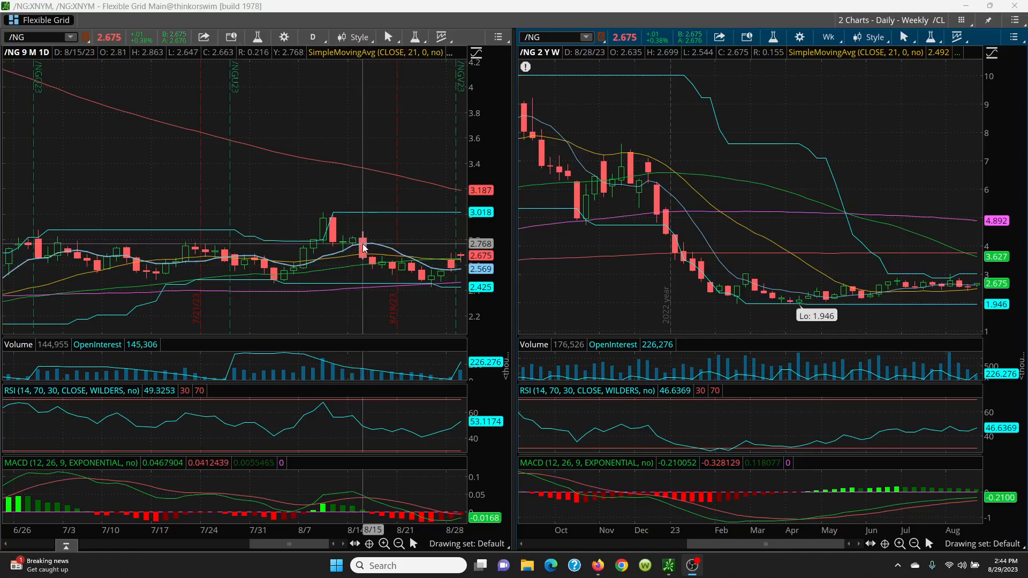
mouse_move(62, 235)
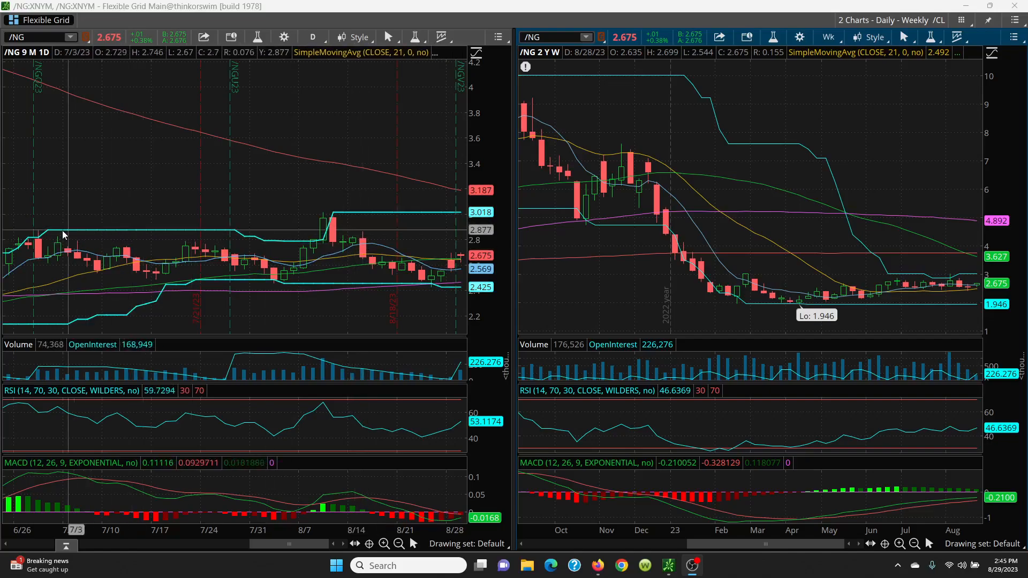
mouse_move(321, 223)
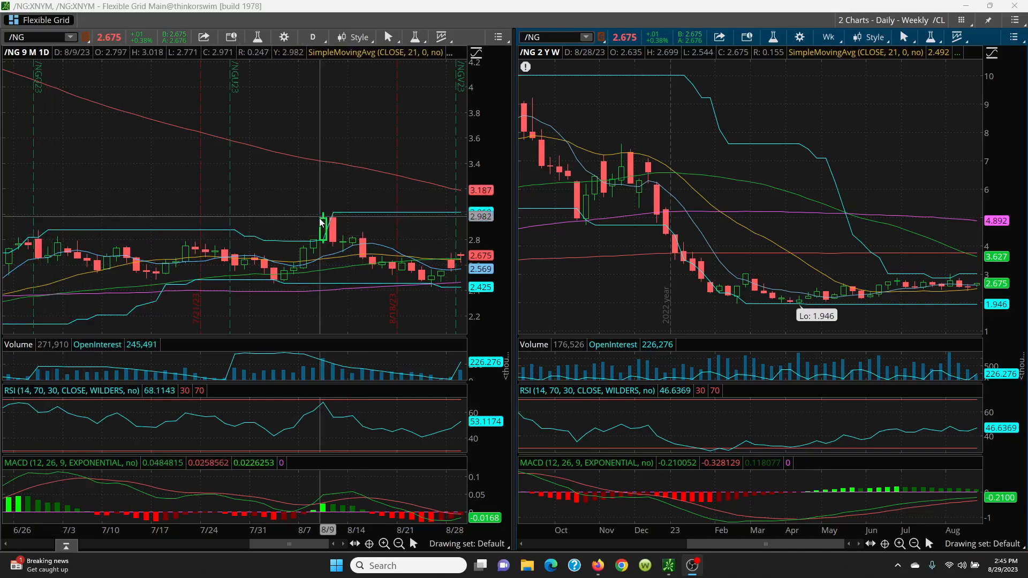
mouse_move(138, 291)
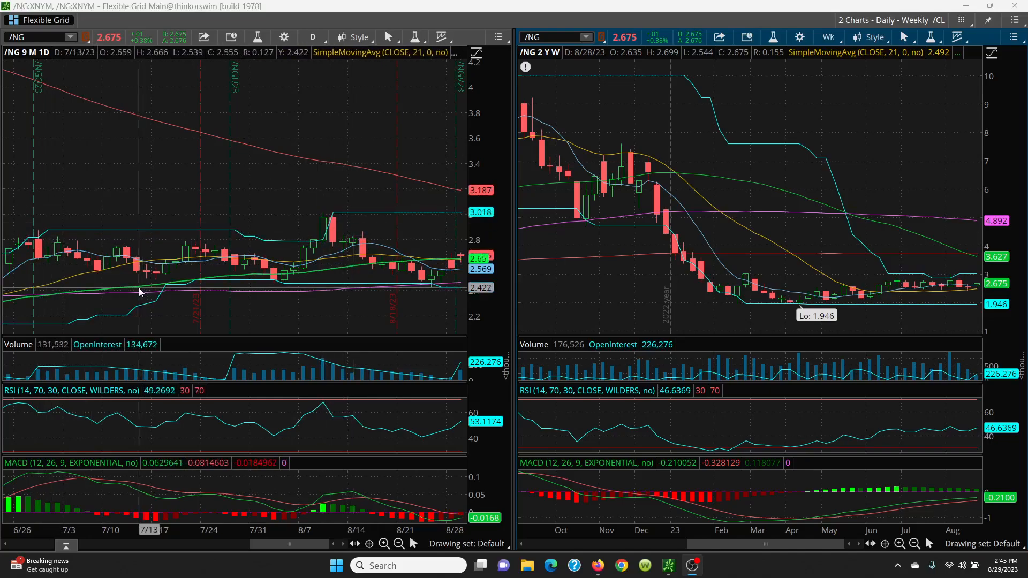
mouse_move(387, 235)
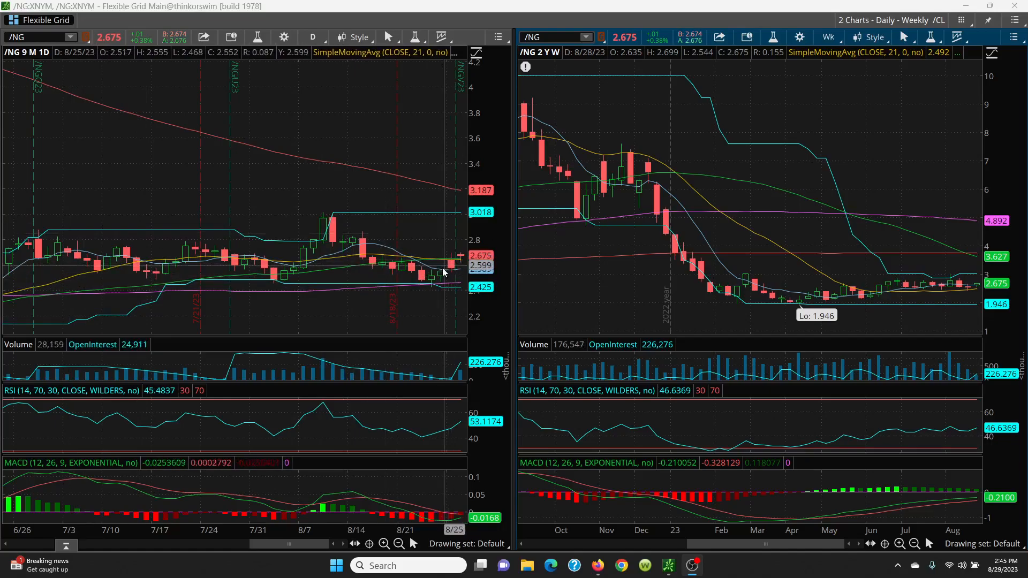
mouse_move(452, 247)
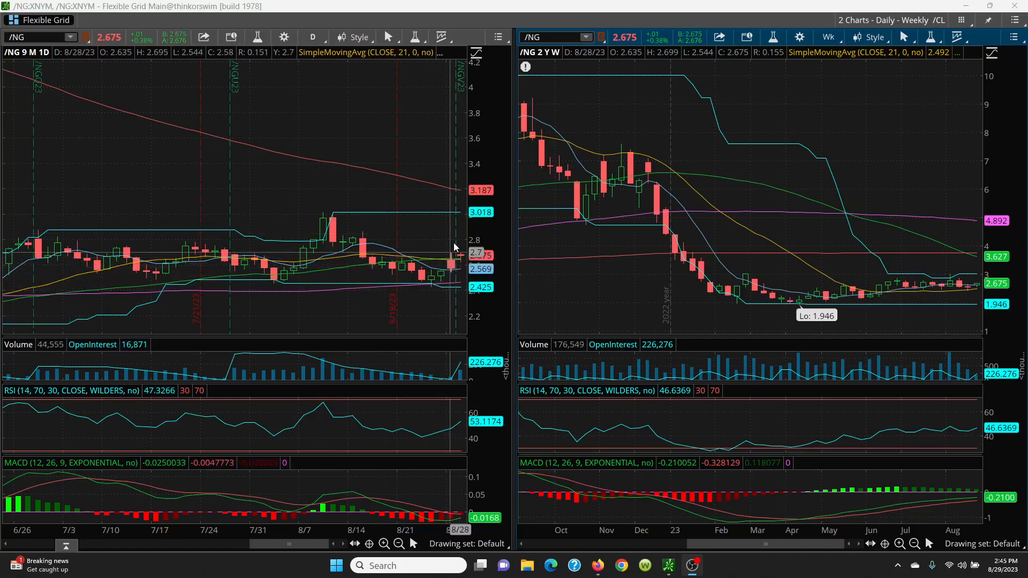
mouse_move(445, 262)
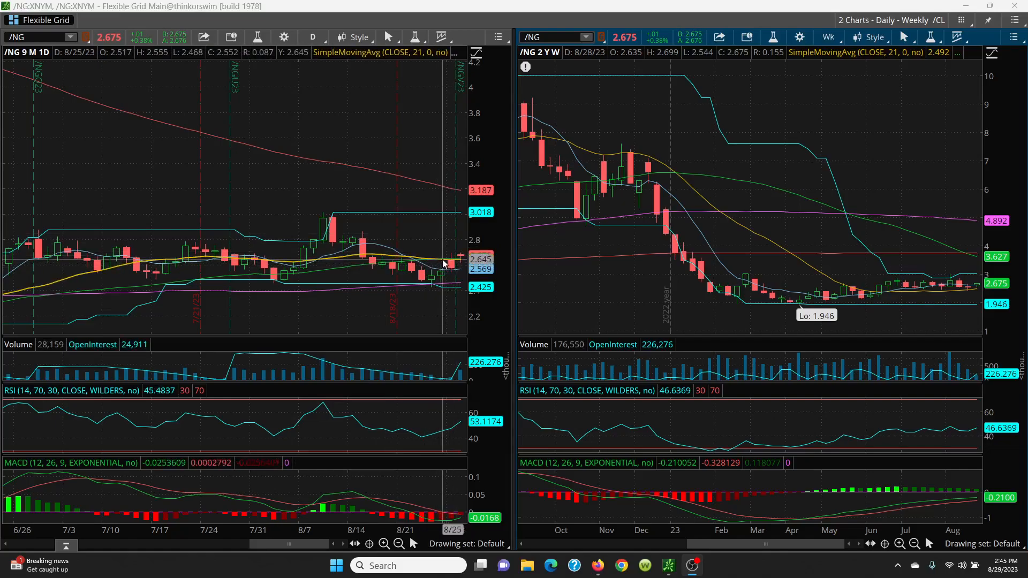